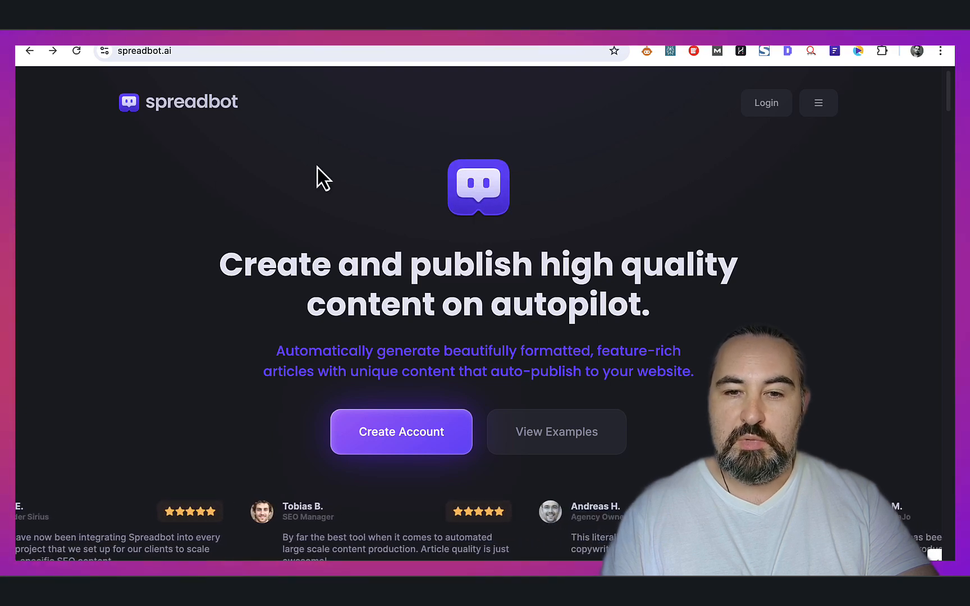
mouse_move(699, 201)
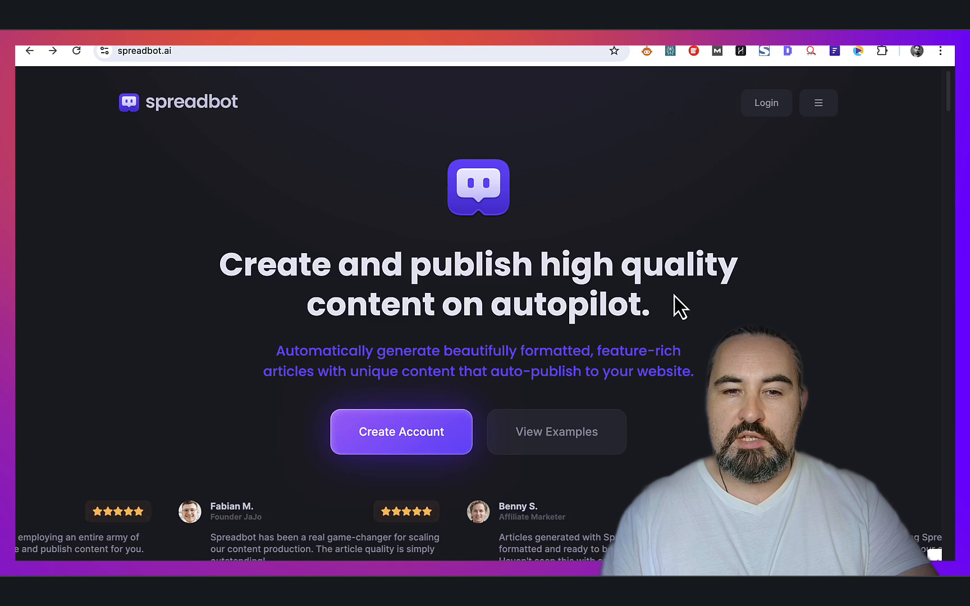
Step: Scroll down the Spreadbot homepage to the gallery of sample AI-generated articles
scroll(down, 3)
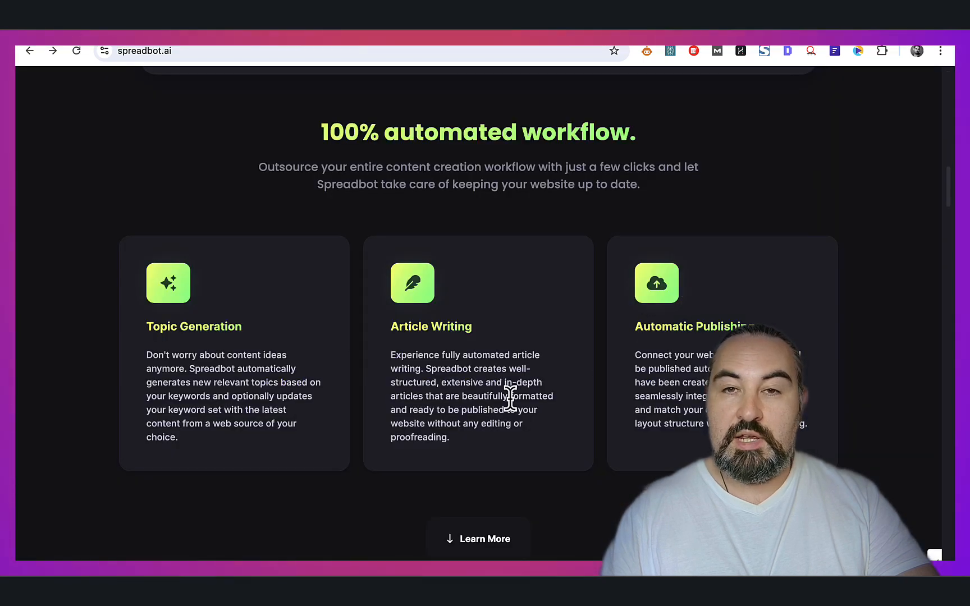
mouse_move(254, 346)
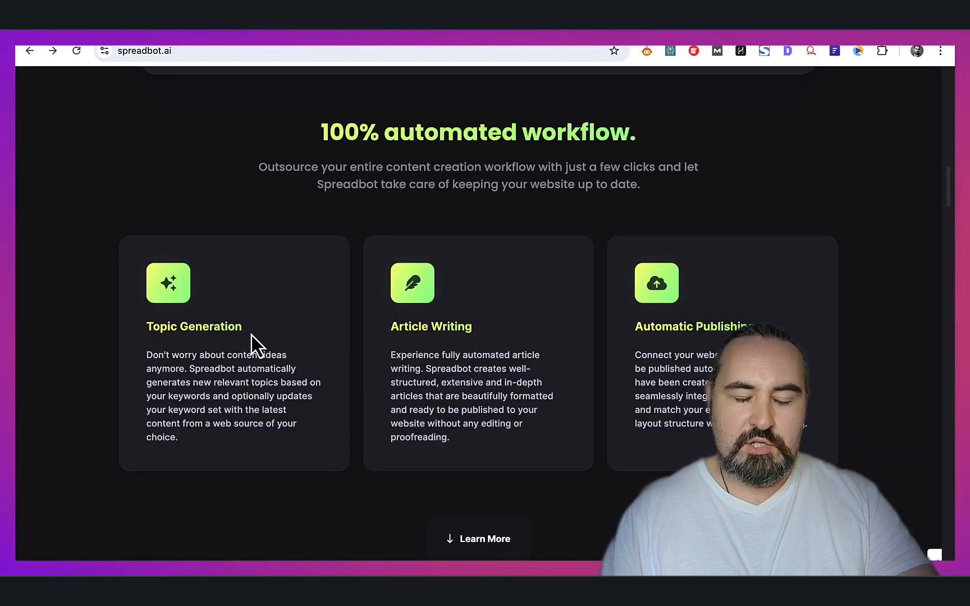
mouse_move(259, 368)
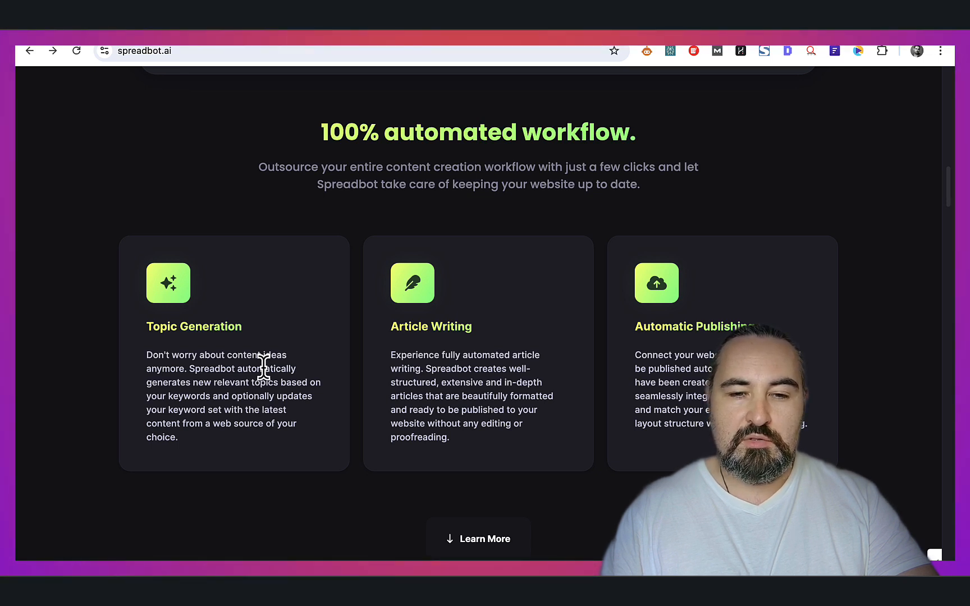
mouse_move(501, 377)
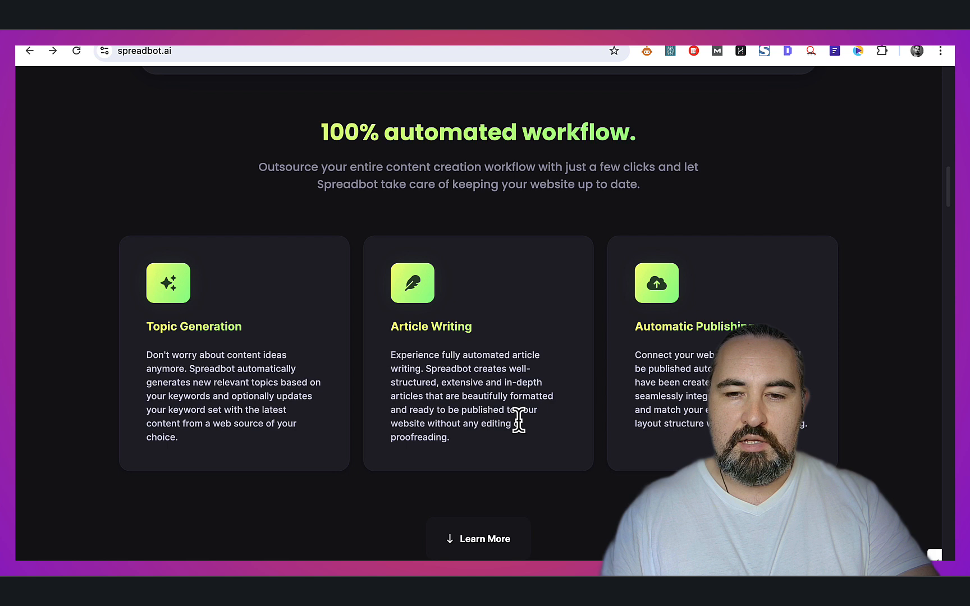
mouse_move(518, 419)
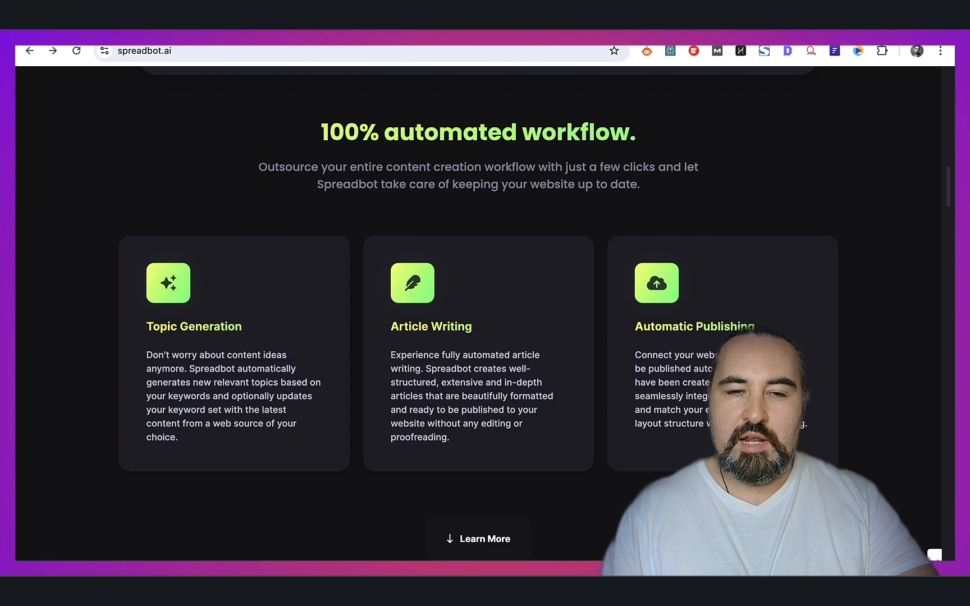
scroll(down, 3)
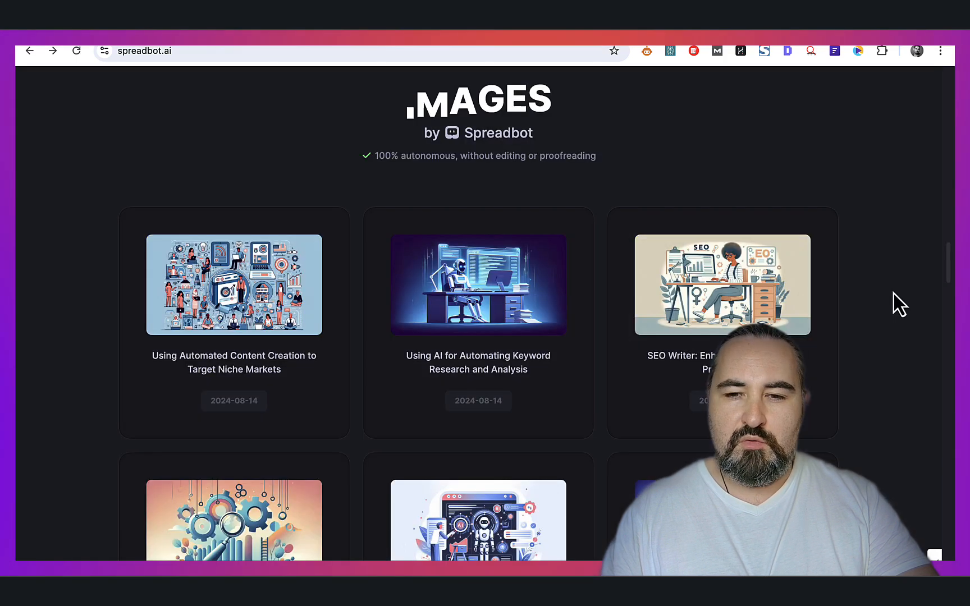
scroll(down, 3)
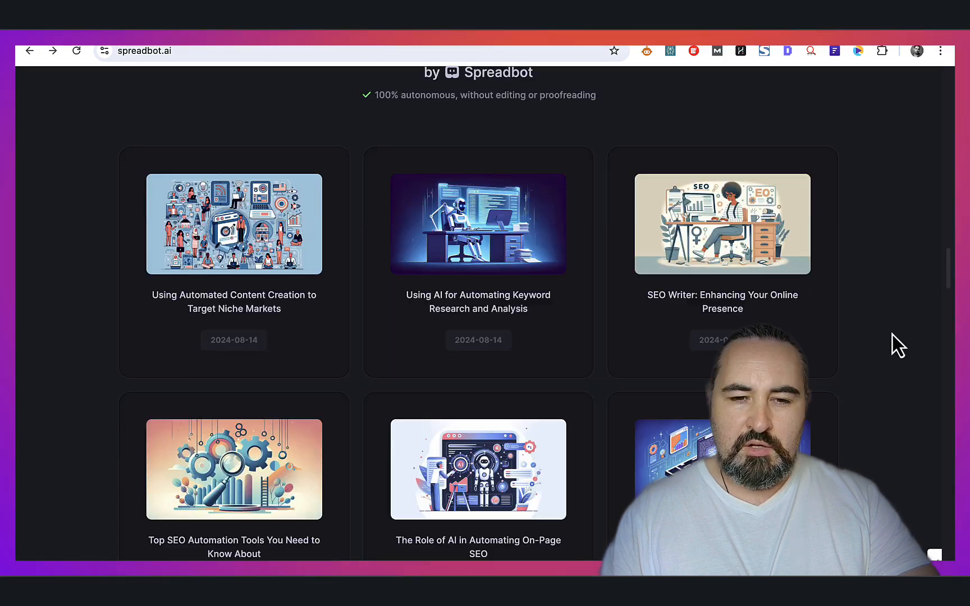
mouse_move(897, 339)
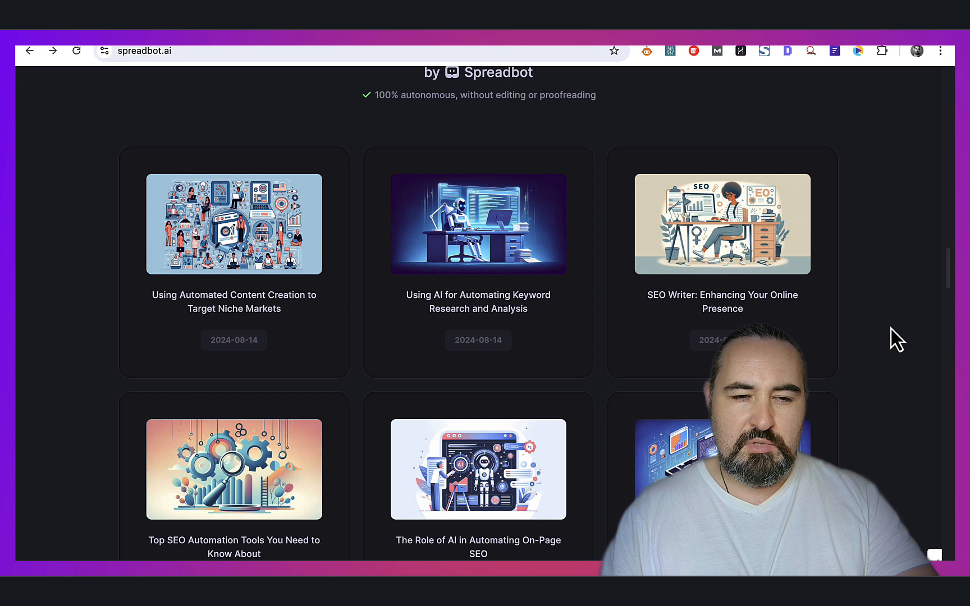
mouse_move(242, 319)
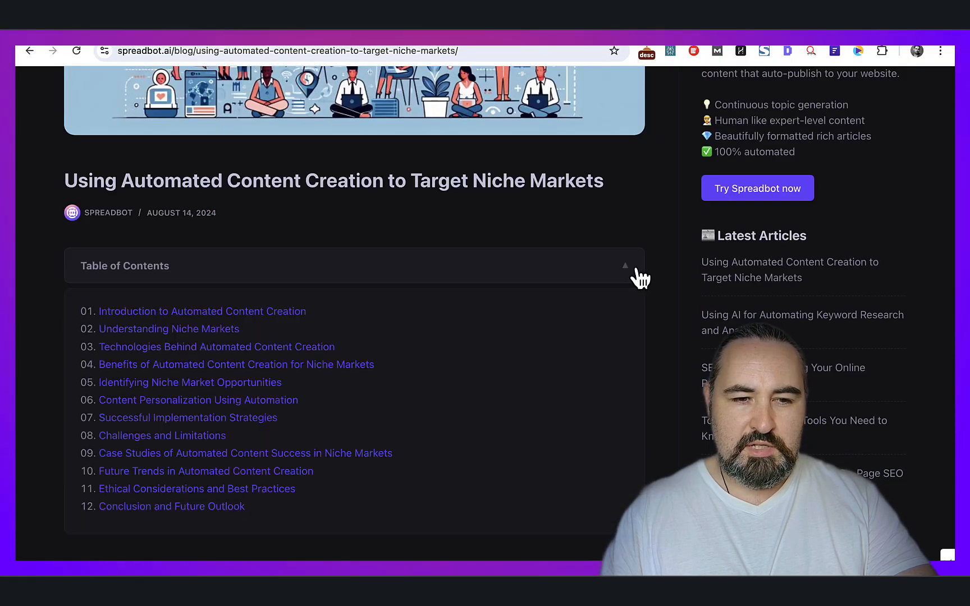
Step: Read the niche-markets article to its summary table, then open 'SEO Writer: Enhancing Your Online Presence'
scroll(down, 3)
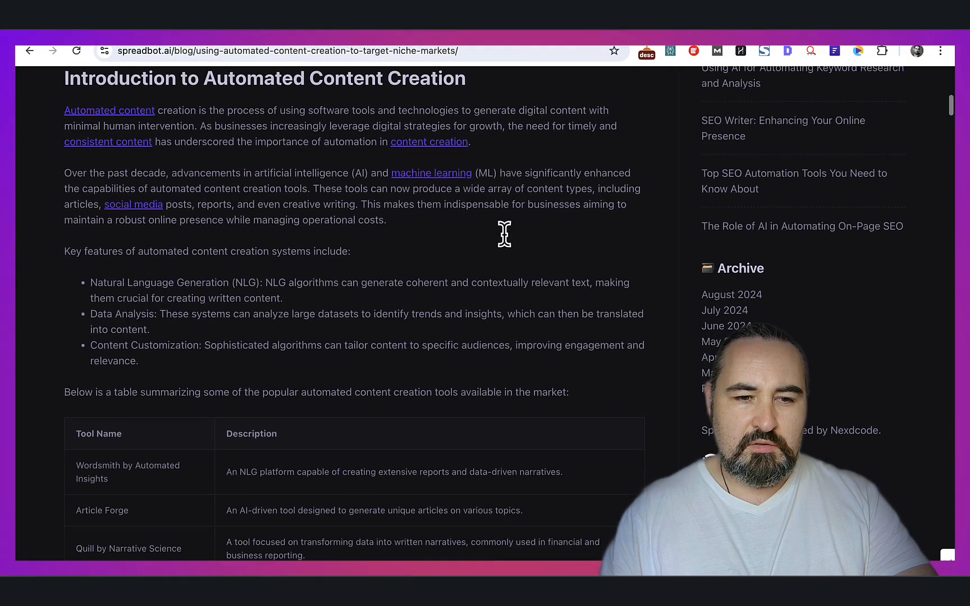
scroll(down, 3)
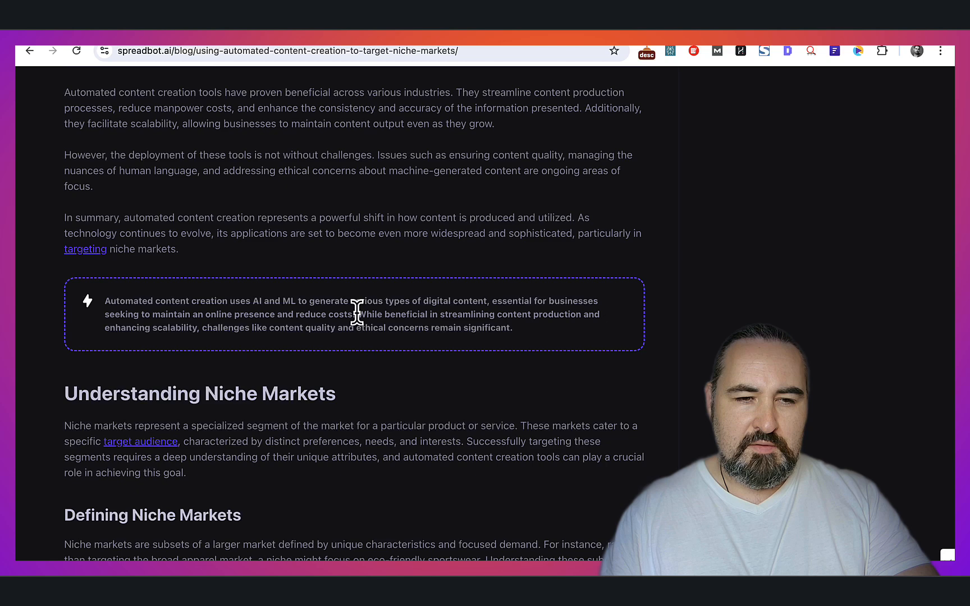
mouse_move(555, 346)
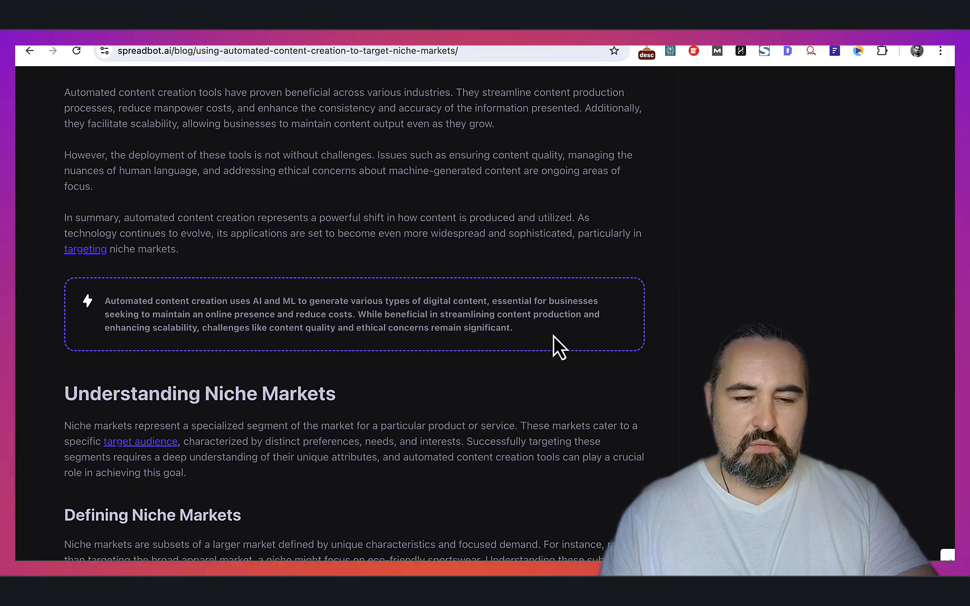
mouse_move(534, 313)
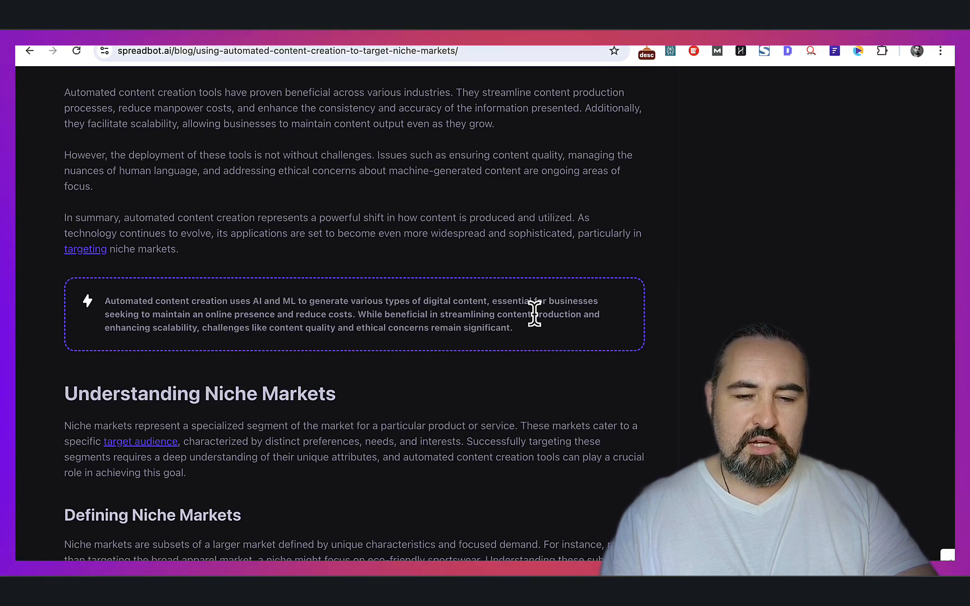
scroll(down, 3)
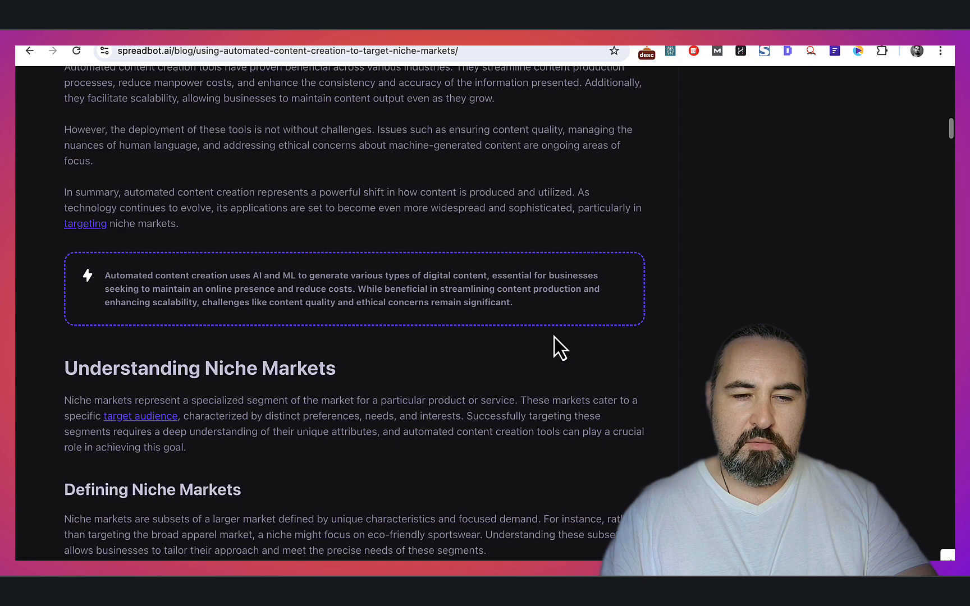
scroll(down, 3)
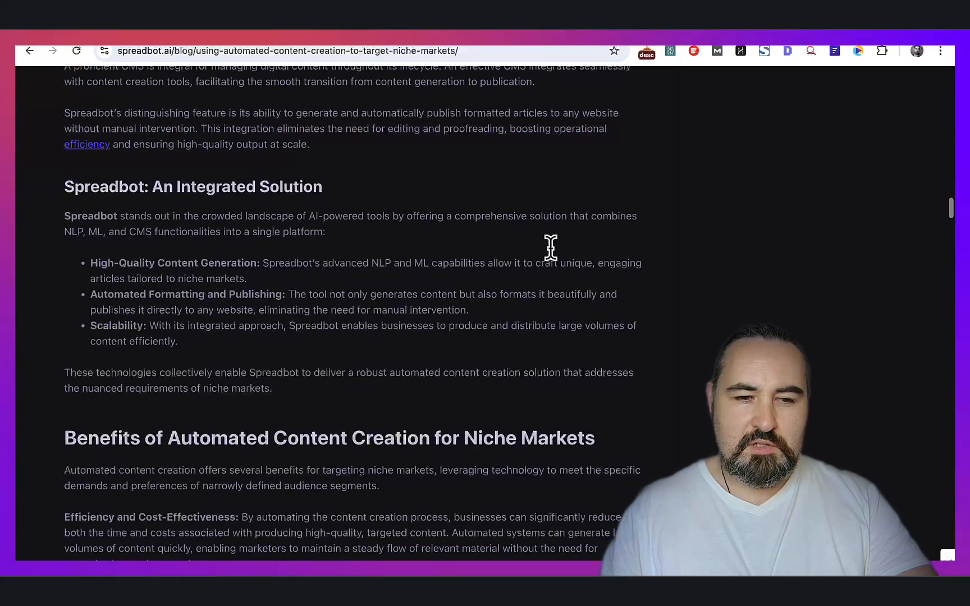
scroll(down, 3)
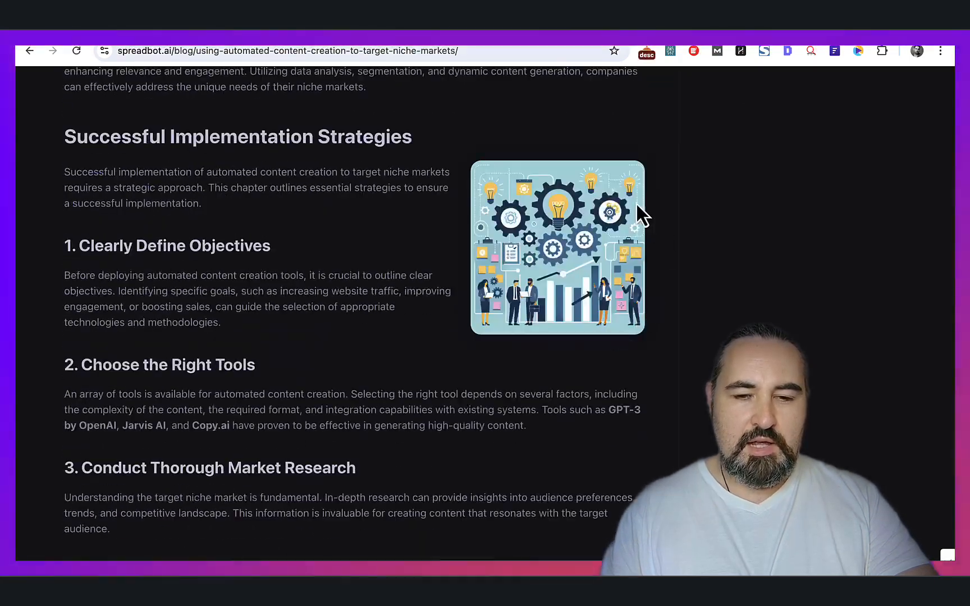
mouse_move(569, 315)
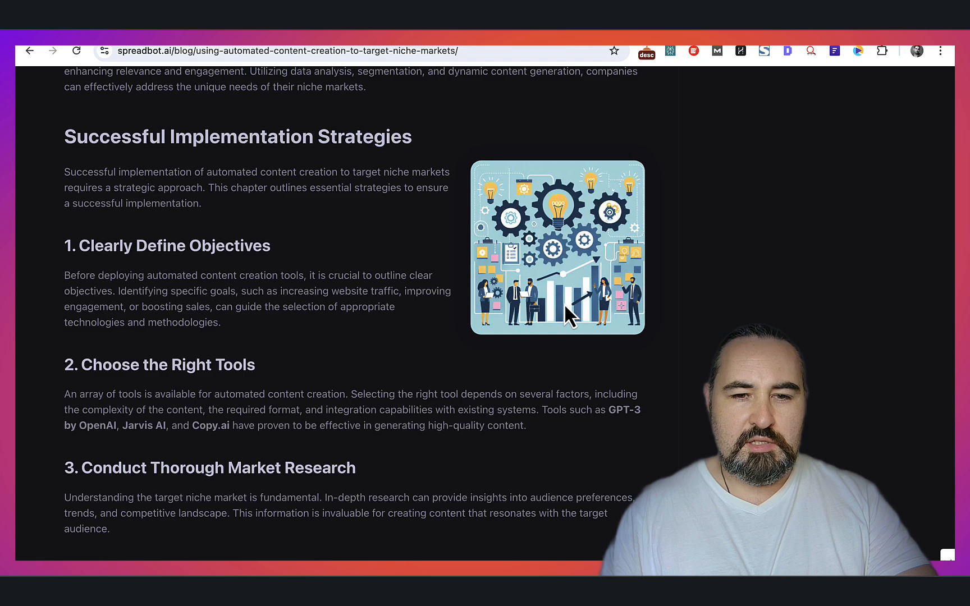
scroll(down, 3)
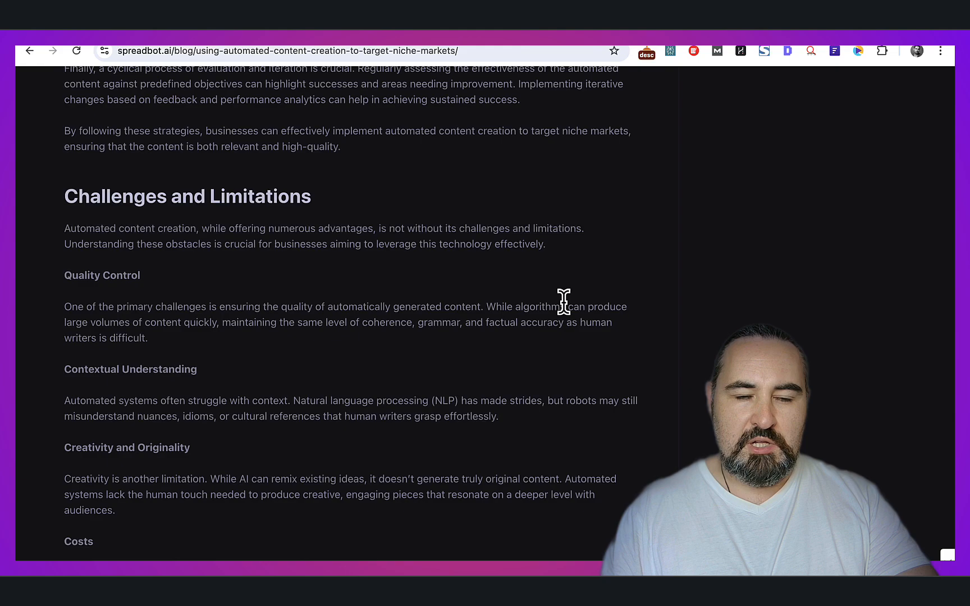
scroll(down, 3)
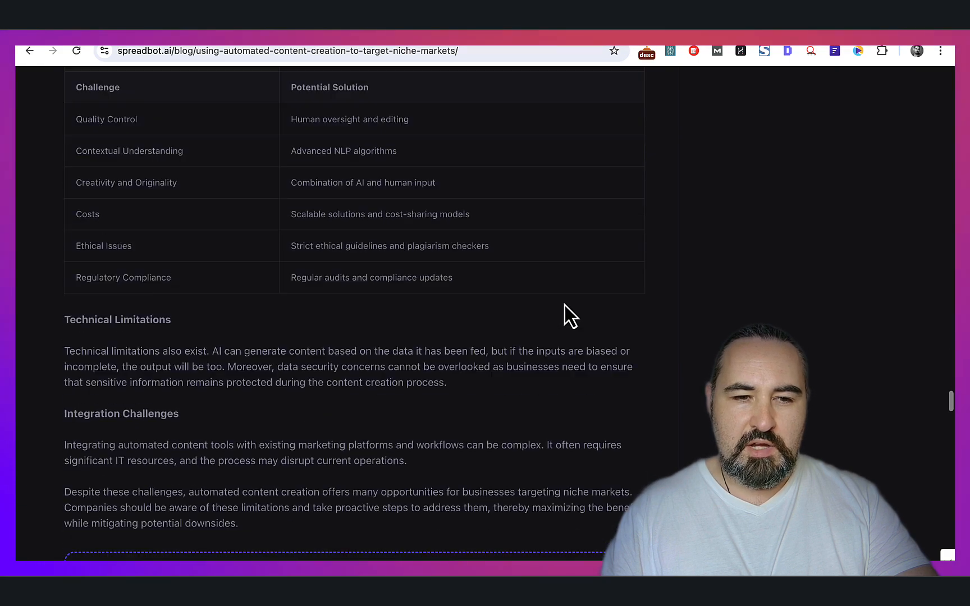
scroll(down, 3)
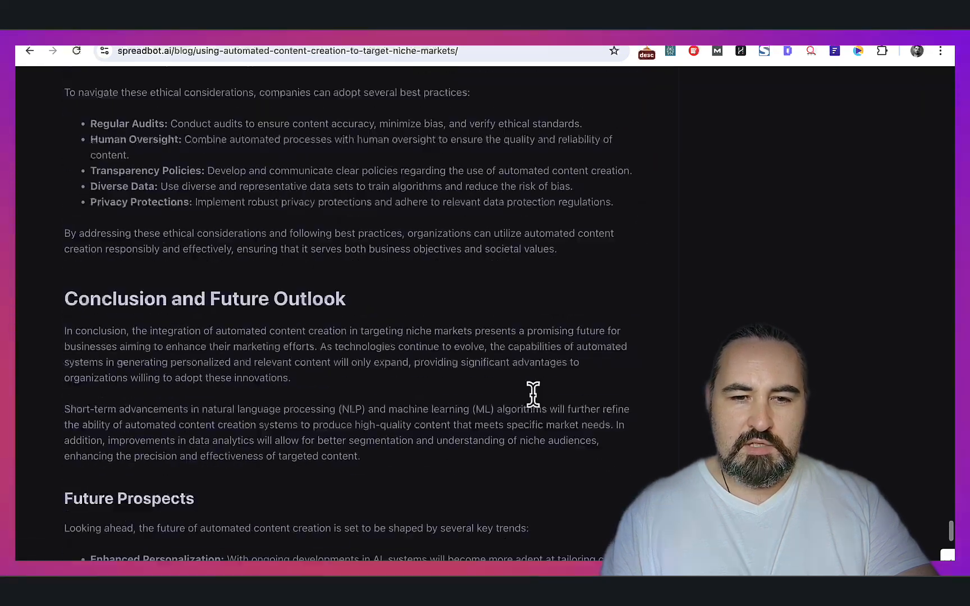
scroll(down, 3)
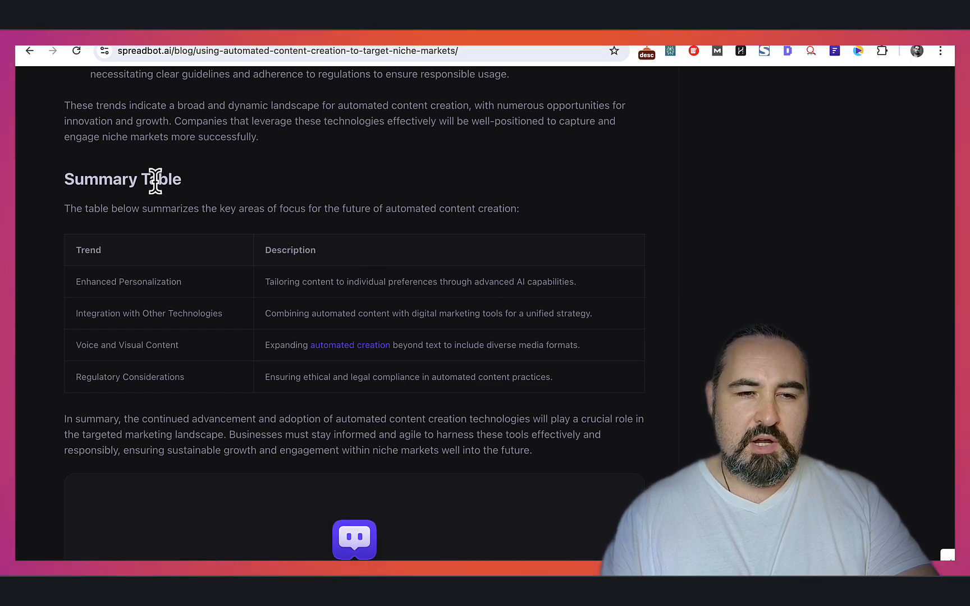
click(29, 50)
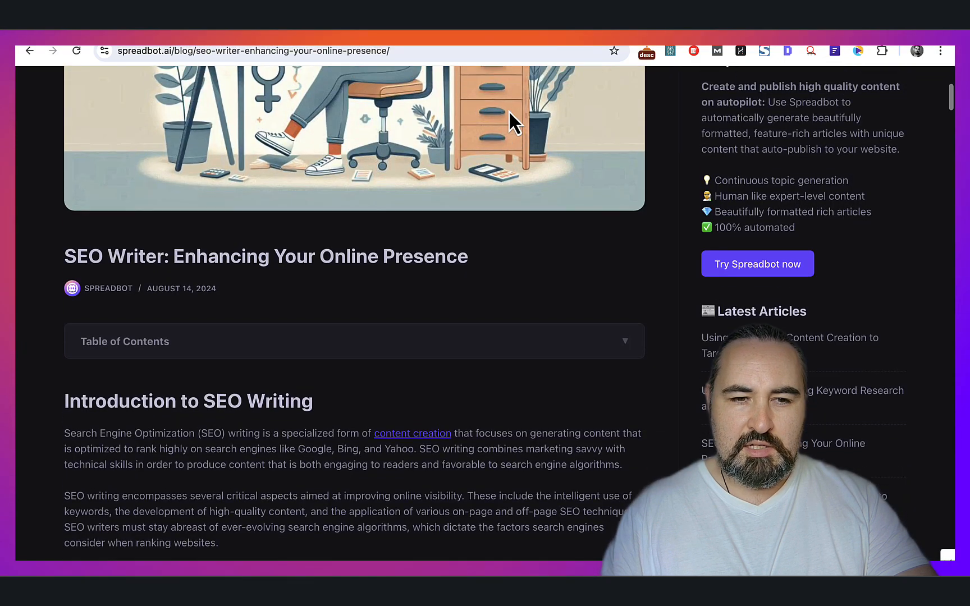
Step: Scroll the SEO Writer post past its keyword research section
scroll(down, 3)
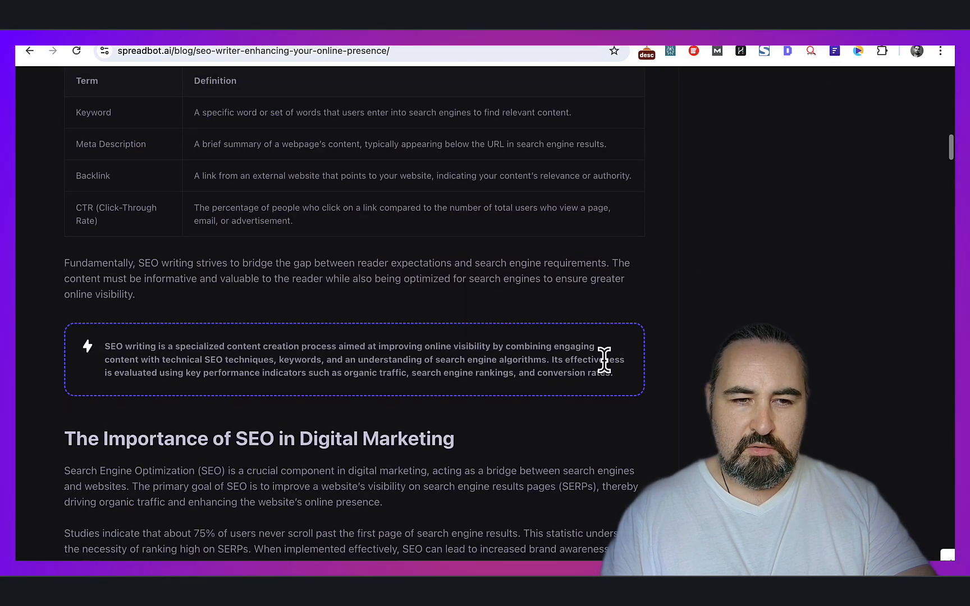
mouse_move(568, 414)
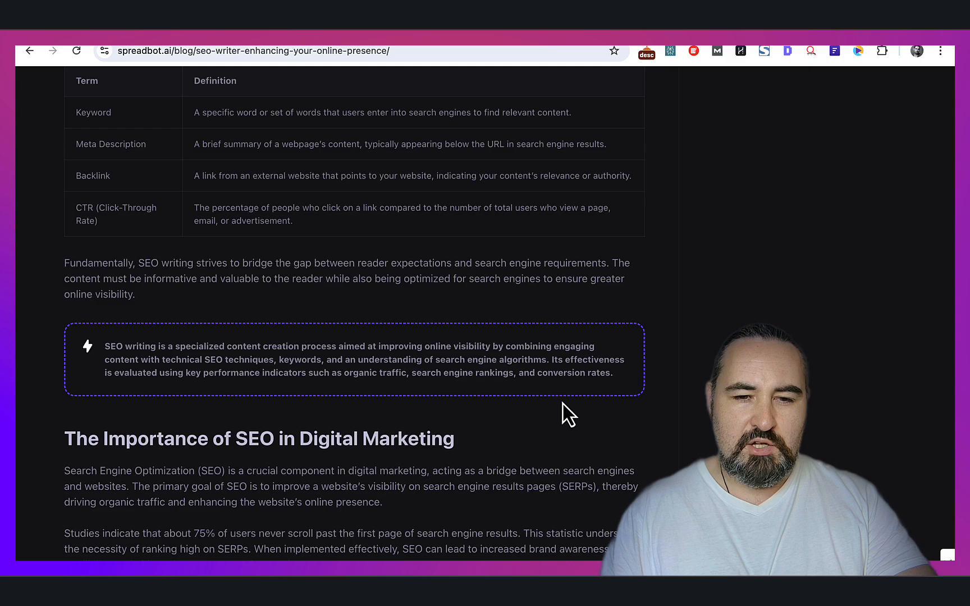
scroll(down, 3)
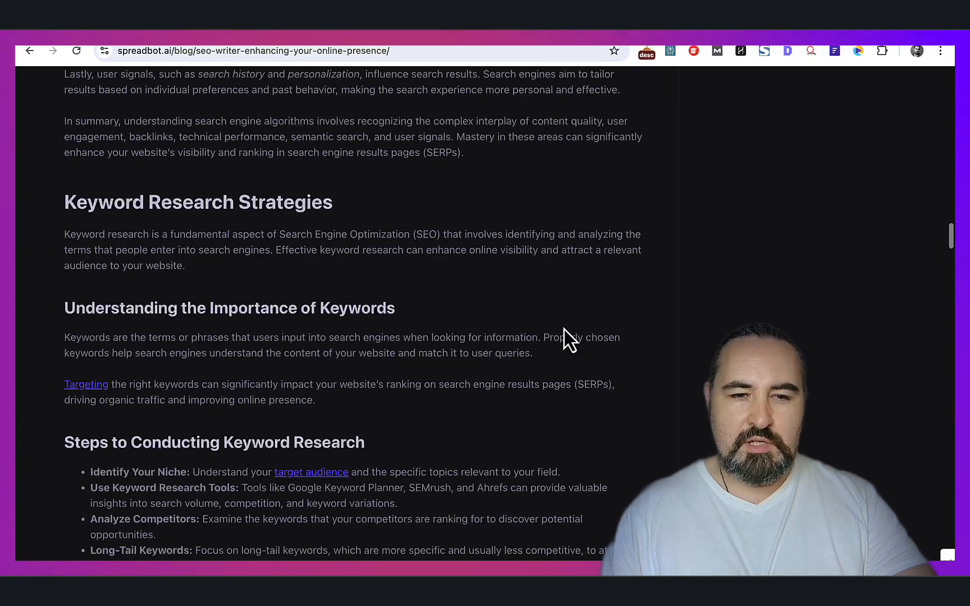
mouse_move(495, 388)
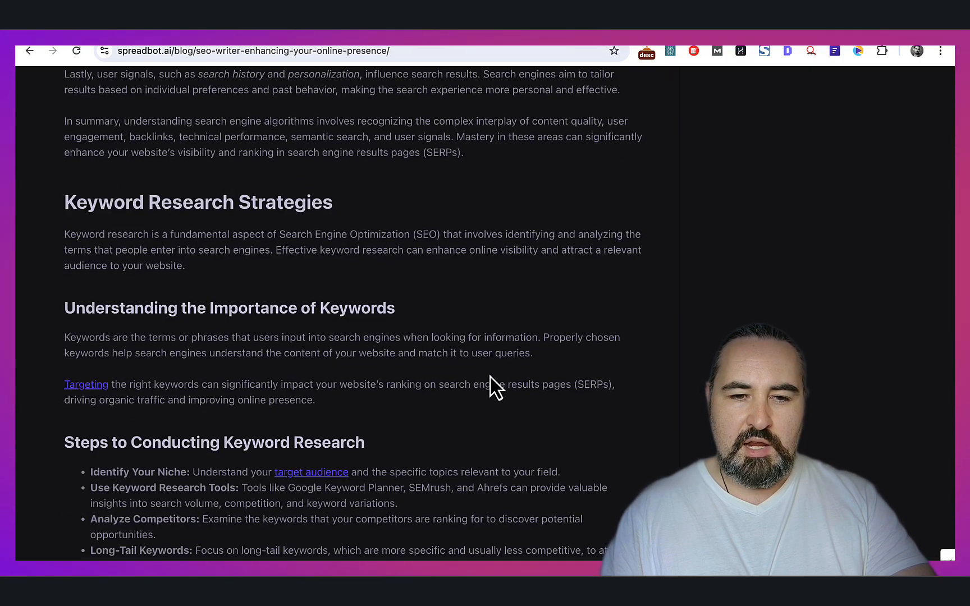
scroll(down, 3)
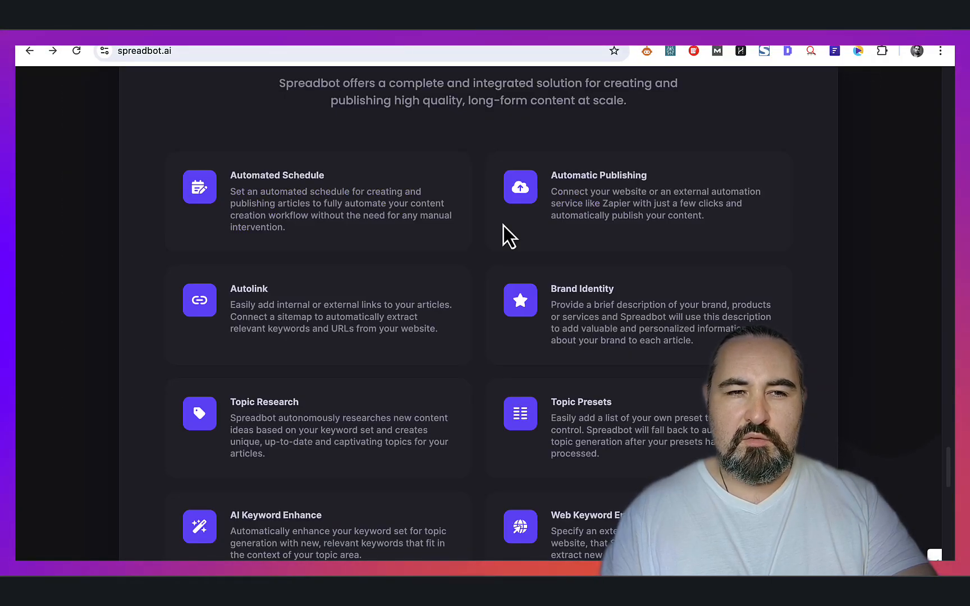
mouse_move(367, 262)
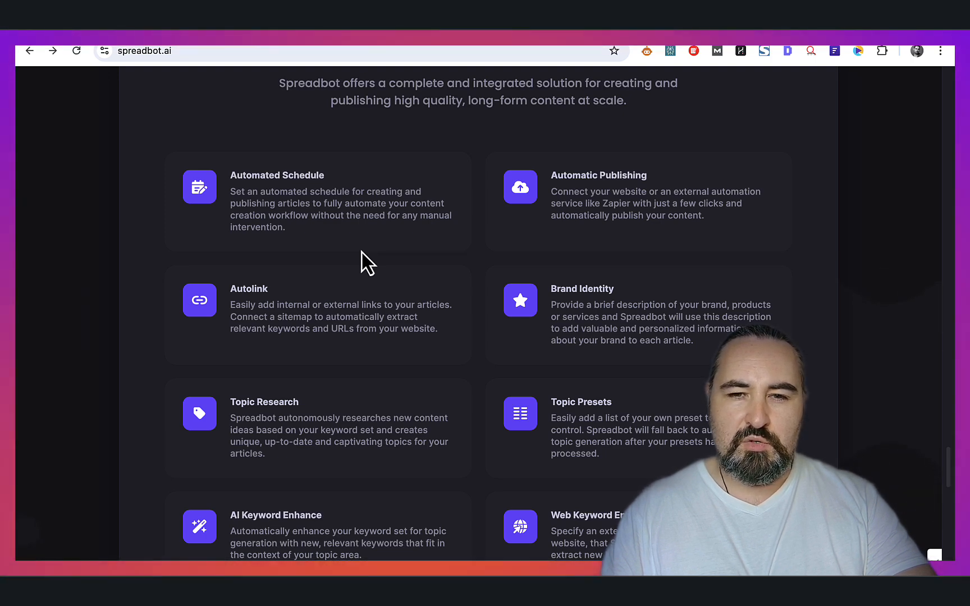
Step: Browse the remaining feature cards, through Image Generation and Multilingual, to Plans & Pricing
scroll(down, 3)
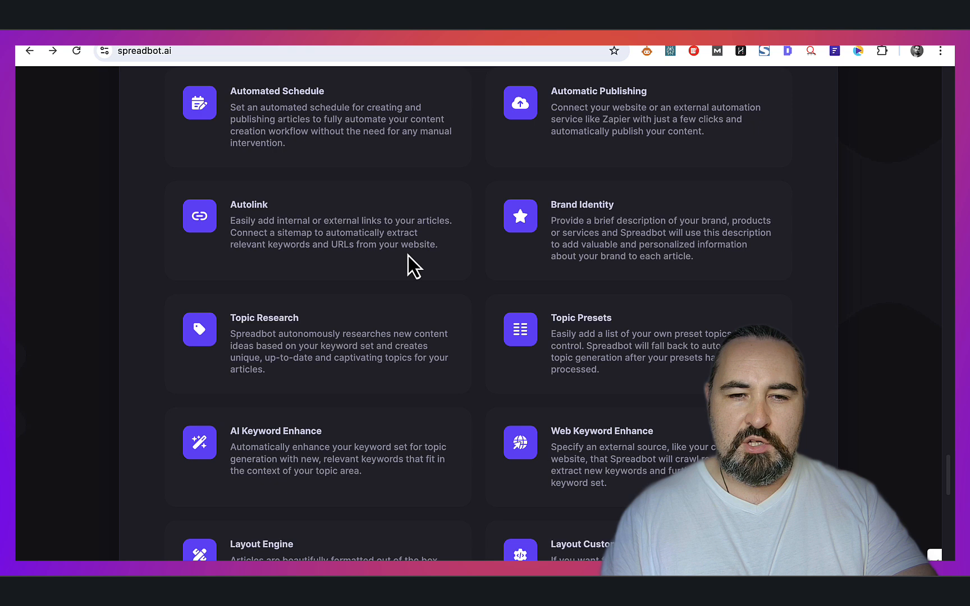
mouse_move(421, 266)
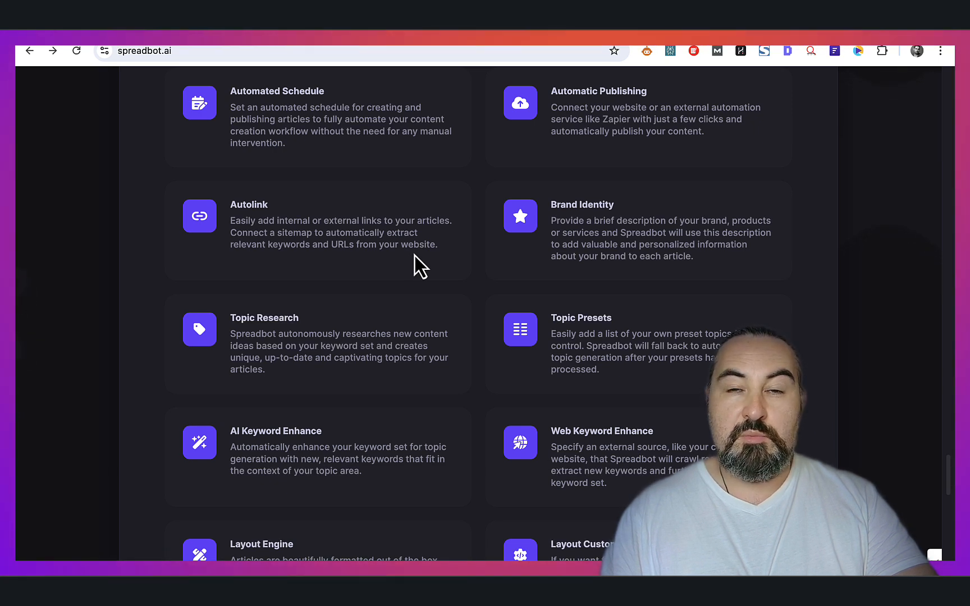
mouse_move(377, 190)
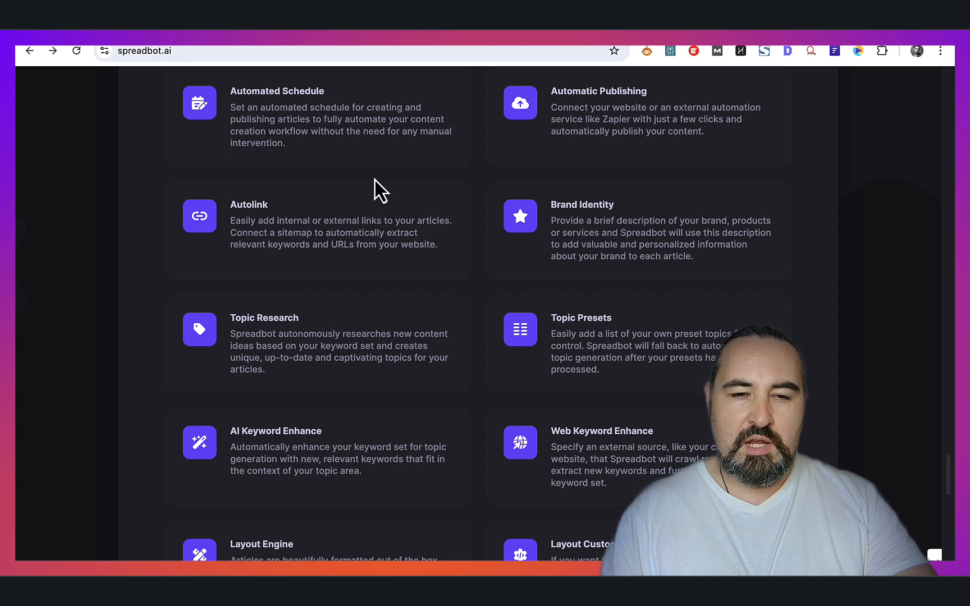
mouse_move(521, 238)
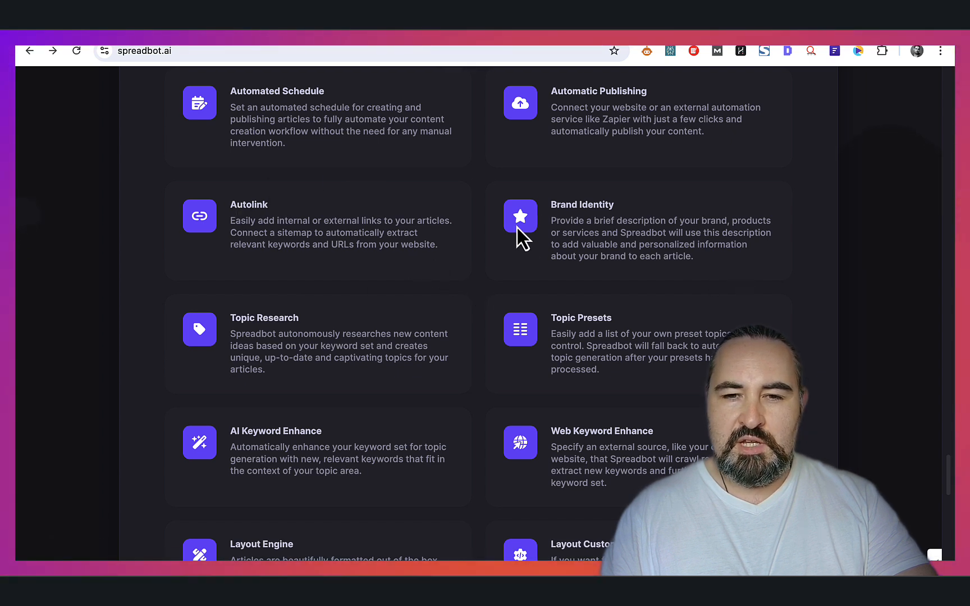
mouse_move(723, 286)
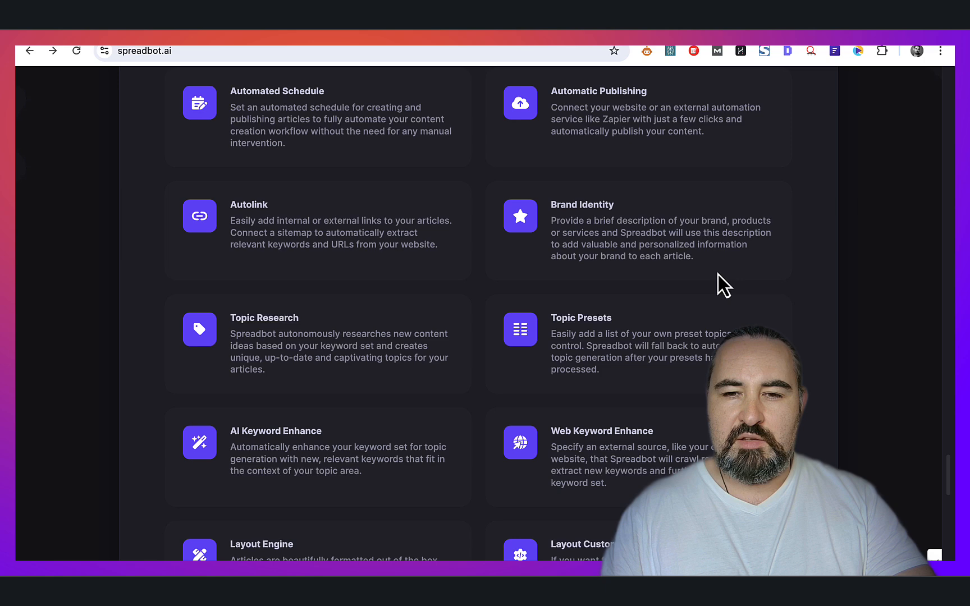
mouse_move(733, 262)
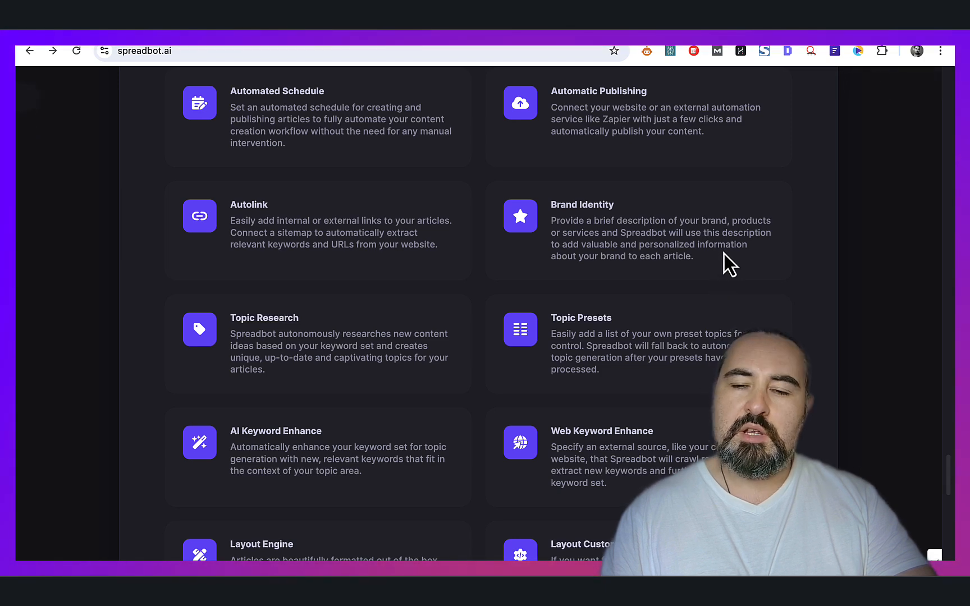
scroll(down, 3)
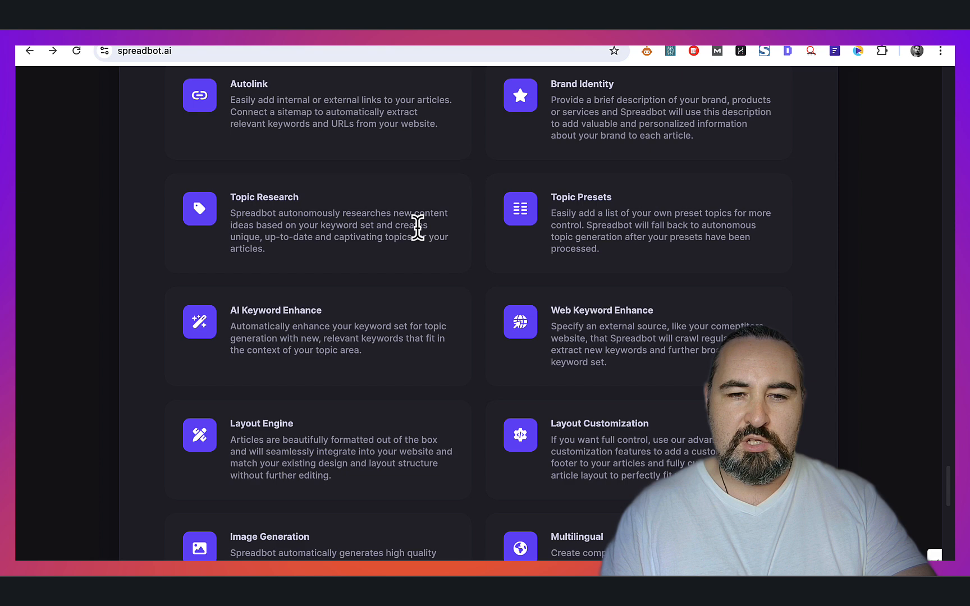
scroll(down, 3)
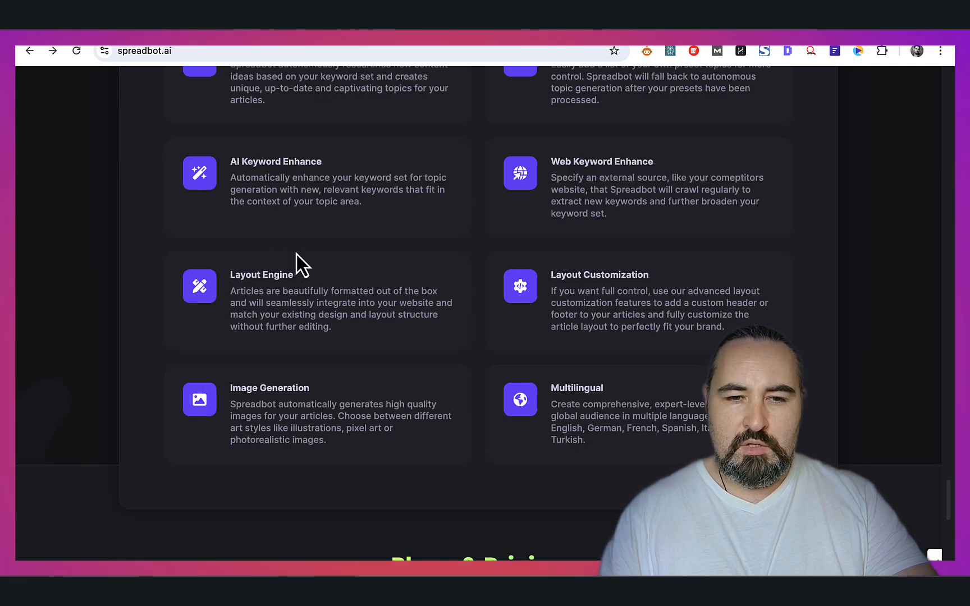
mouse_move(390, 316)
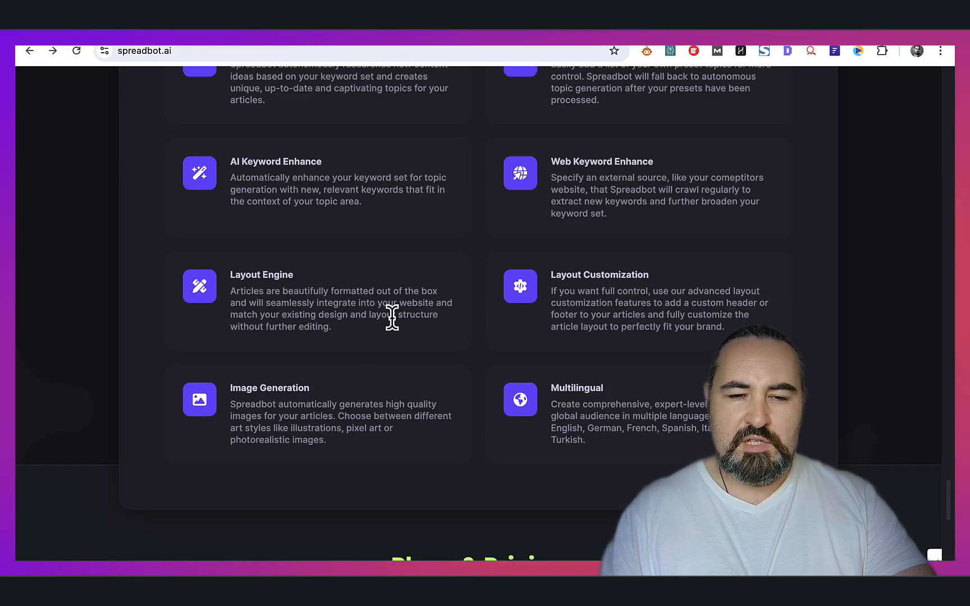
mouse_move(390, 312)
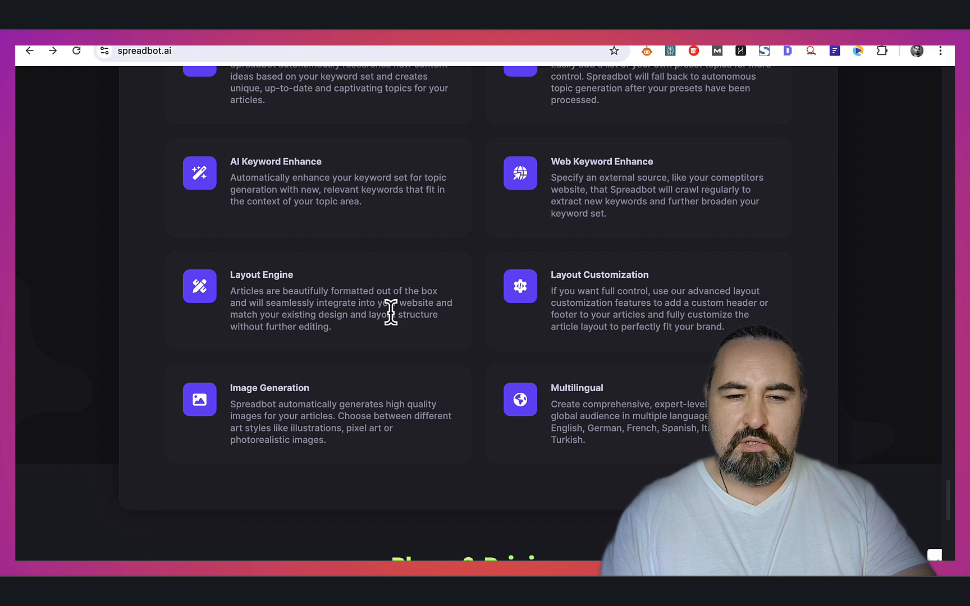
mouse_move(288, 284)
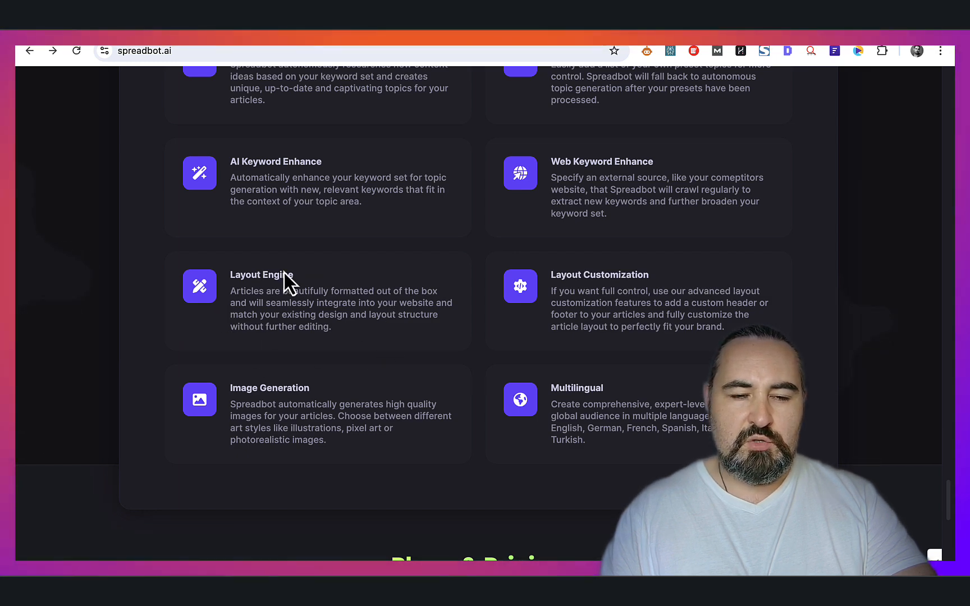
scroll(down, 3)
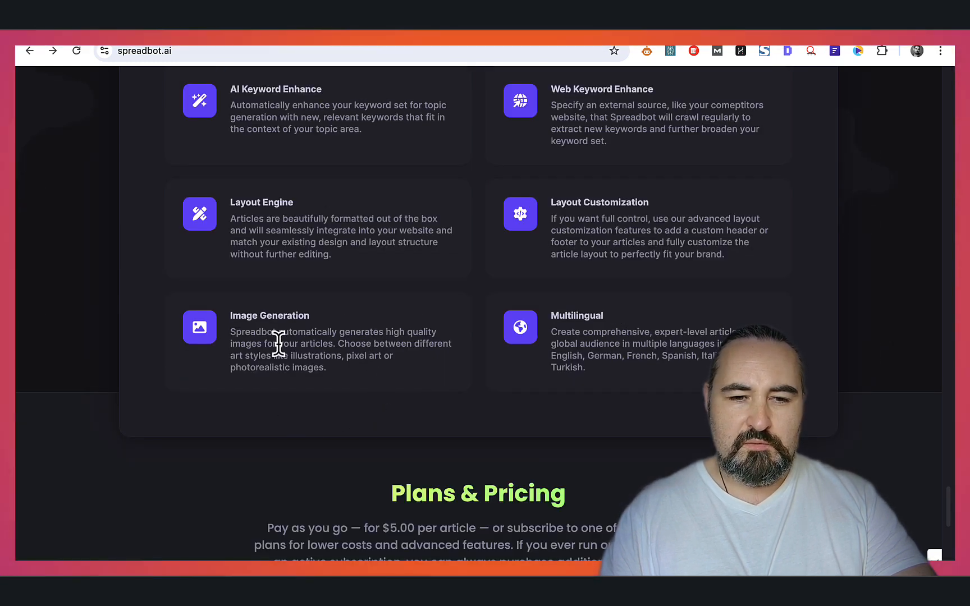
mouse_move(326, 356)
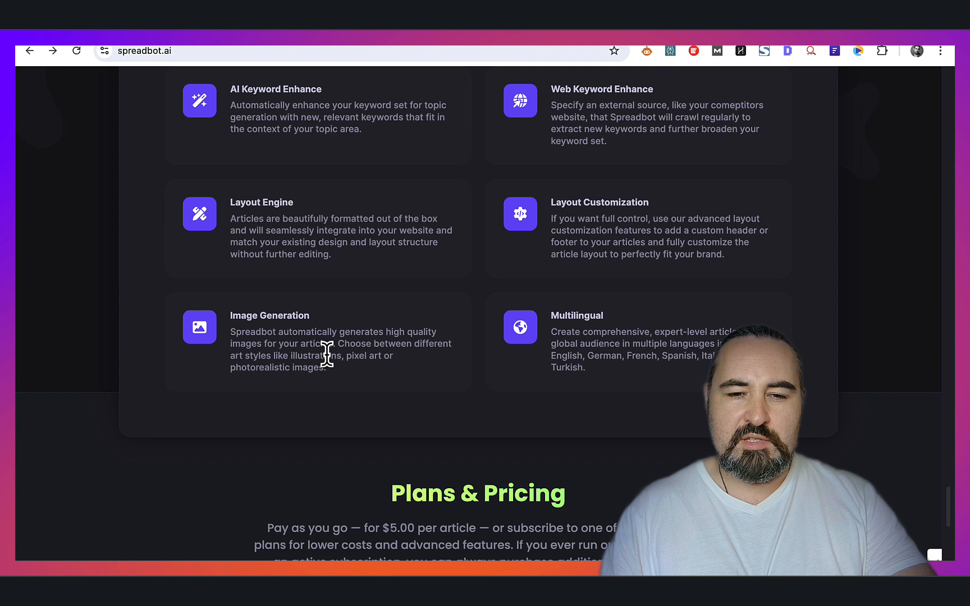
mouse_move(323, 357)
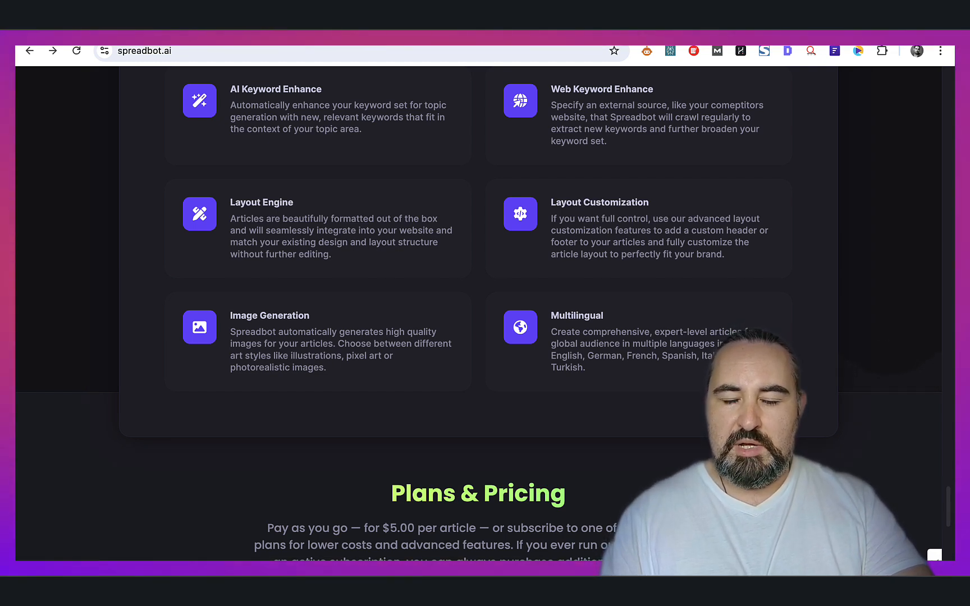
mouse_move(566, 360)
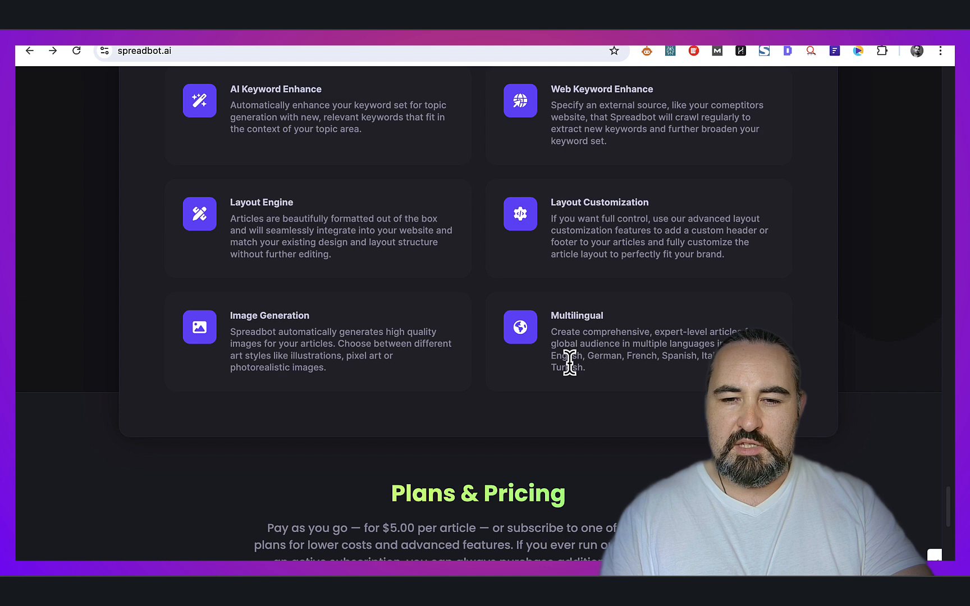
mouse_move(697, 359)
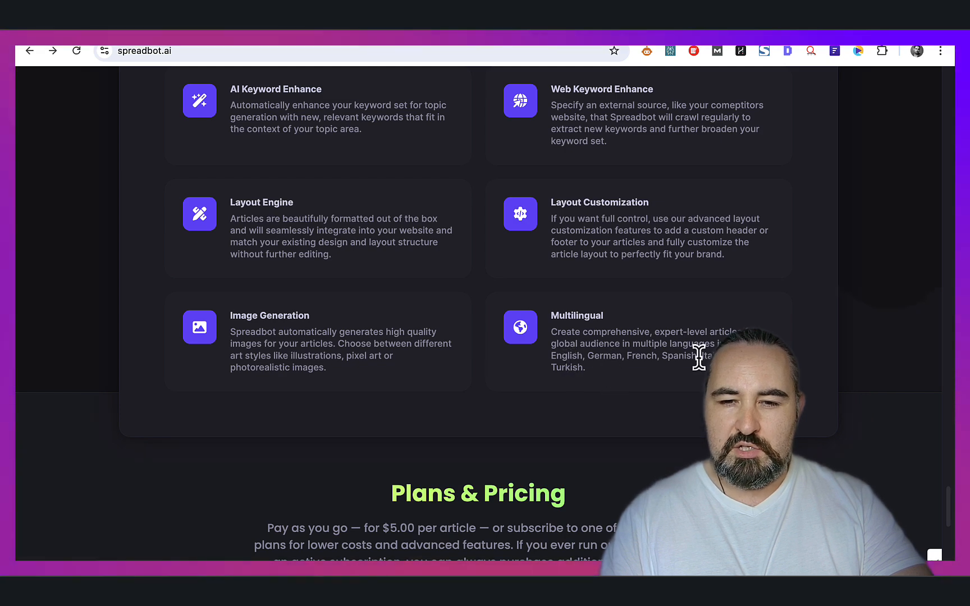
Step: View the Basic, Plus and Scale plans at $139, $379 and $999 monthly
scroll(down, 3)
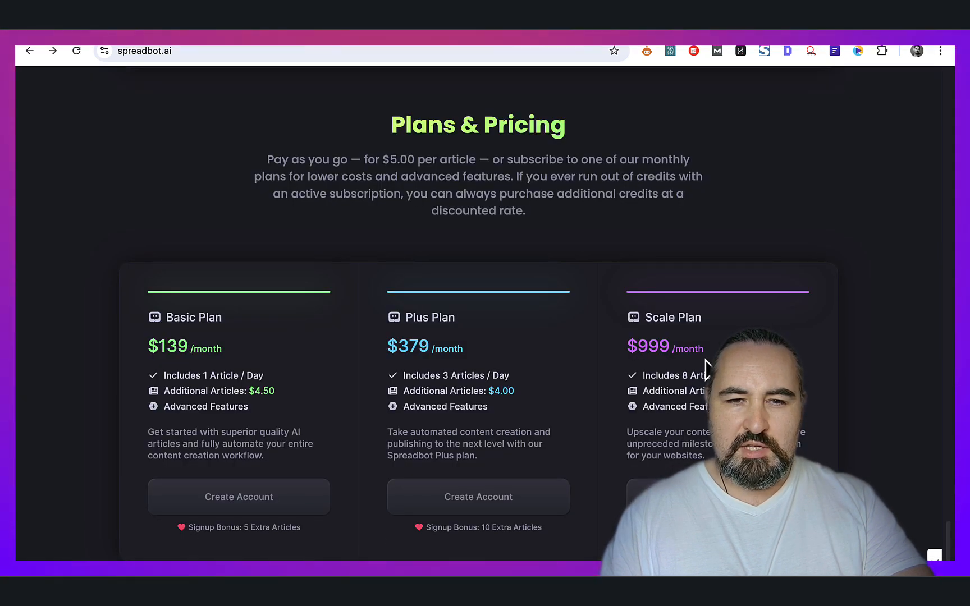
mouse_move(333, 362)
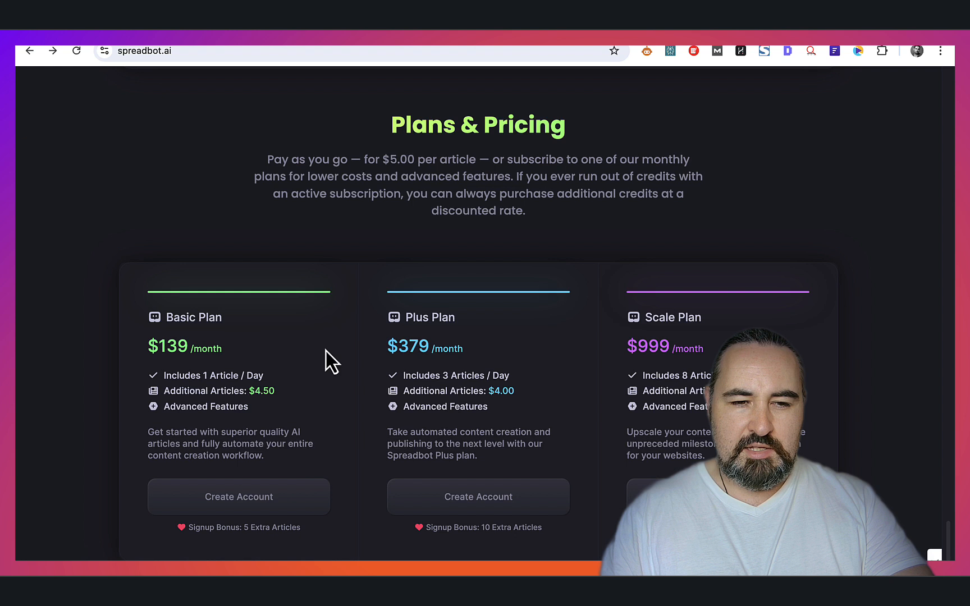
mouse_move(291, 414)
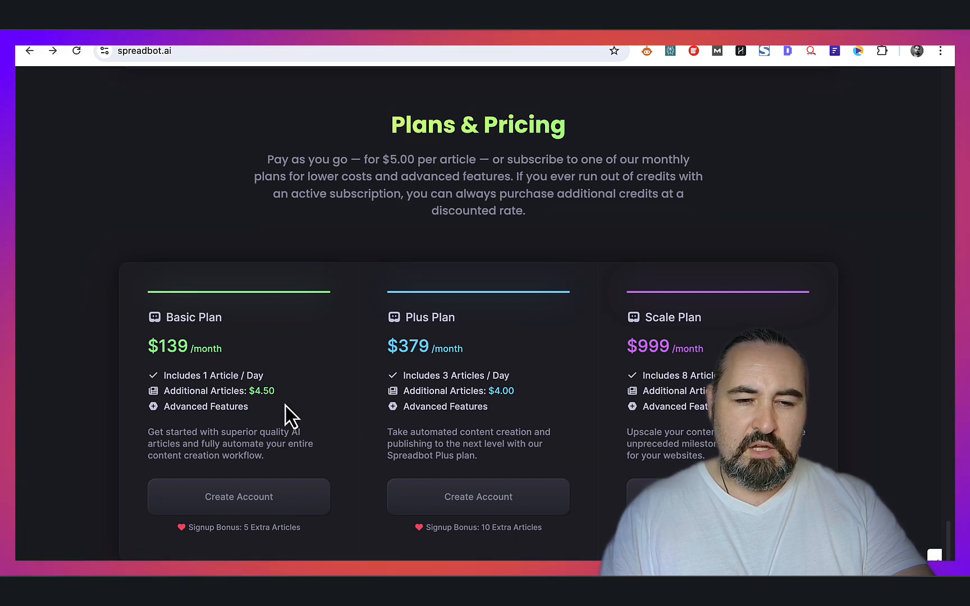
mouse_move(254, 389)
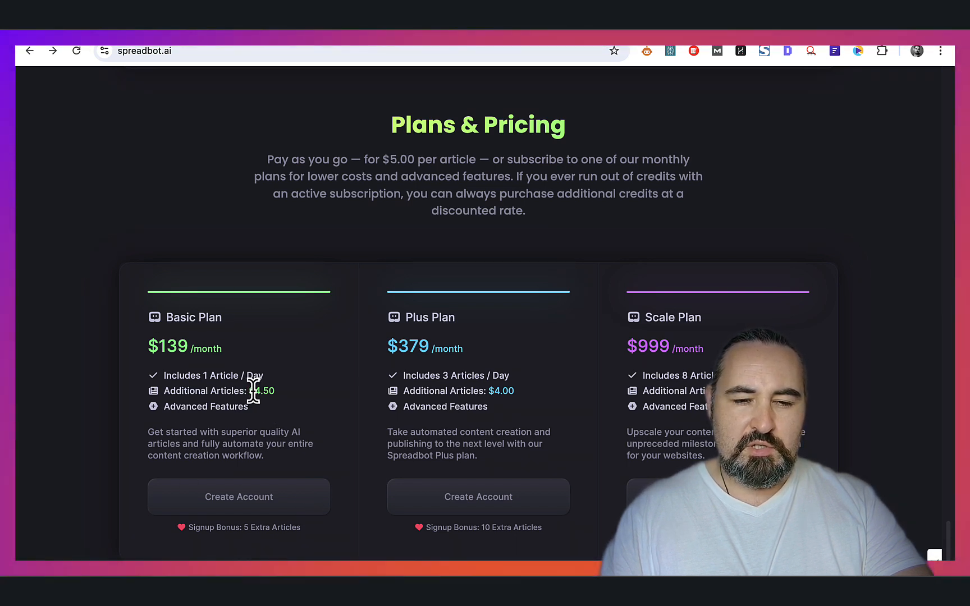
mouse_move(297, 405)
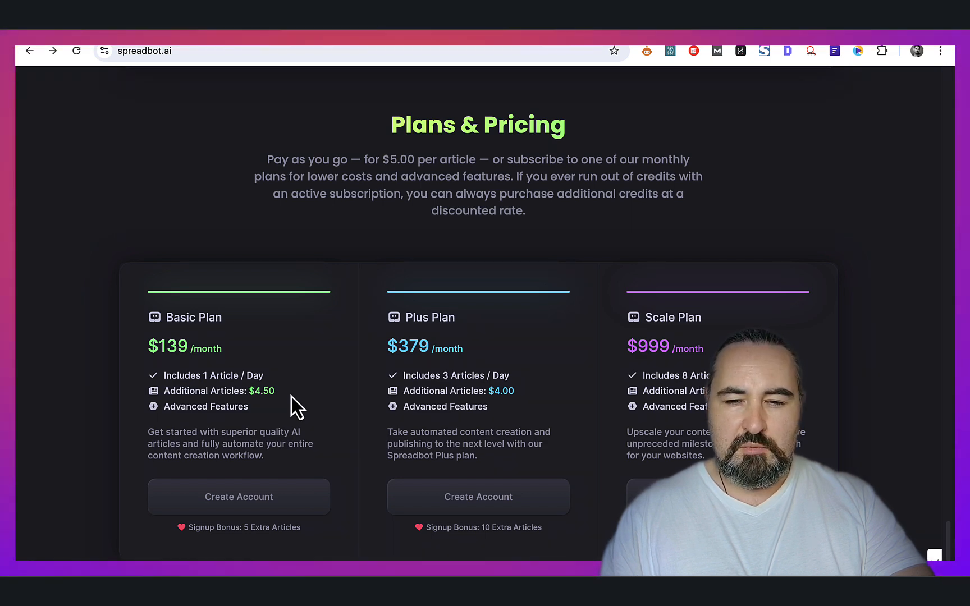
scroll(up, 3)
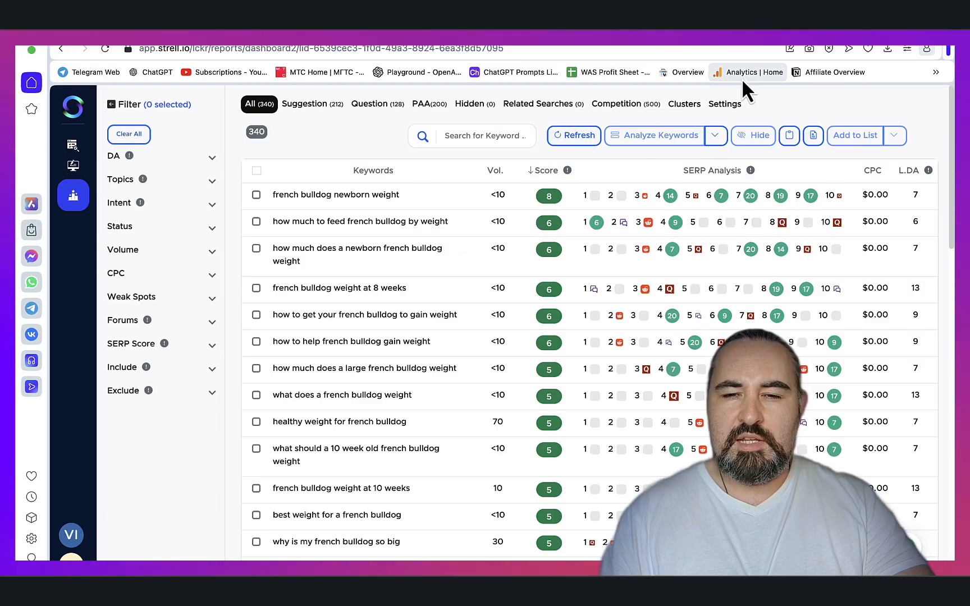
mouse_move(822, 109)
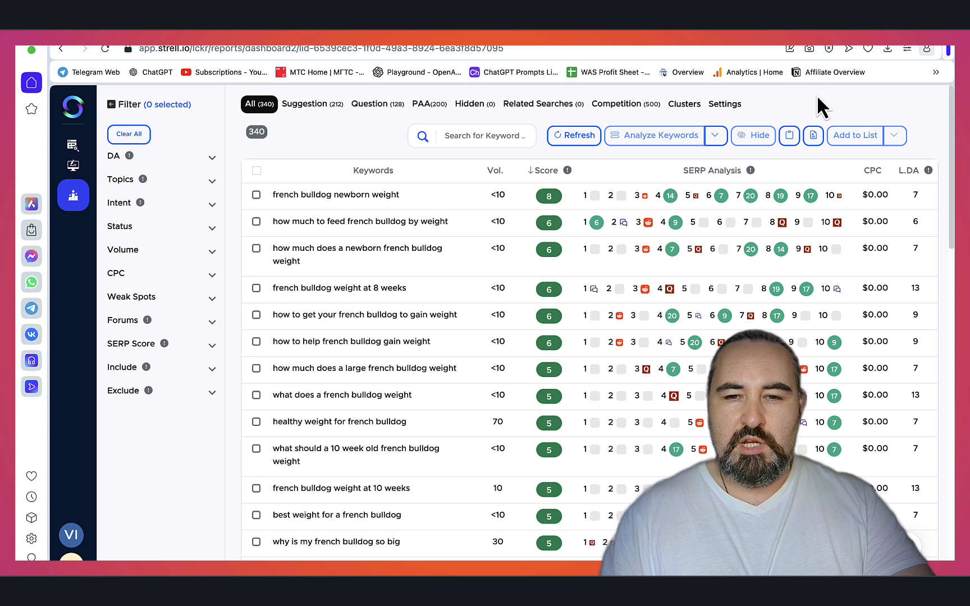
mouse_move(648, 175)
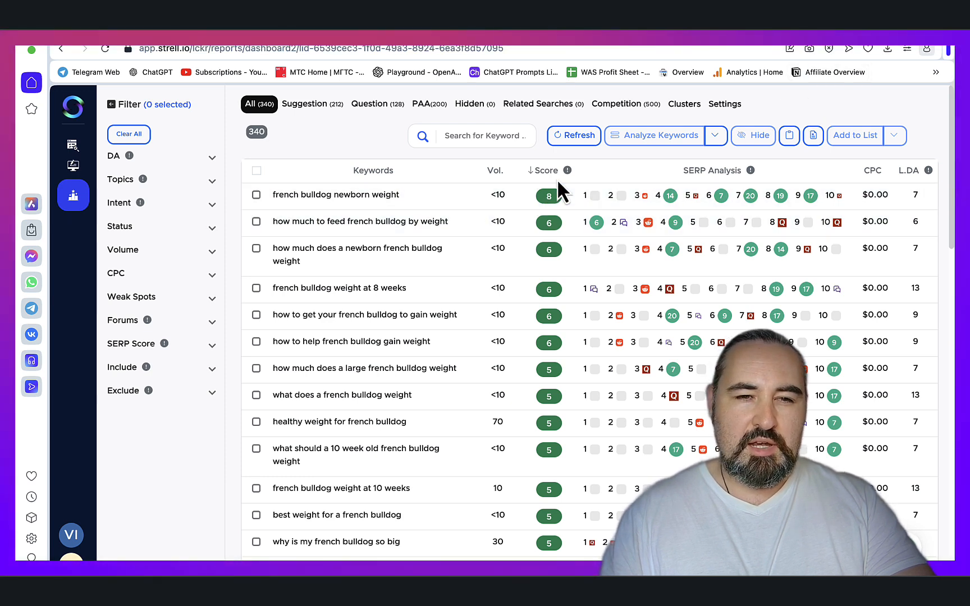
mouse_move(438, 167)
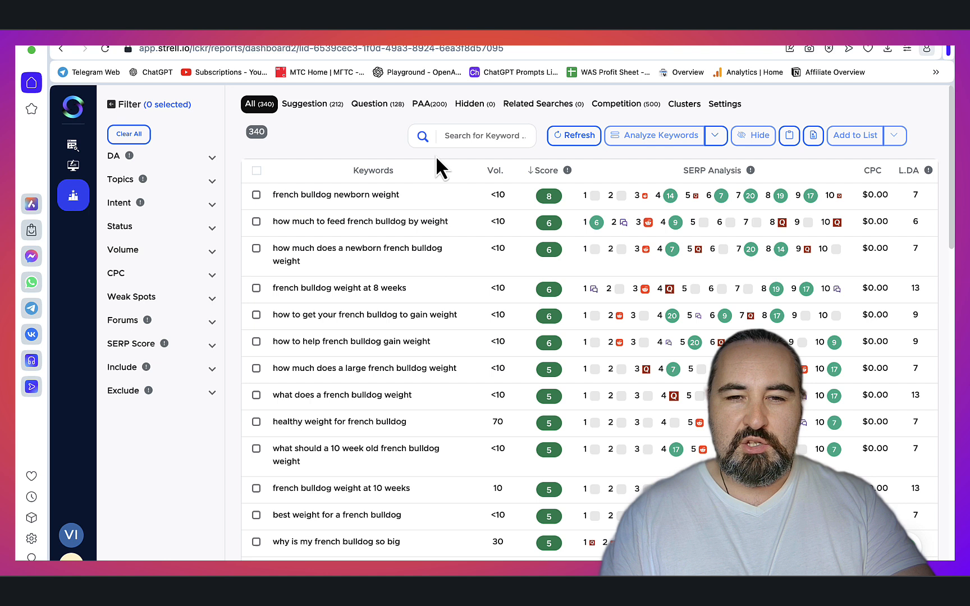
mouse_move(441, 175)
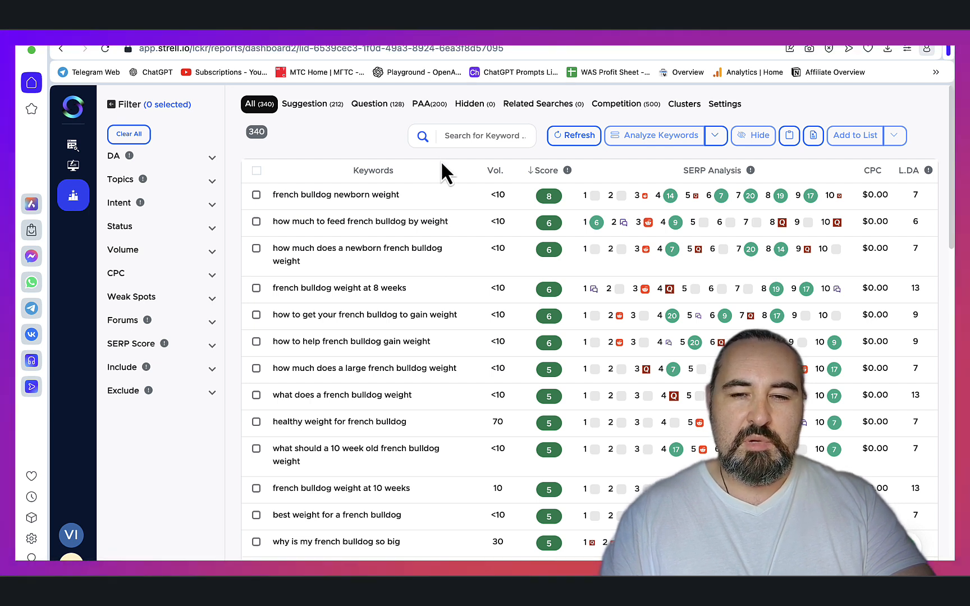
mouse_move(451, 181)
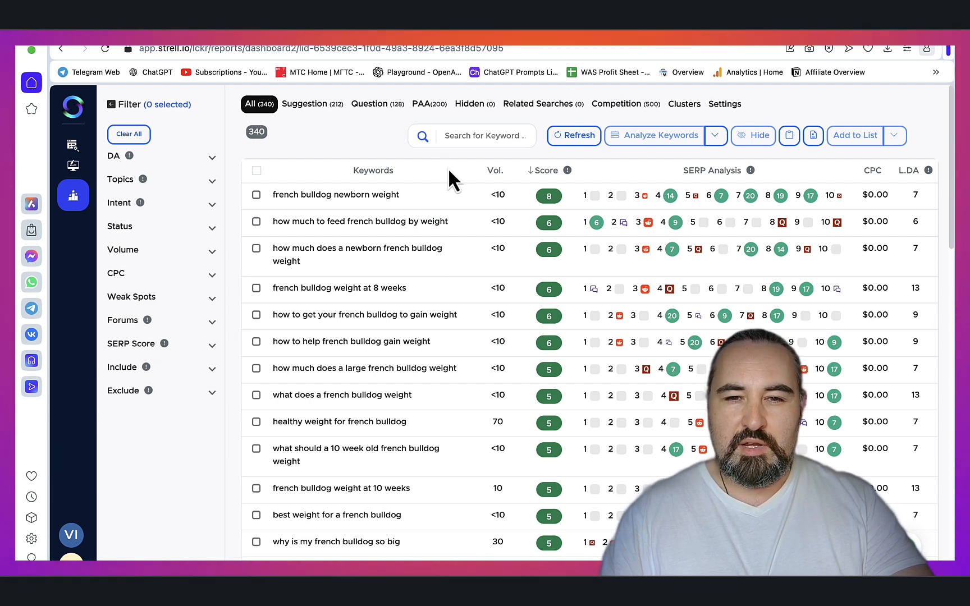
mouse_move(377, 155)
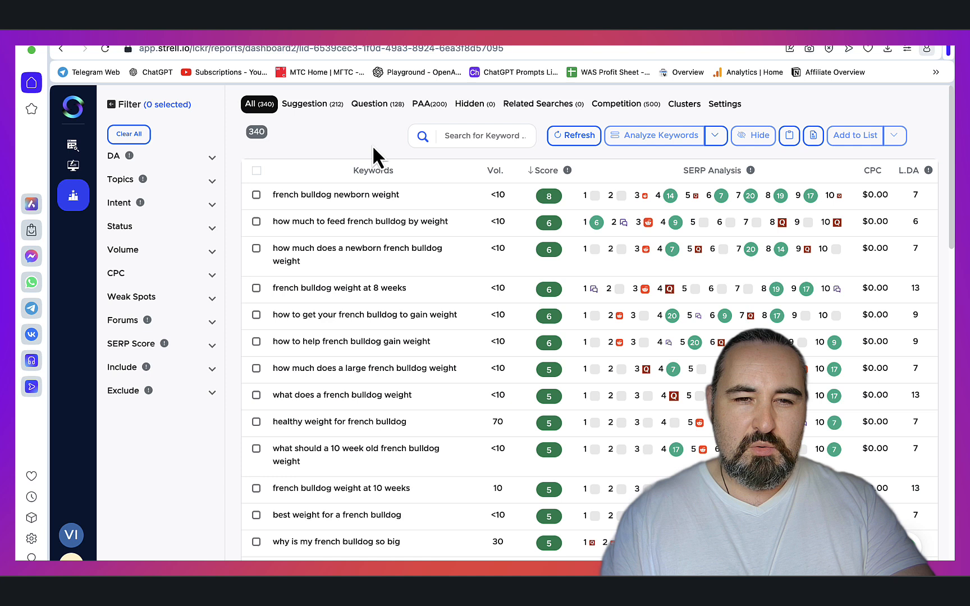
mouse_move(387, 148)
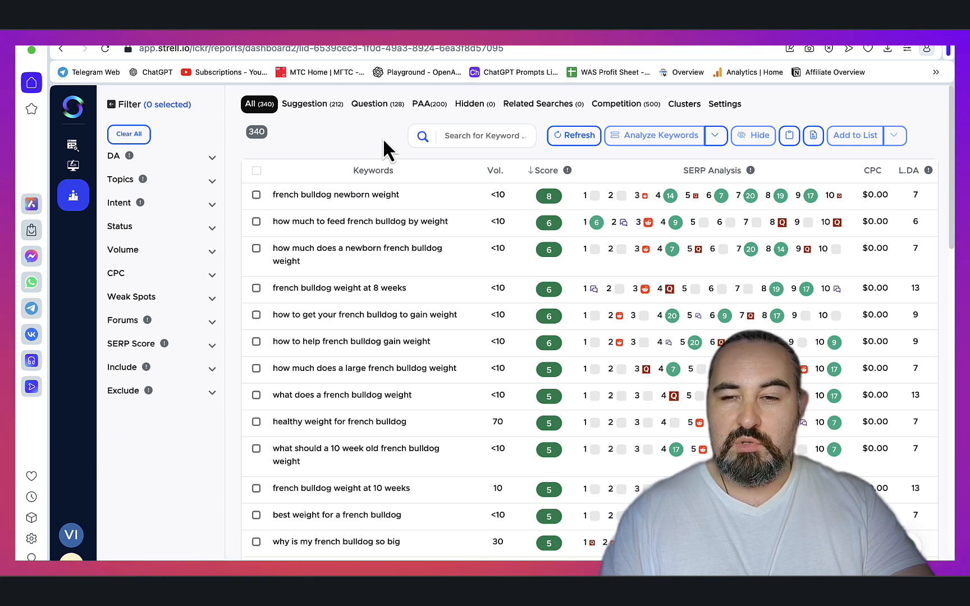
mouse_move(334, 195)
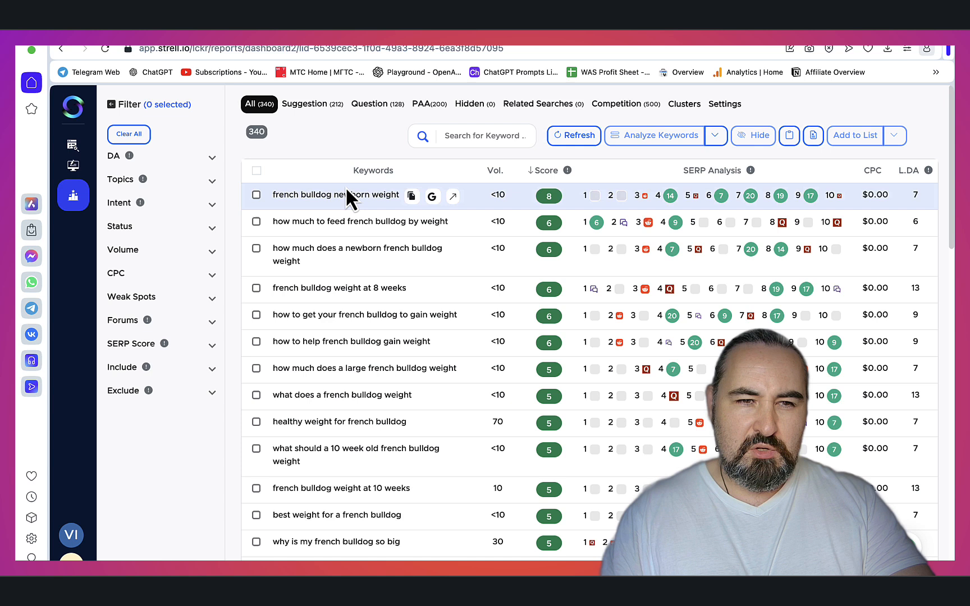
mouse_move(487, 232)
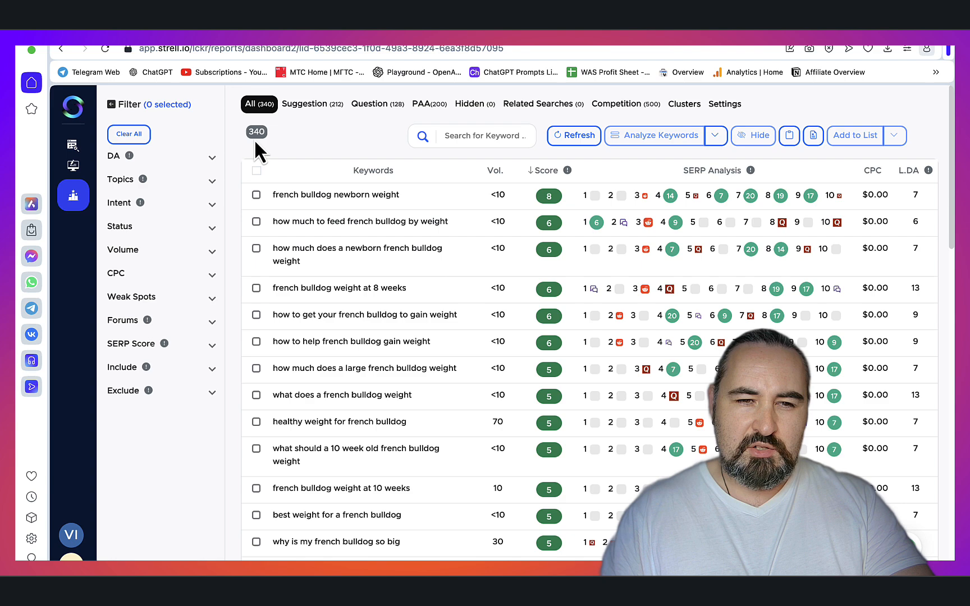
mouse_move(519, 256)
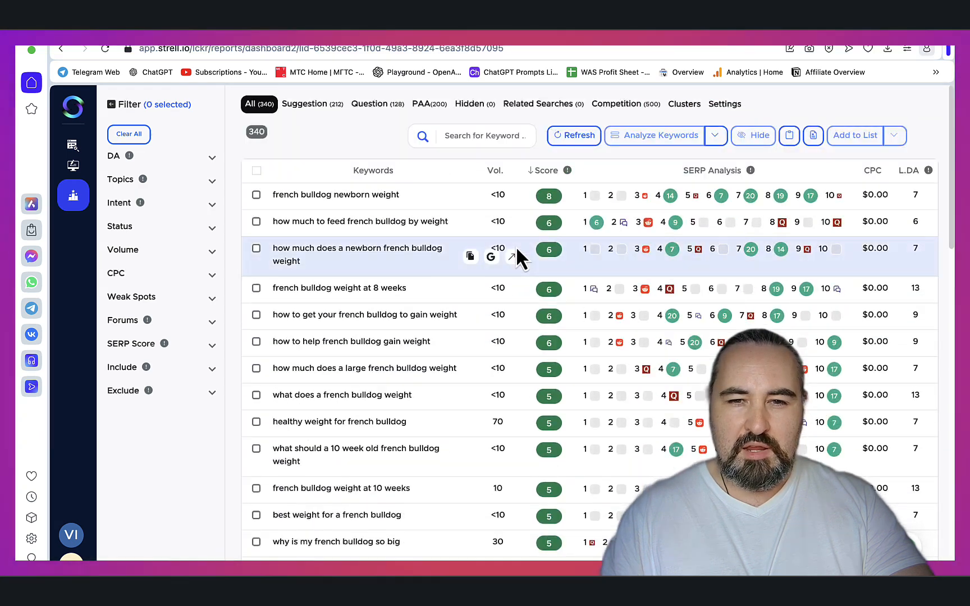
mouse_move(355, 198)
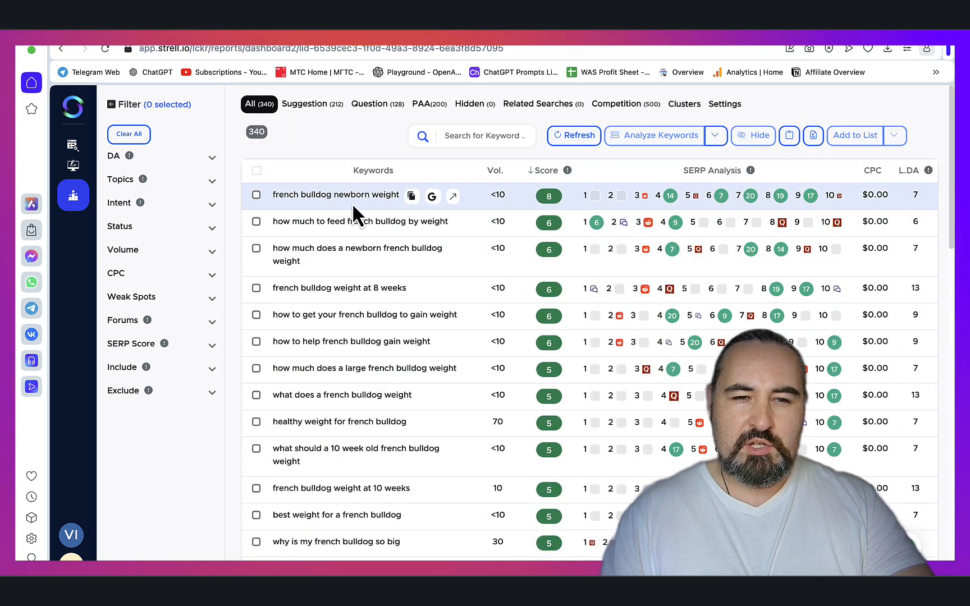
mouse_move(351, 240)
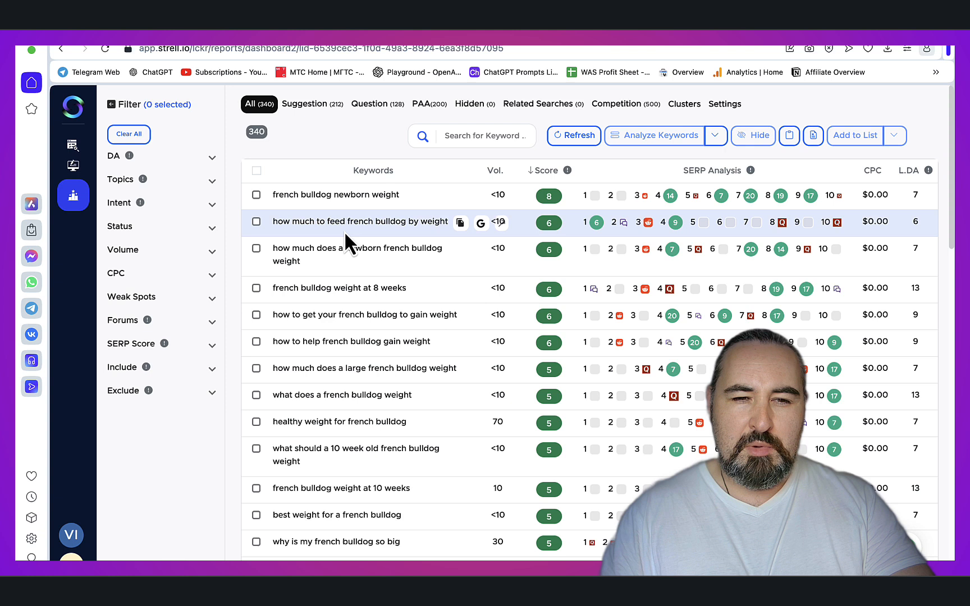
mouse_move(380, 269)
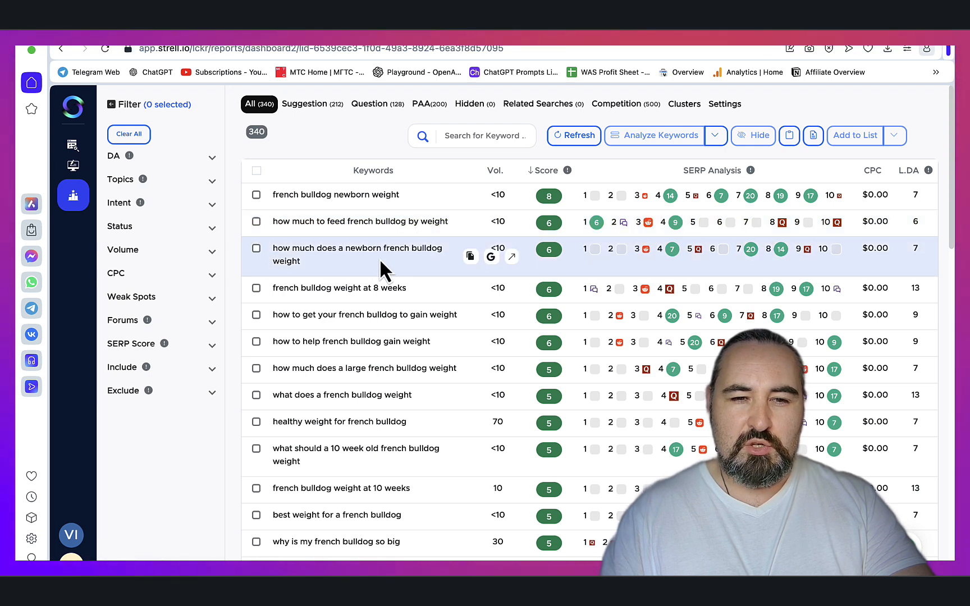
mouse_move(340, 303)
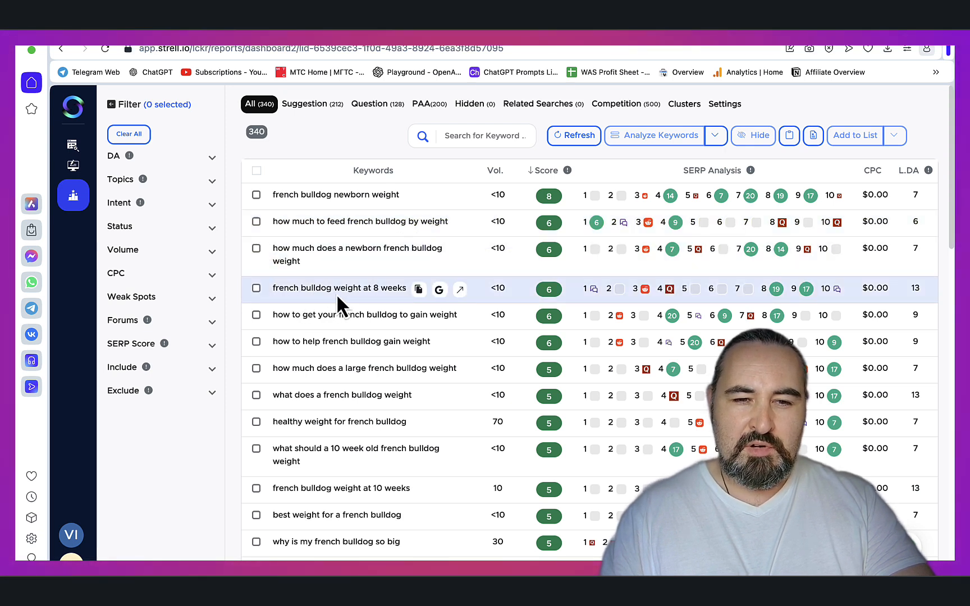
mouse_move(303, 342)
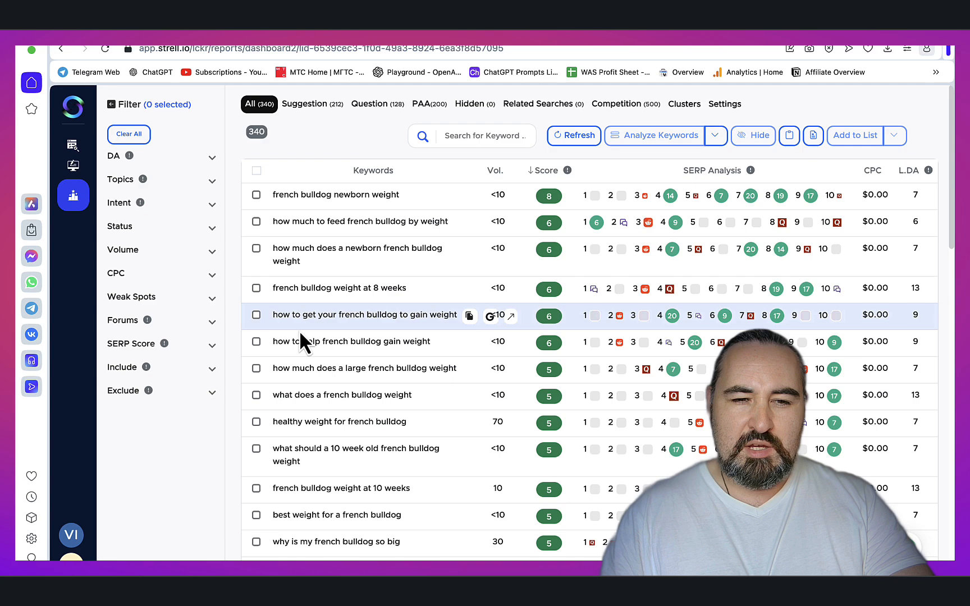
mouse_move(461, 340)
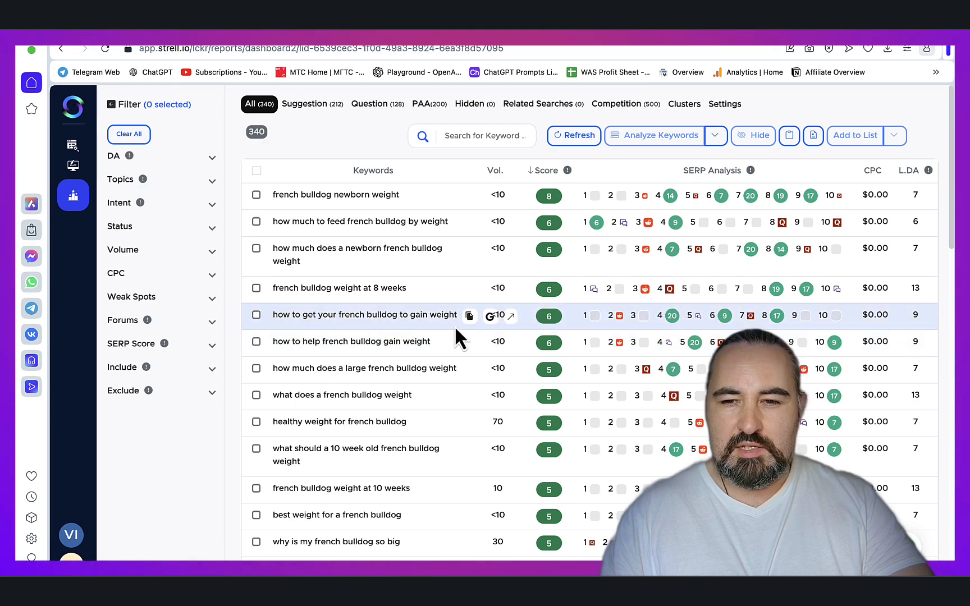
Step: Scroll through the Strell report of French bulldog weight keyword ideas
scroll(down, 3)
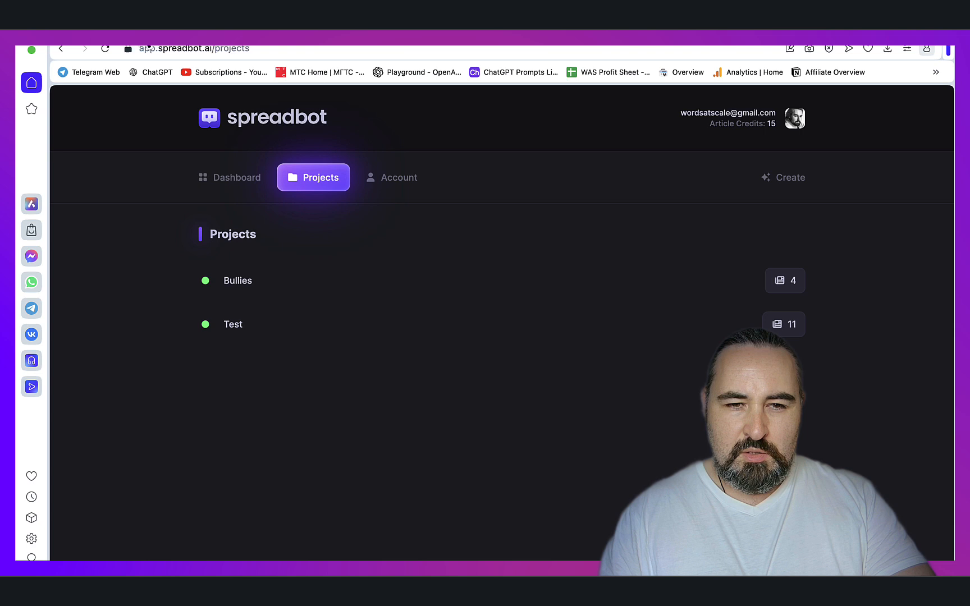
mouse_move(419, 225)
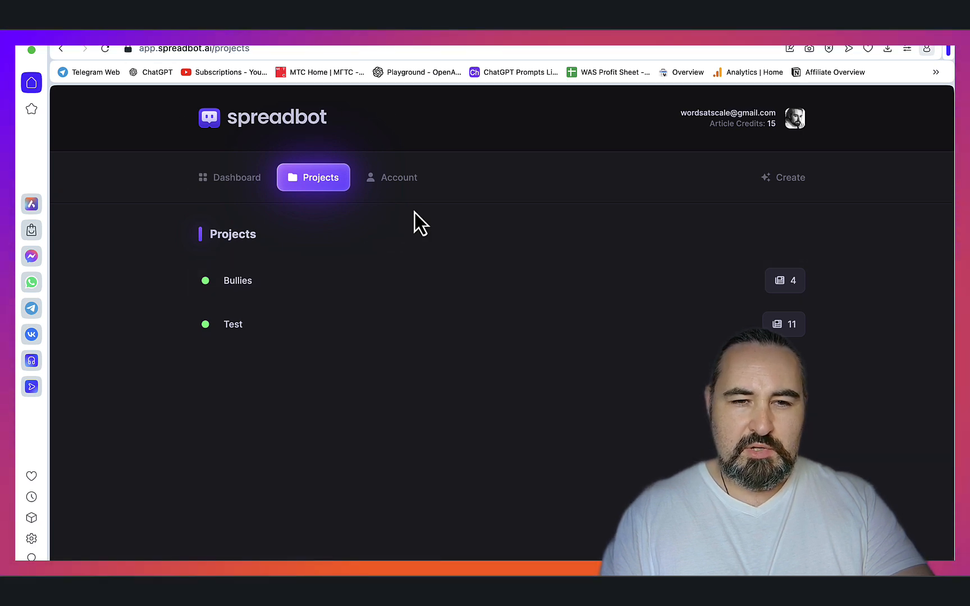
mouse_move(238, 284)
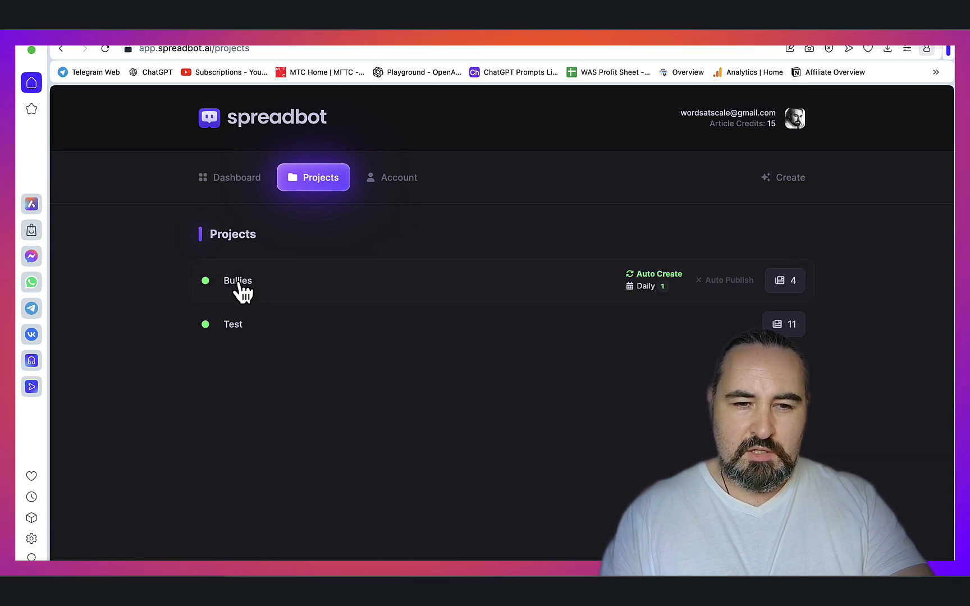
Step: Open the Bullies project from the Projects list
click(238, 280)
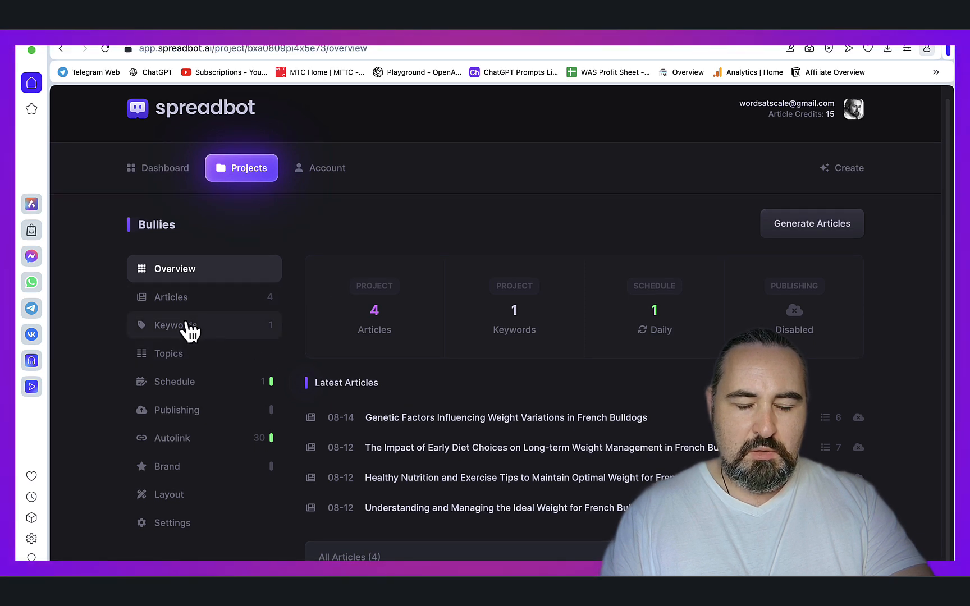
Step: Add and save French bulldog exercise, diet and nutrition keywords, then go to Topics
click(179, 325)
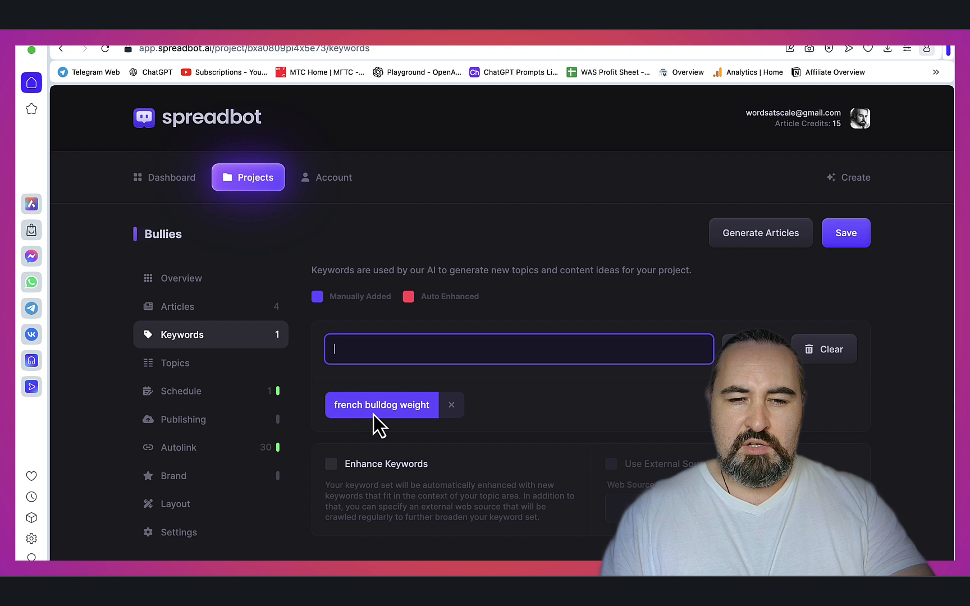
mouse_move(447, 348)
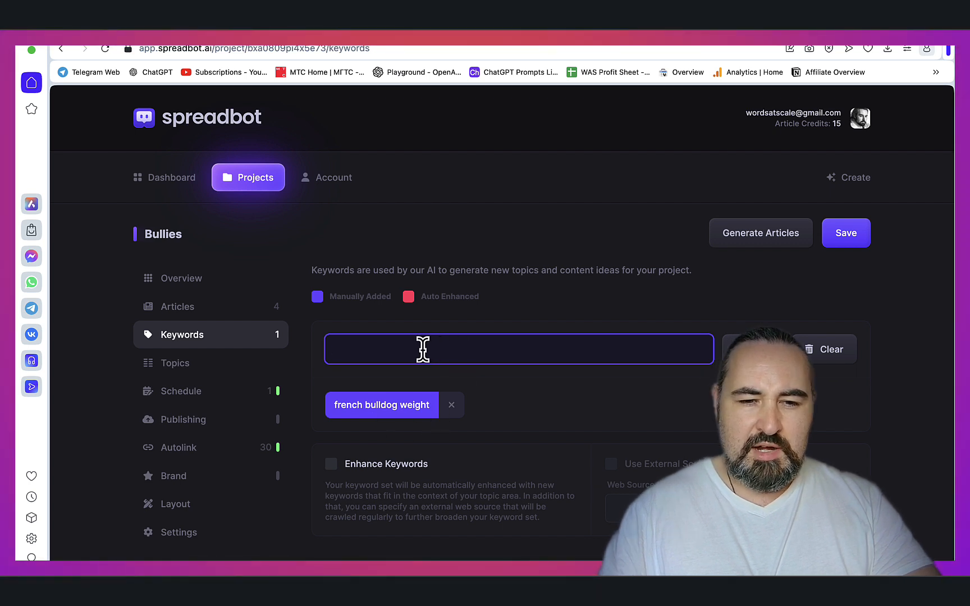
text(french bu)
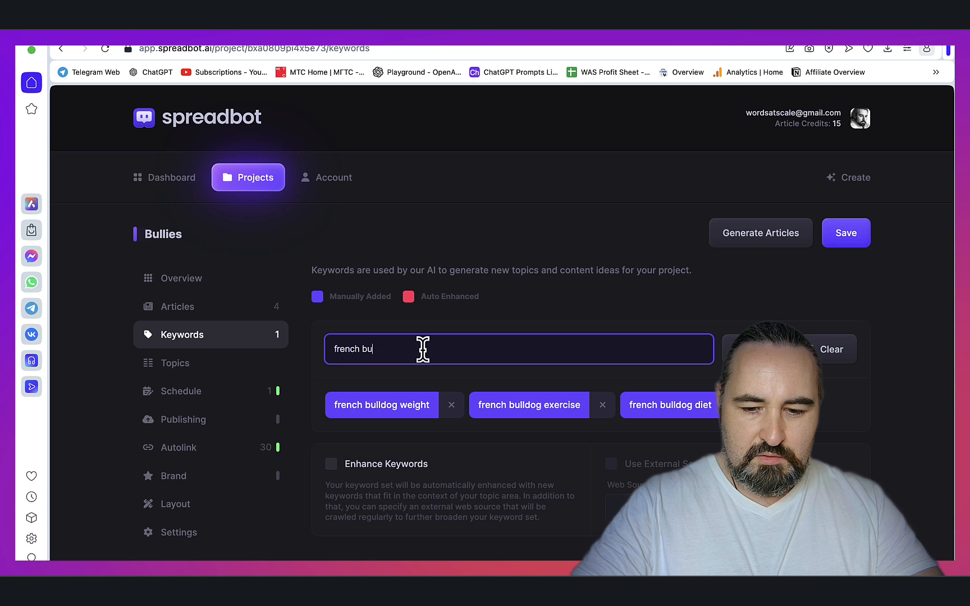
key(Return)
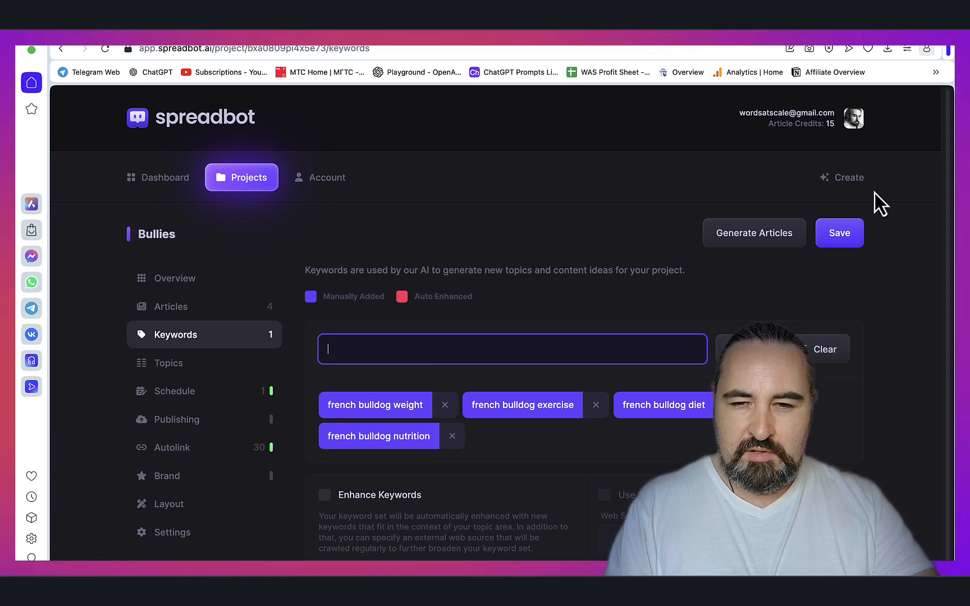
click(838, 232)
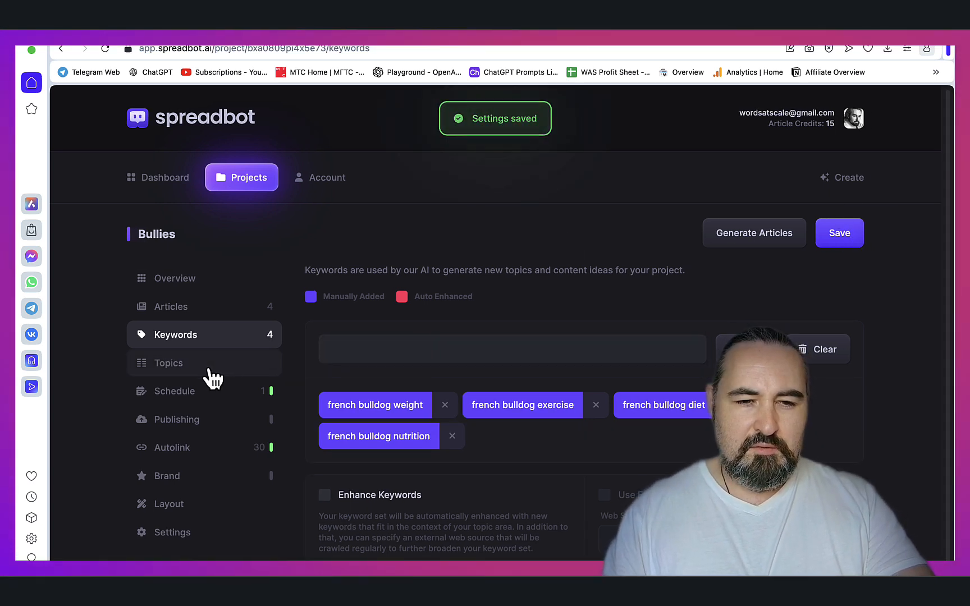
click(168, 363)
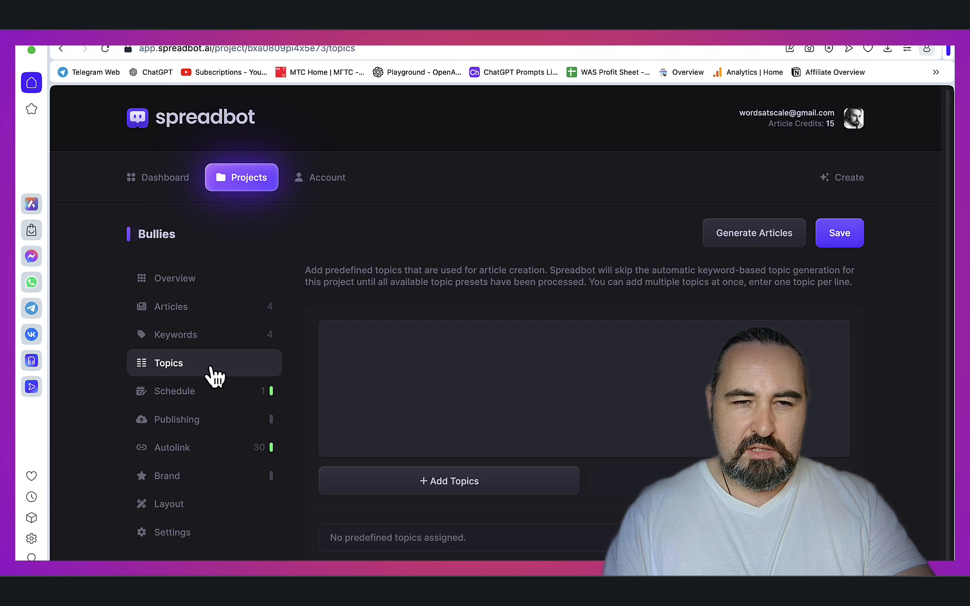
Step: Enter topics 'french bulldog newborn weight' and 'how much to feed french bulldog by weight'
text(french bulldog newborn weight)
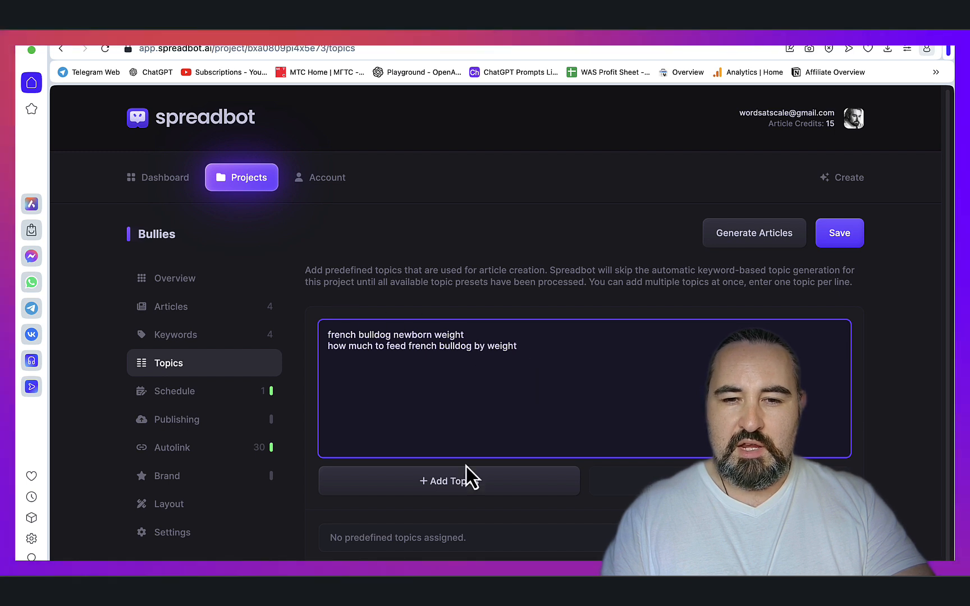
mouse_move(209, 347)
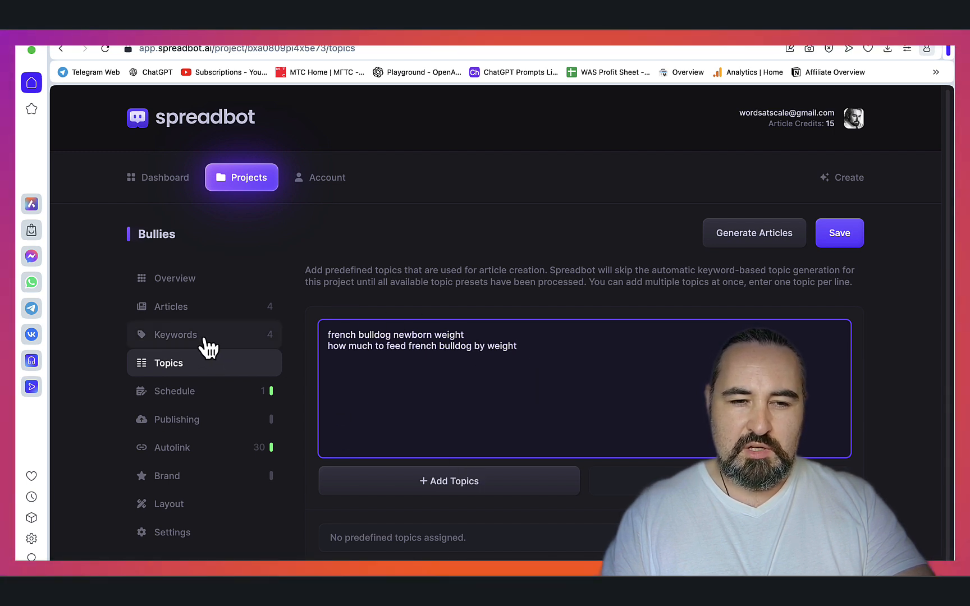
Step: Open the Bullies schedule and keep the generation frequency at Daily
click(175, 391)
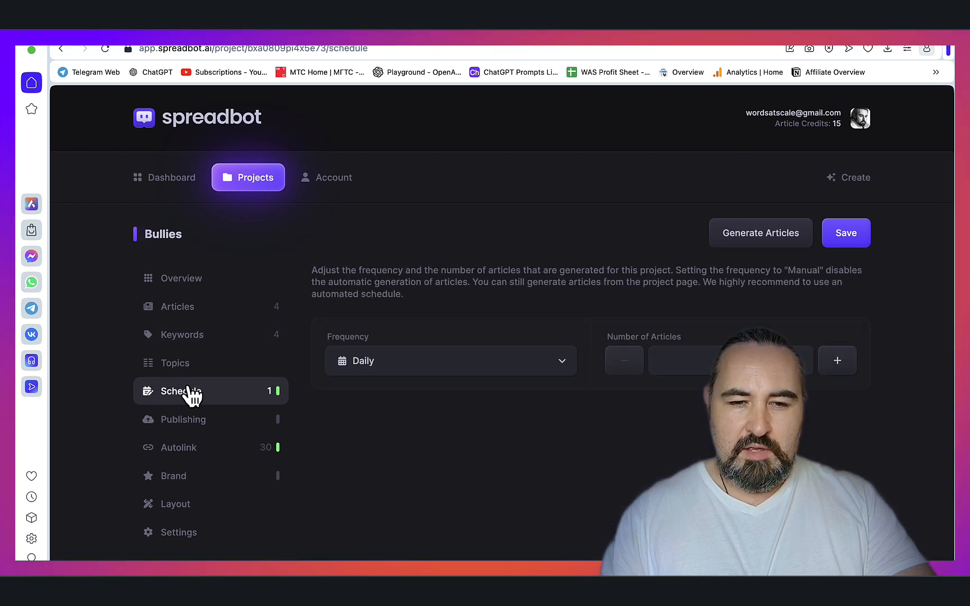
click(449, 360)
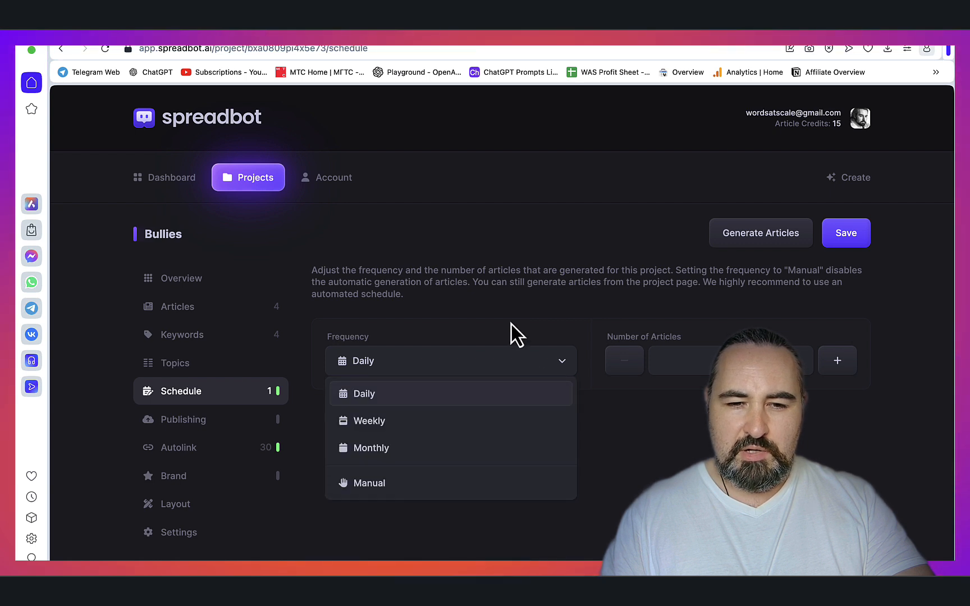
click(363, 393)
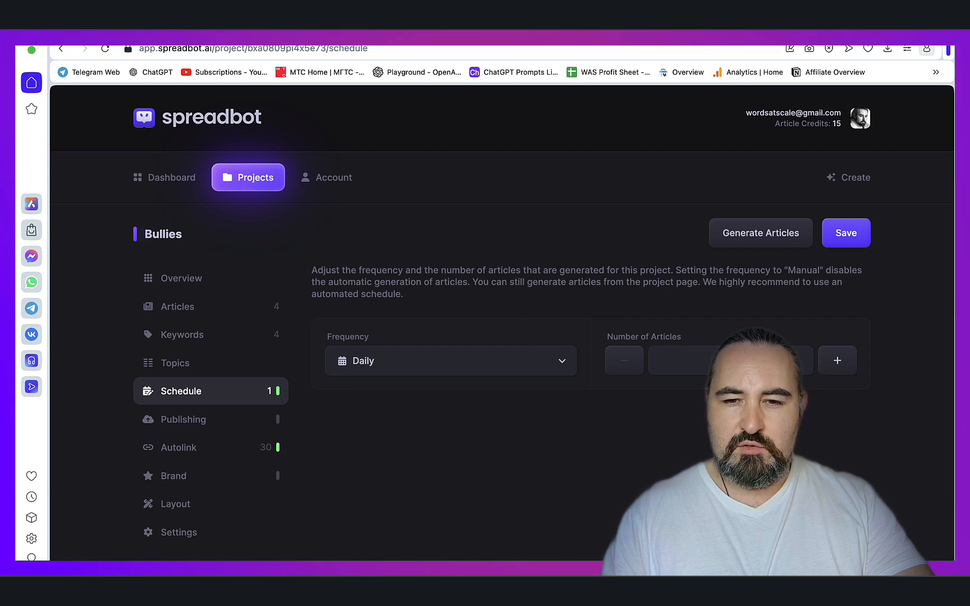
mouse_move(698, 338)
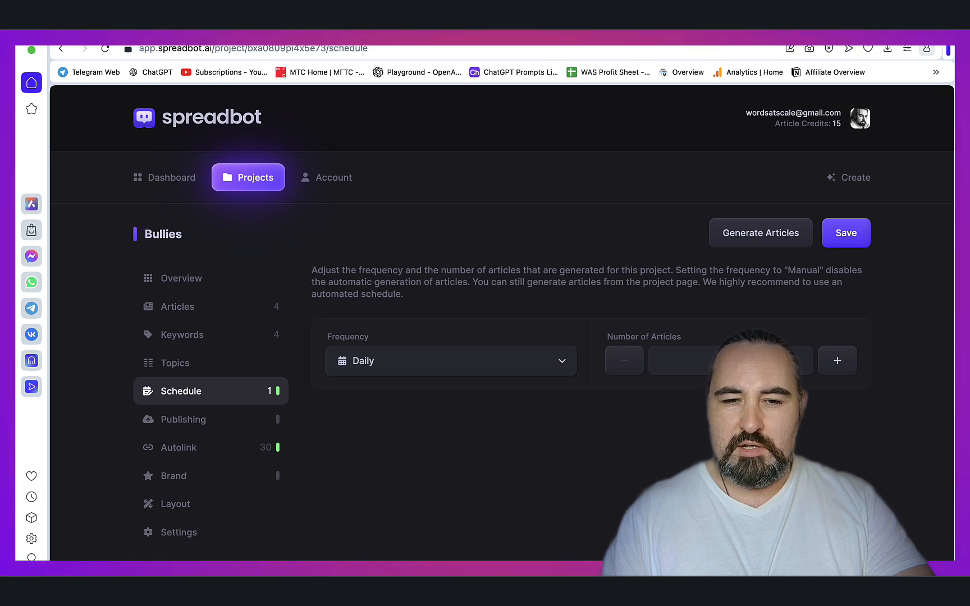
mouse_move(290, 363)
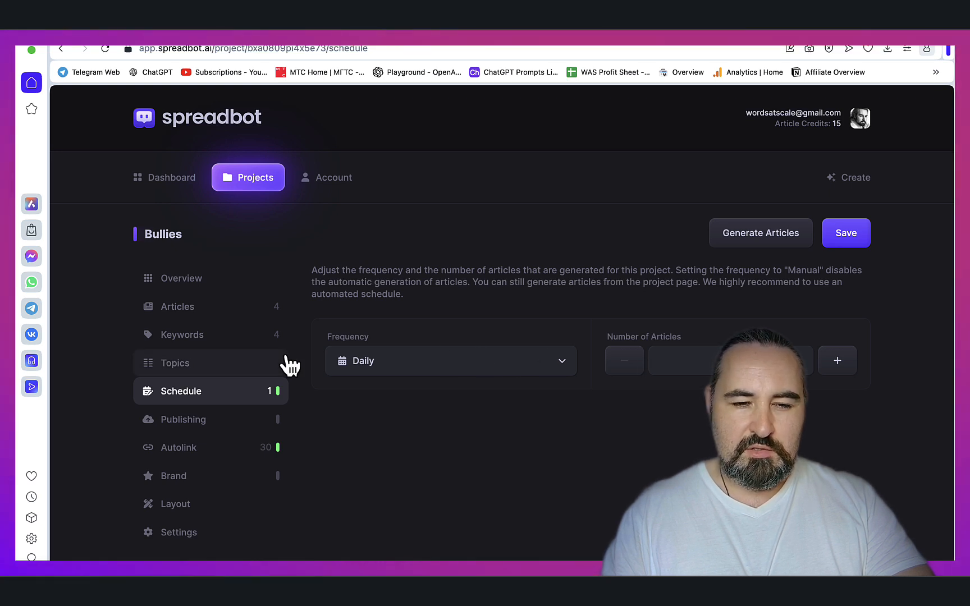
Step: Enable Automatic Publishing in the Bullies Publishing settings, then move on to Autolink
click(183, 419)
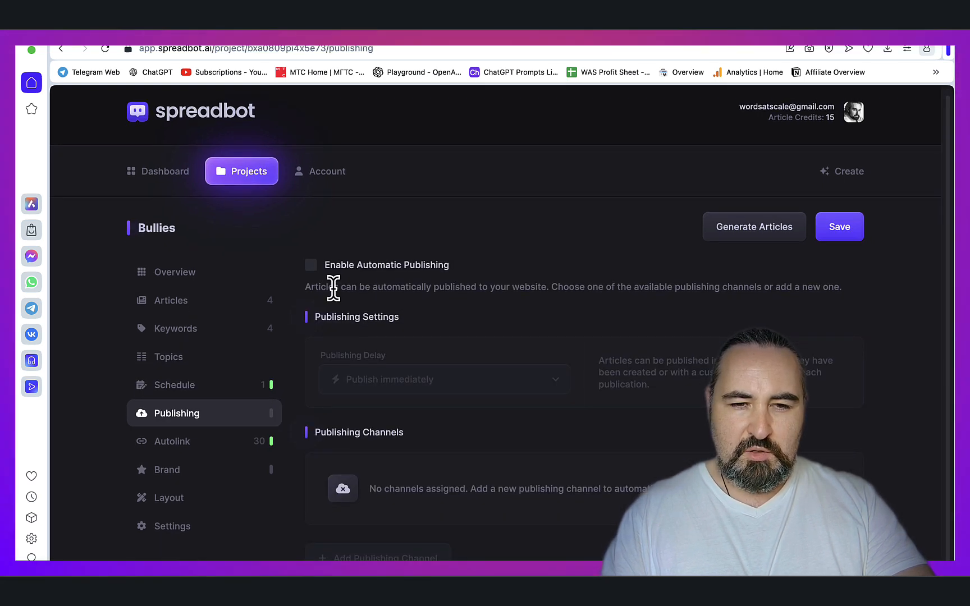
click(310, 265)
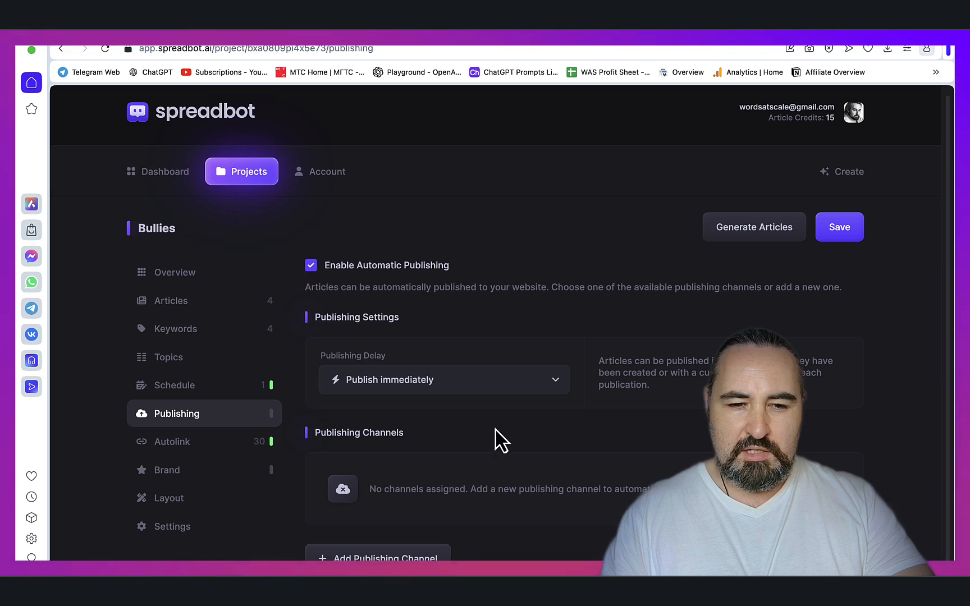
click(176, 441)
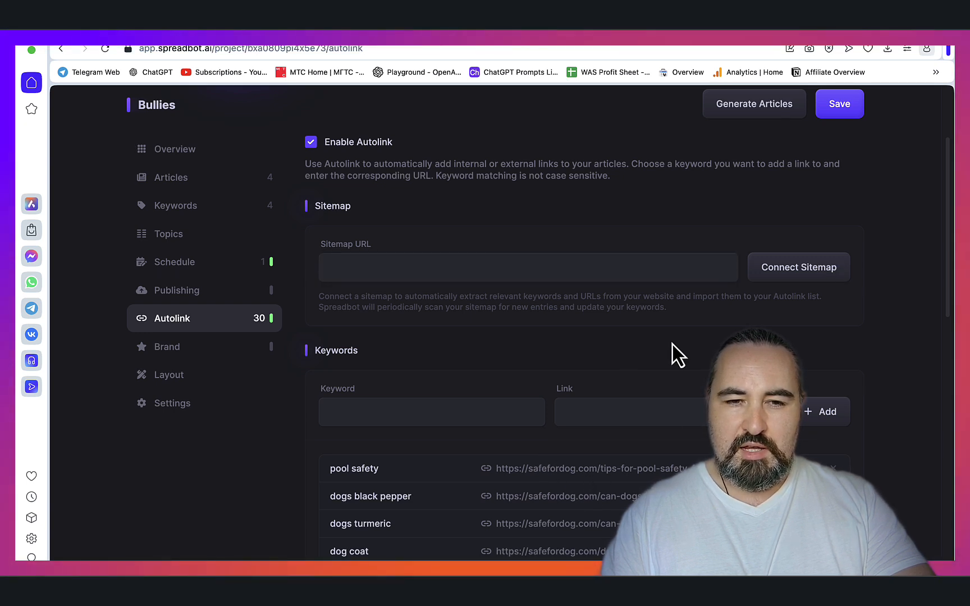
mouse_move(458, 267)
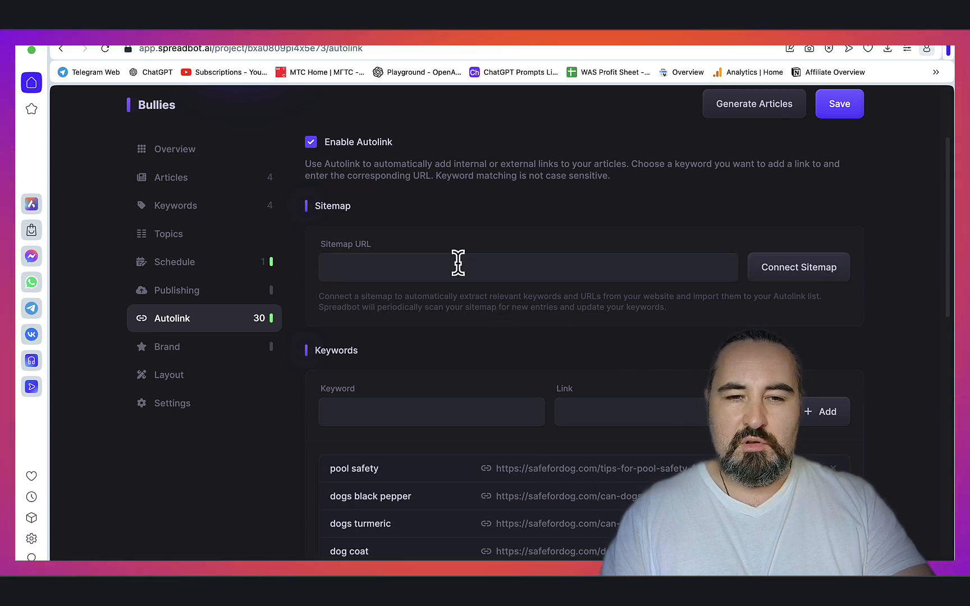
mouse_move(525, 483)
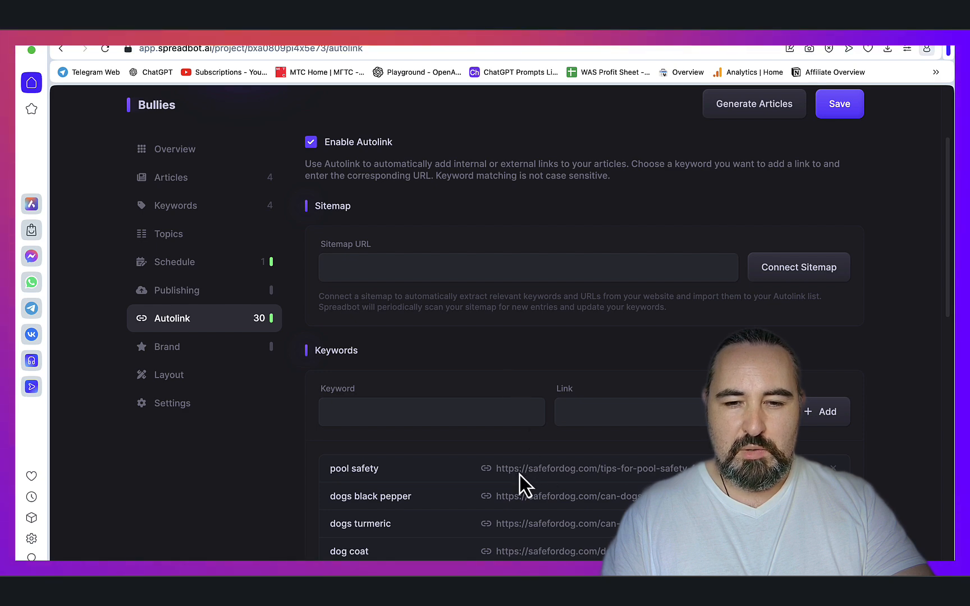
mouse_move(633, 325)
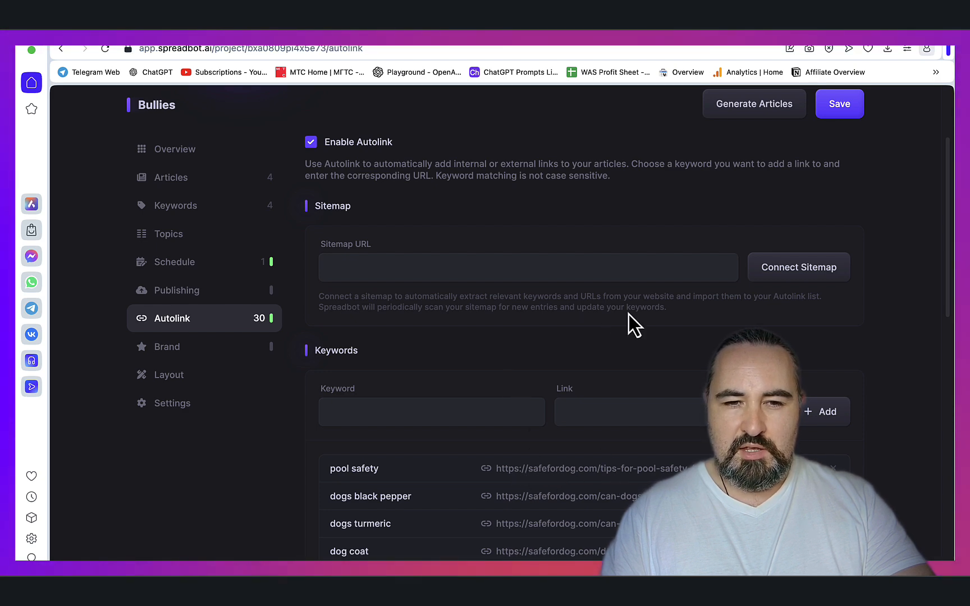
Step: Scroll through the 30 keyword-to-safefordog.com article links on the Autolink page
scroll(down, 3)
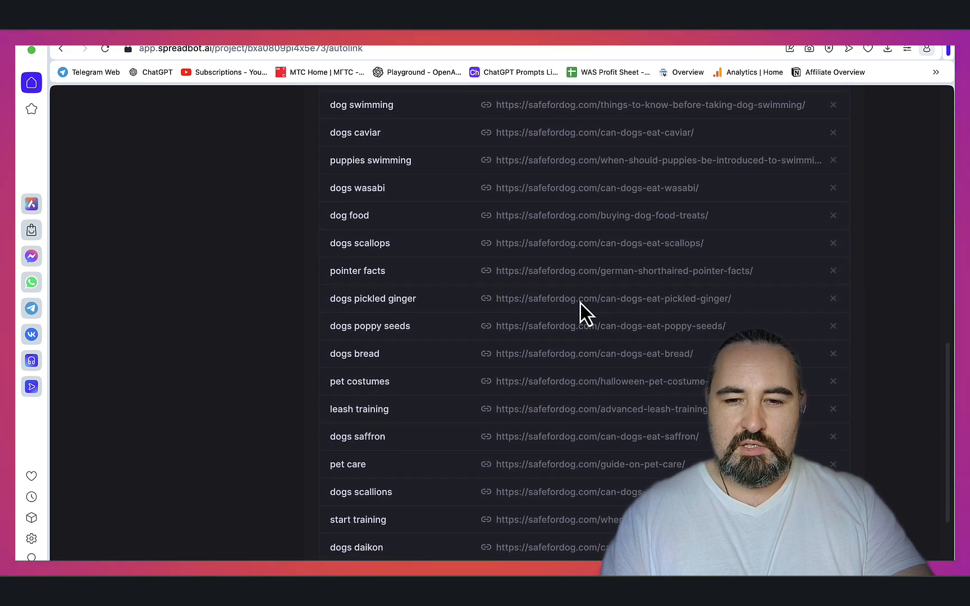
scroll(up, 3)
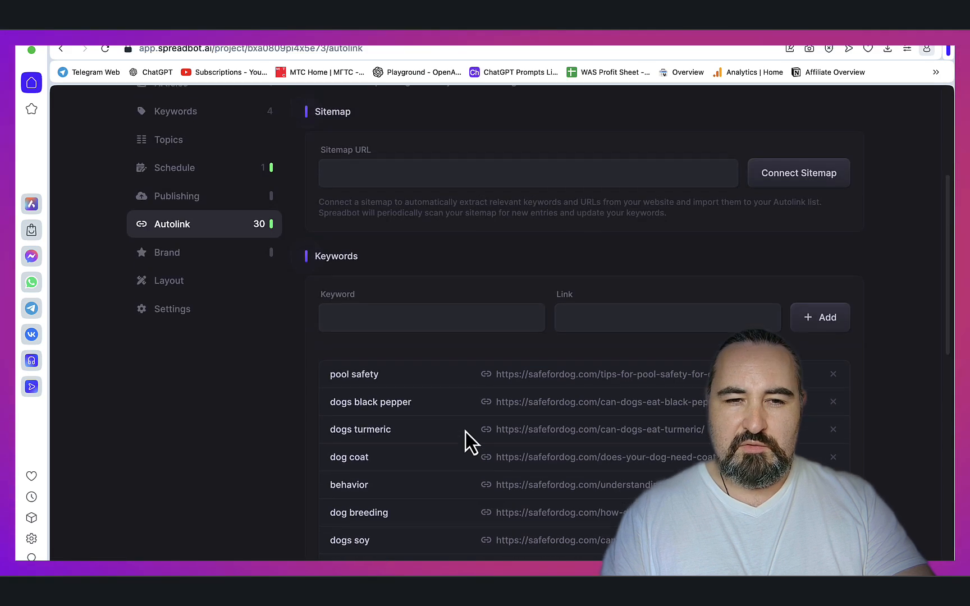
Step: Open the Brand page and tick Enable Brand Identity for Bullies
click(166, 252)
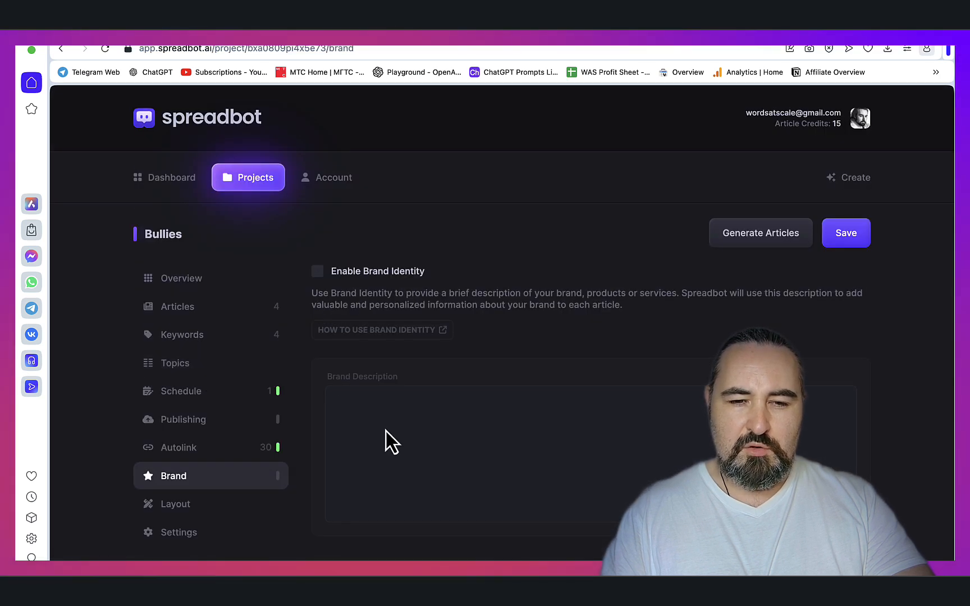
click(317, 271)
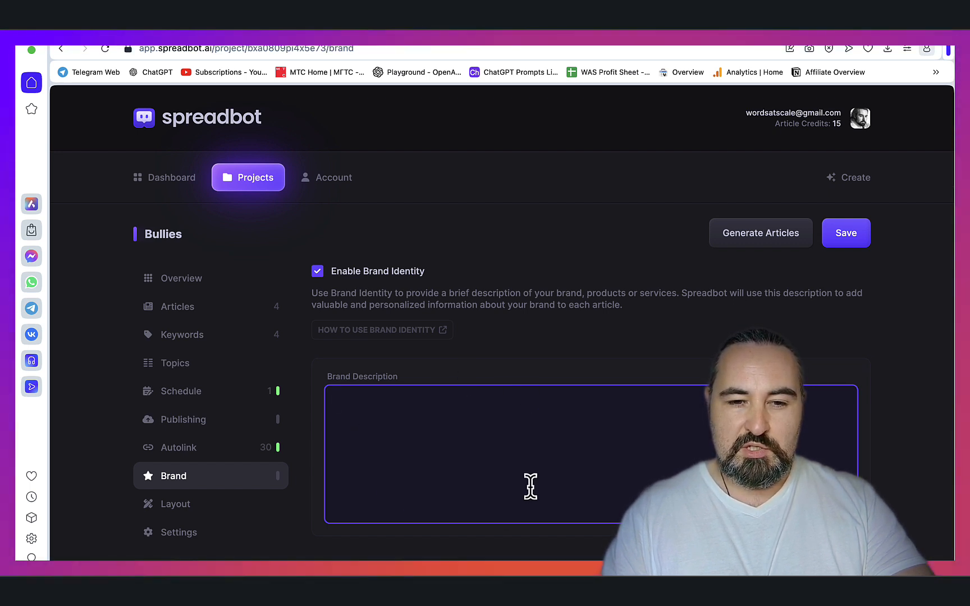
Step: Review Layout: Flat Illustration images, Embedded placement options, and Header & Footer settings
click(175, 503)
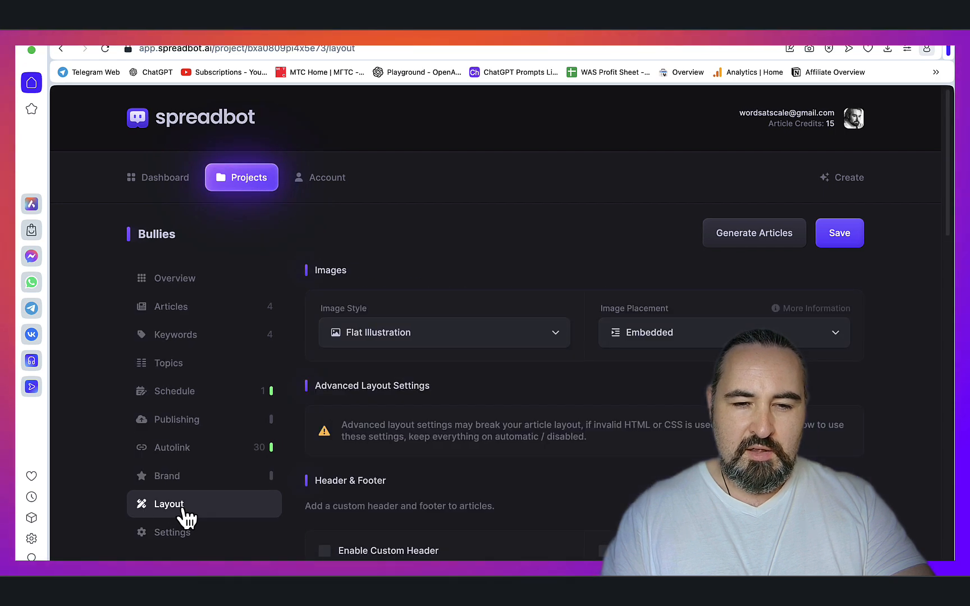
scroll(down, 3)
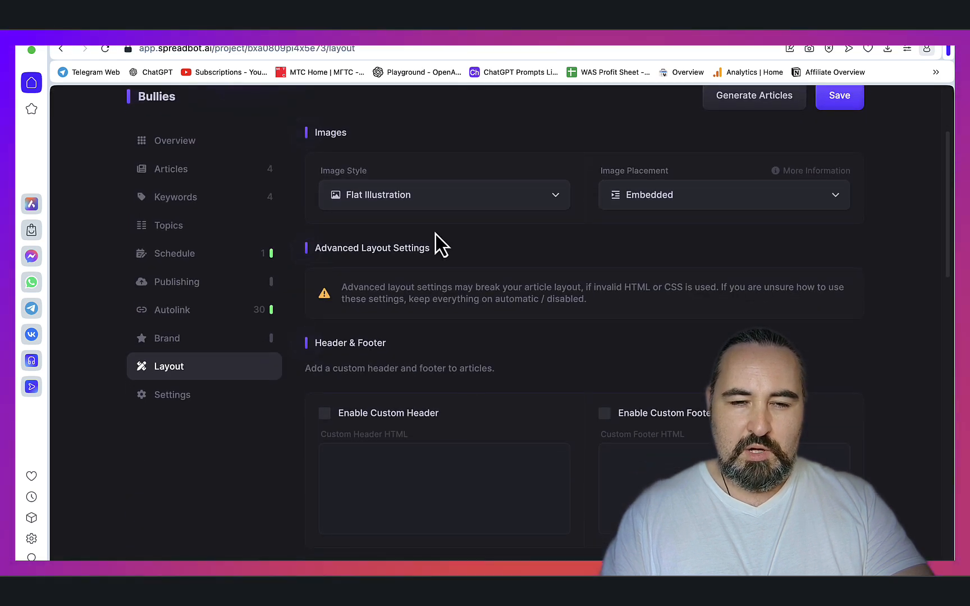
mouse_move(506, 204)
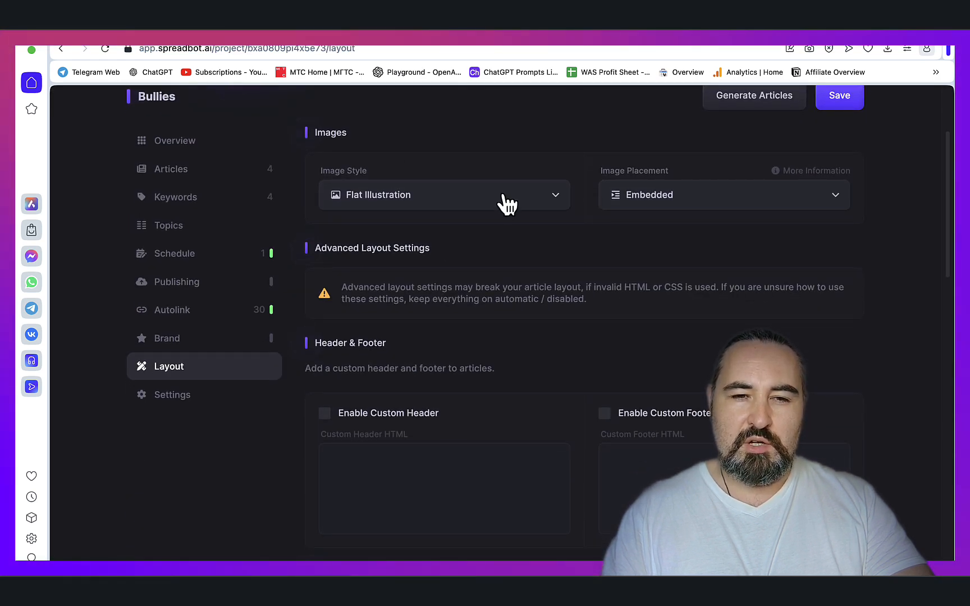
click(722, 195)
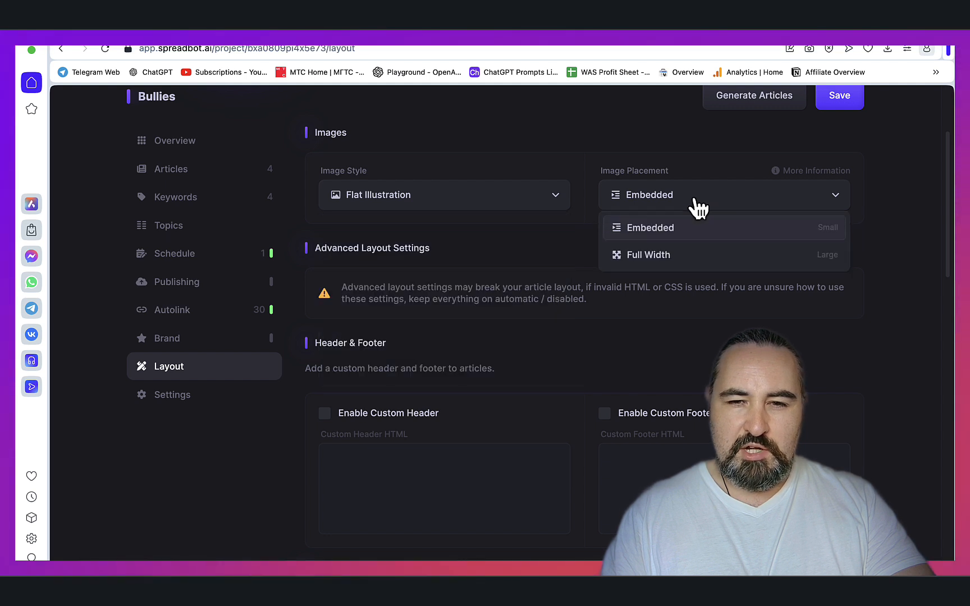
mouse_move(576, 251)
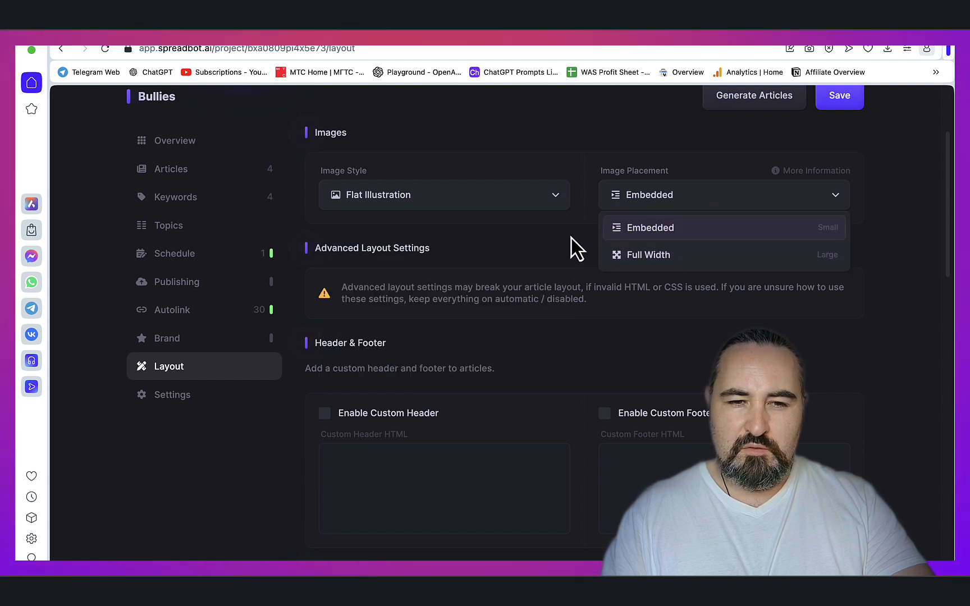
scroll(down, 3)
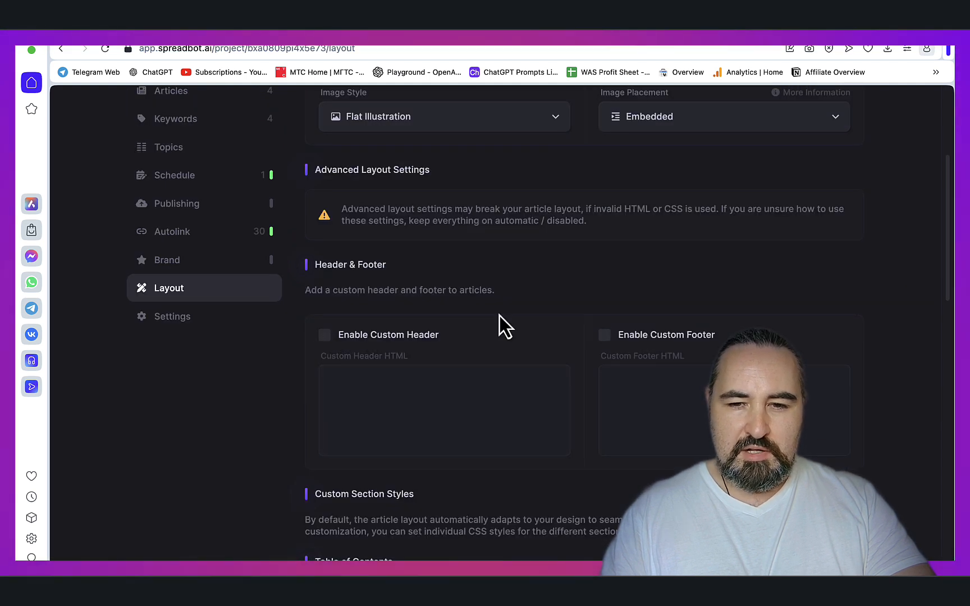
scroll(down, 3)
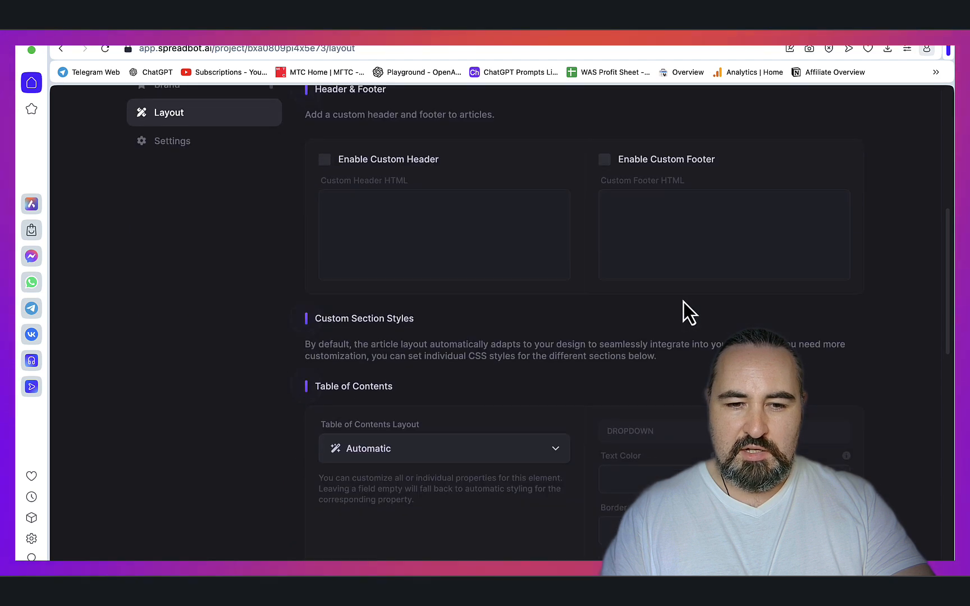
Step: Set the Table of Contents layout to Custom and adjust its background style
click(443, 448)
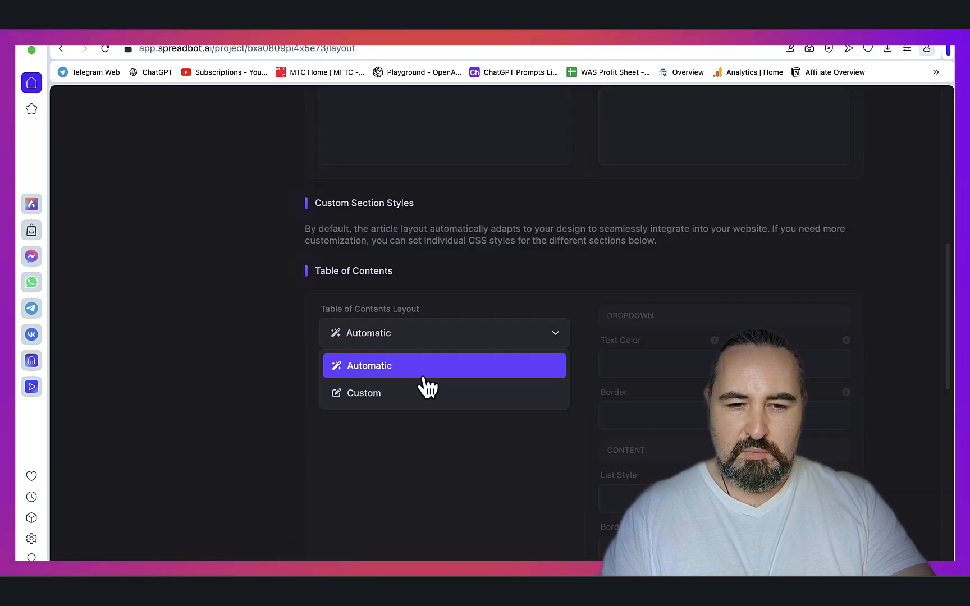
click(363, 392)
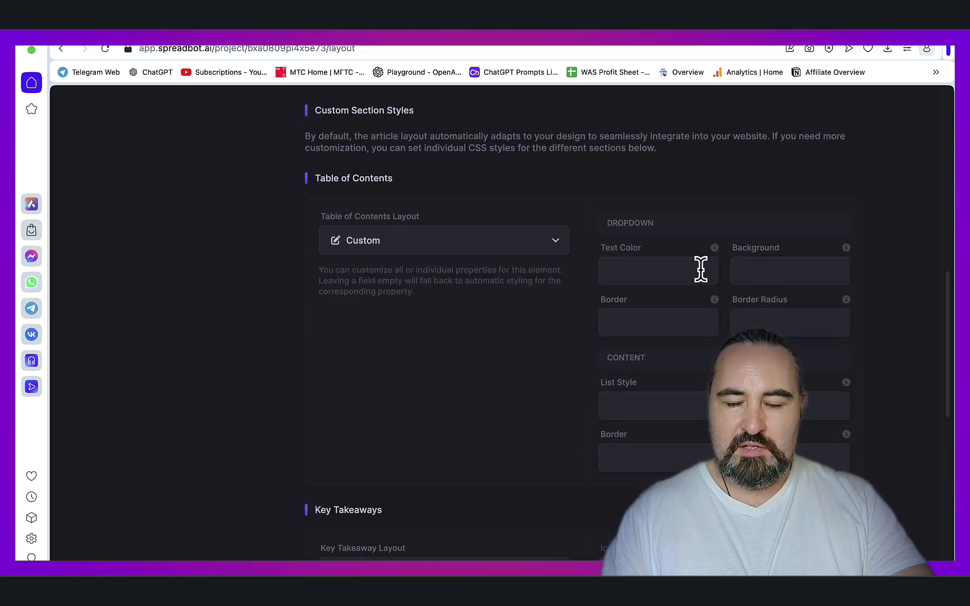
mouse_move(898, 283)
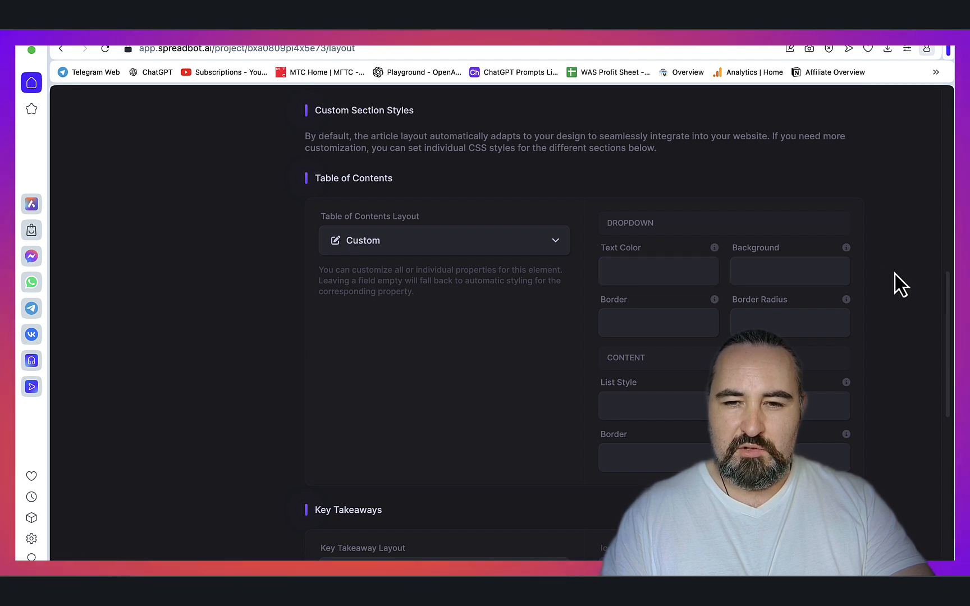
click(789, 271)
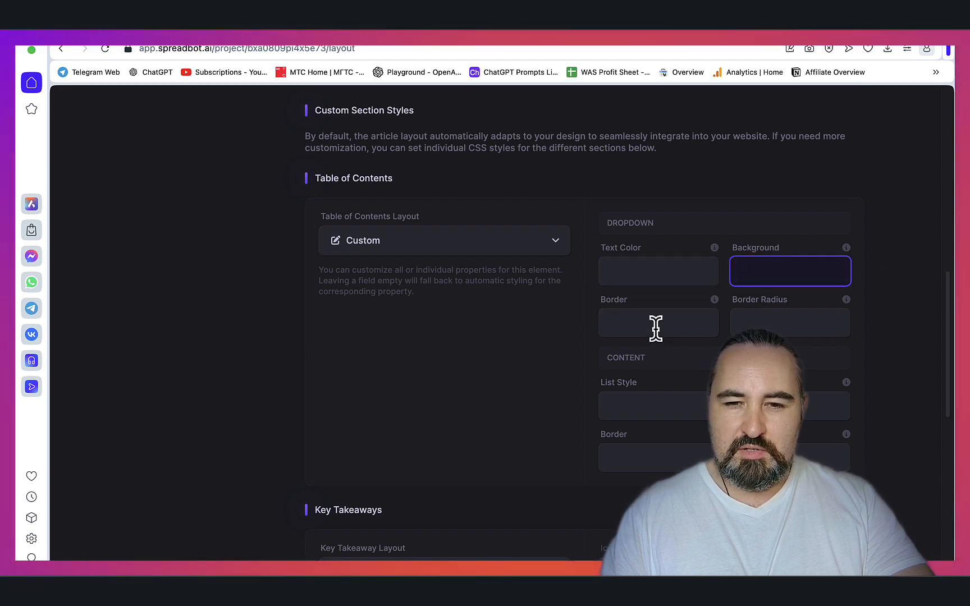
scroll(down, 3)
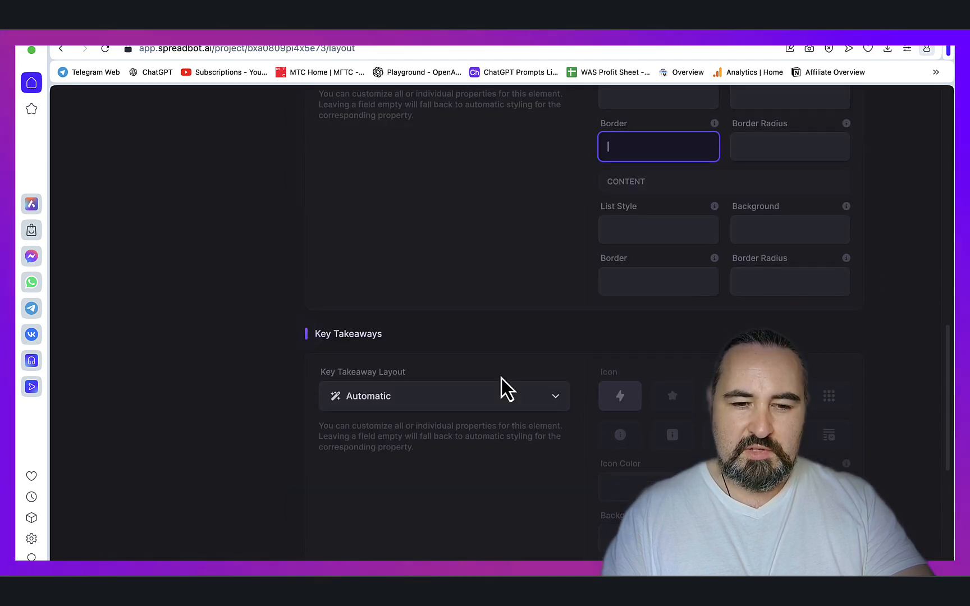
scroll(down, 3)
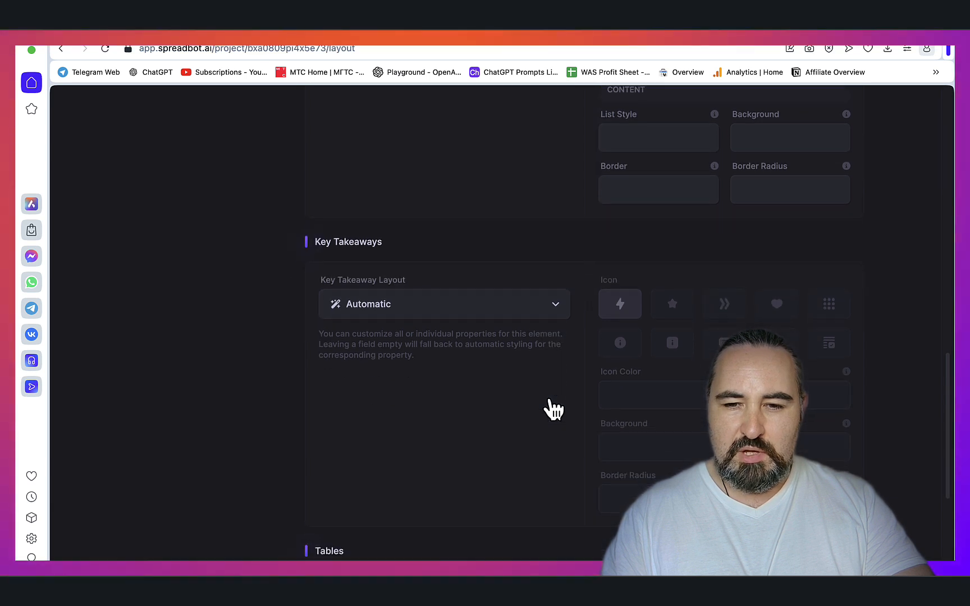
Step: Set the Key Takeaways and Tables layouts to Custom, edit top margin spacing
click(443, 304)
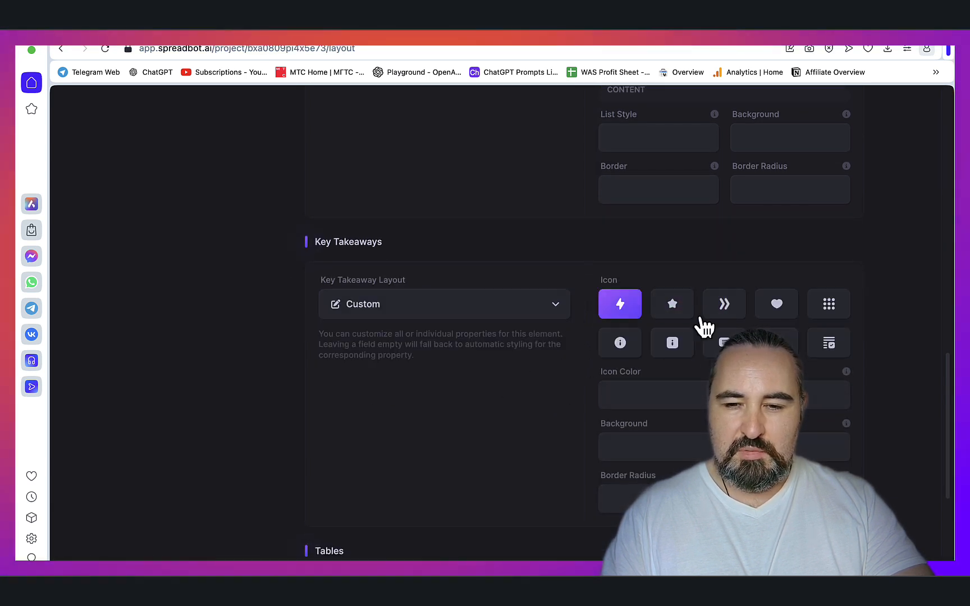
scroll(down, 3)
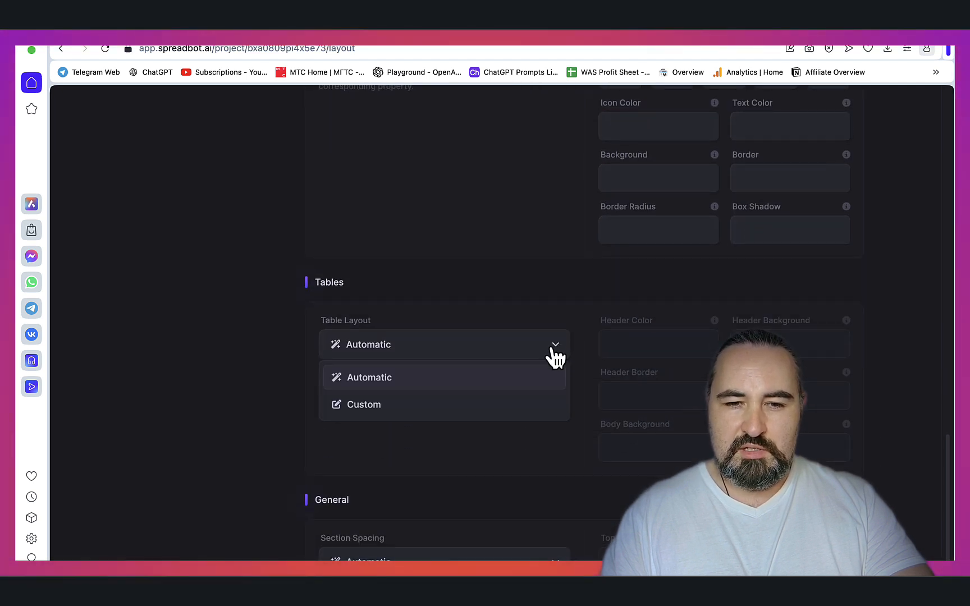
click(364, 404)
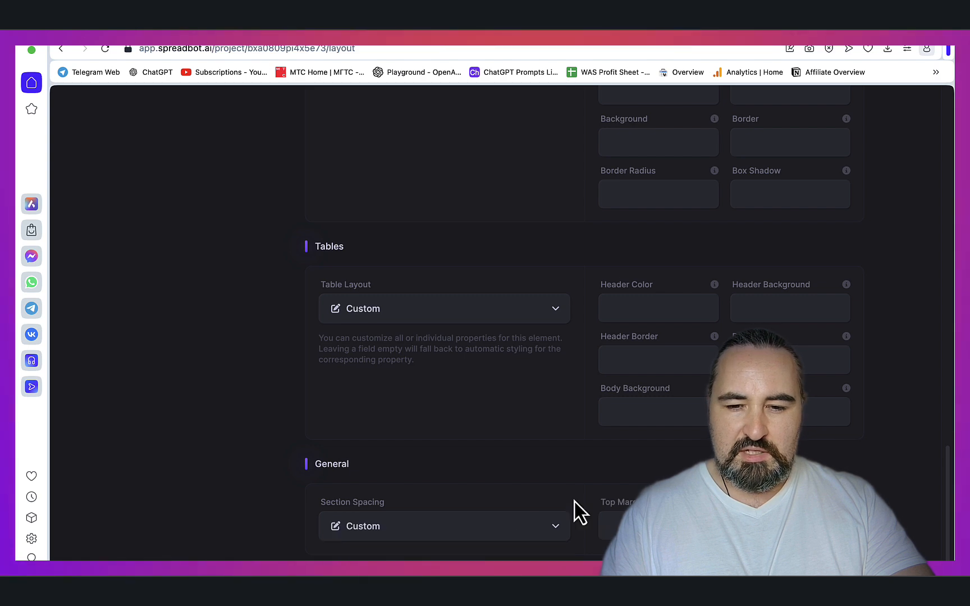
click(612, 526)
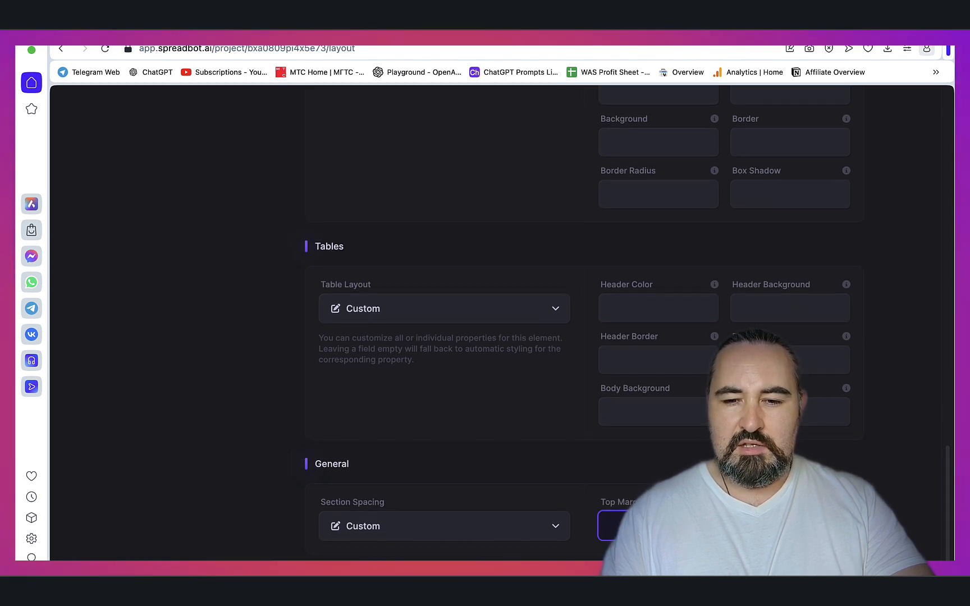
scroll(up, 3)
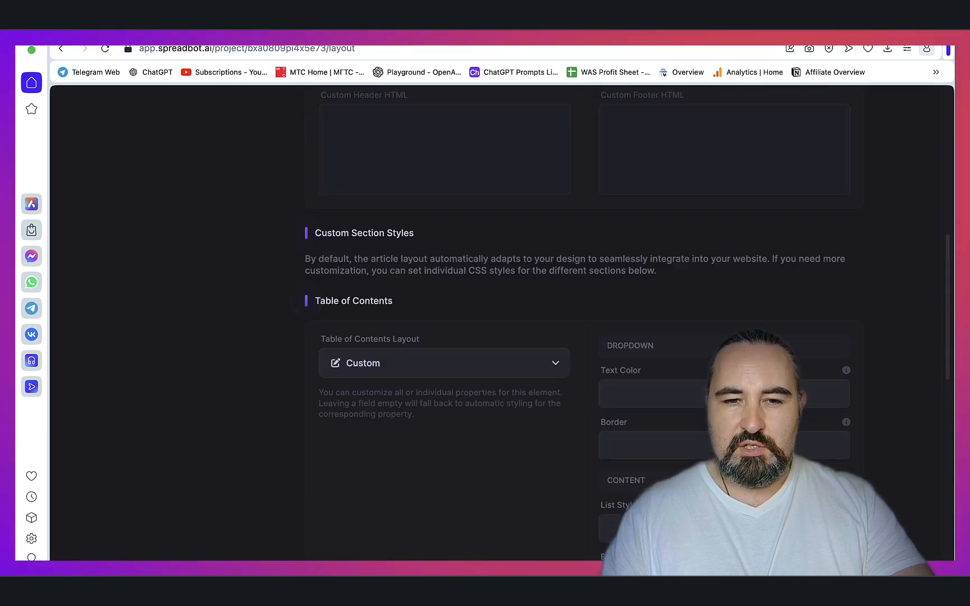
scroll(up, 3)
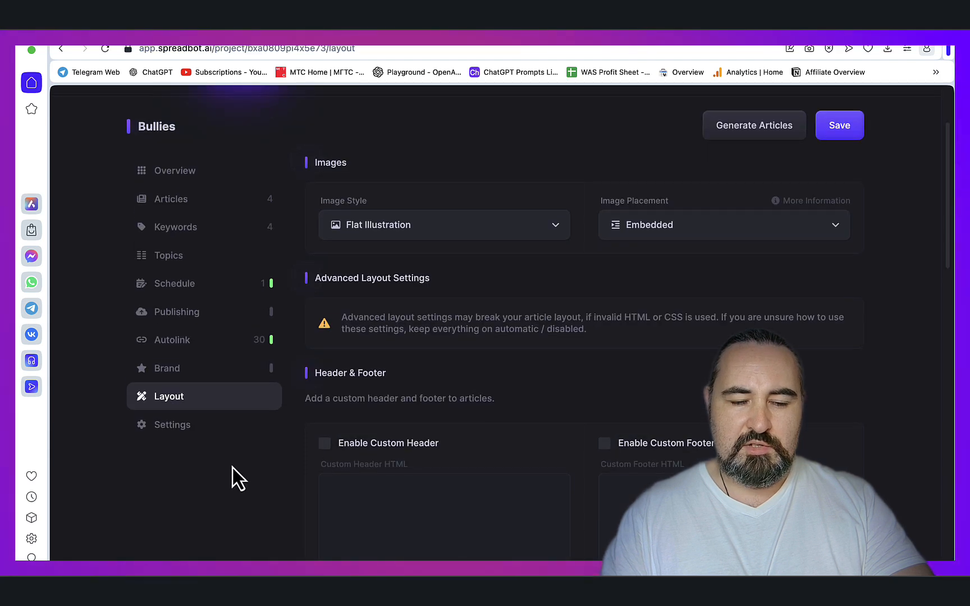
Step: Set the Bullies article bias to Negative and view Regular/Extended length options
click(172, 424)
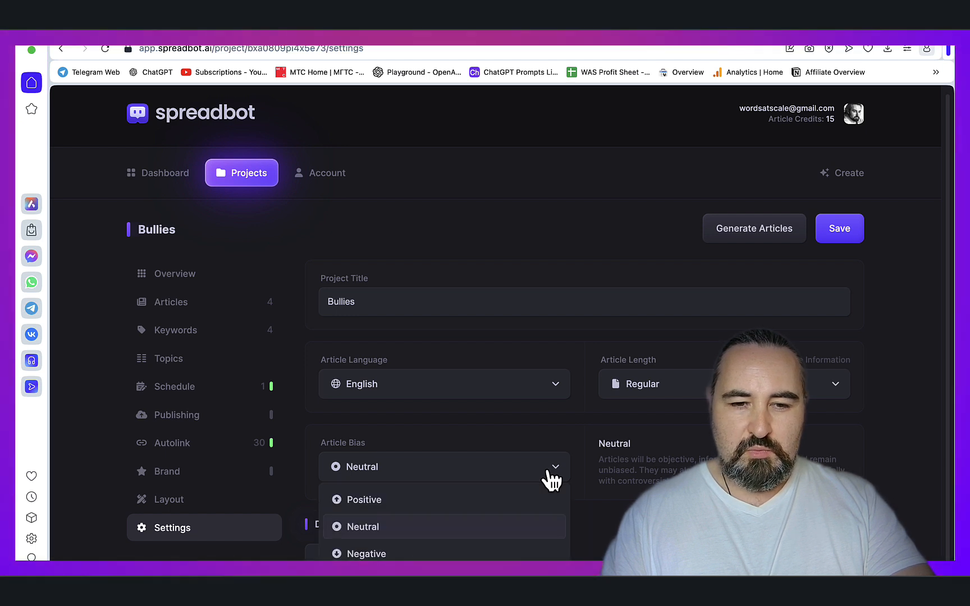
mouse_move(425, 499)
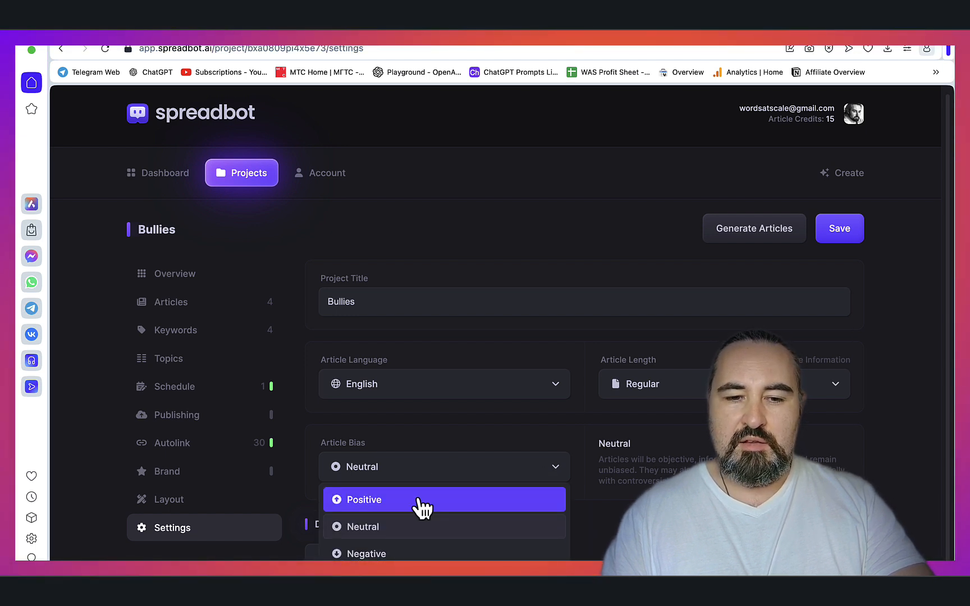
mouse_move(619, 508)
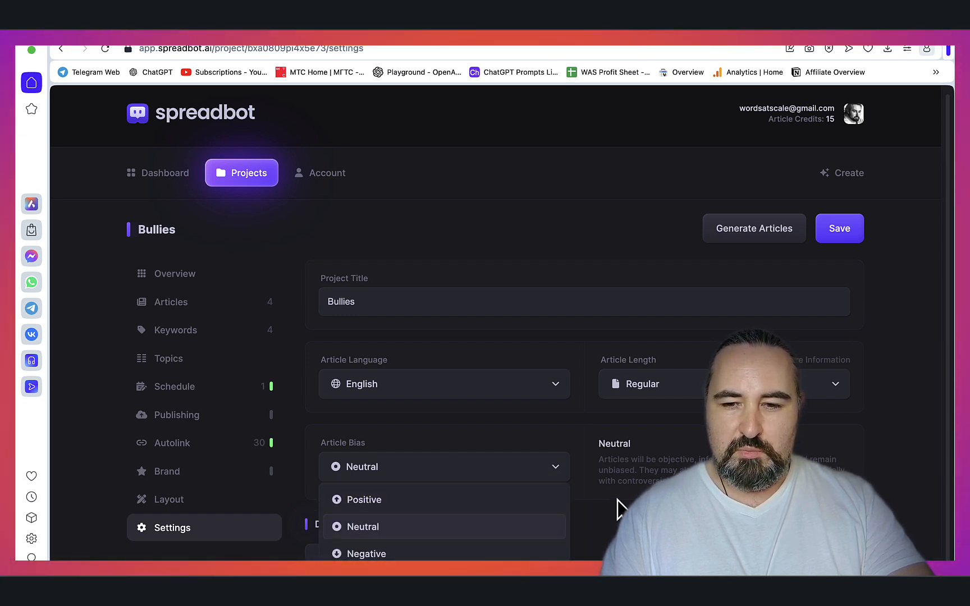
click(363, 499)
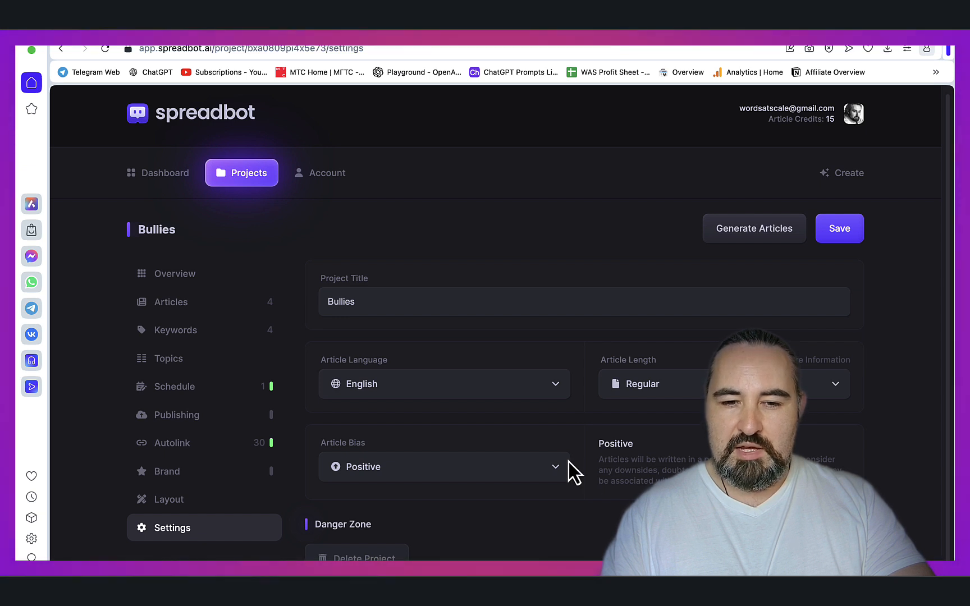
click(443, 466)
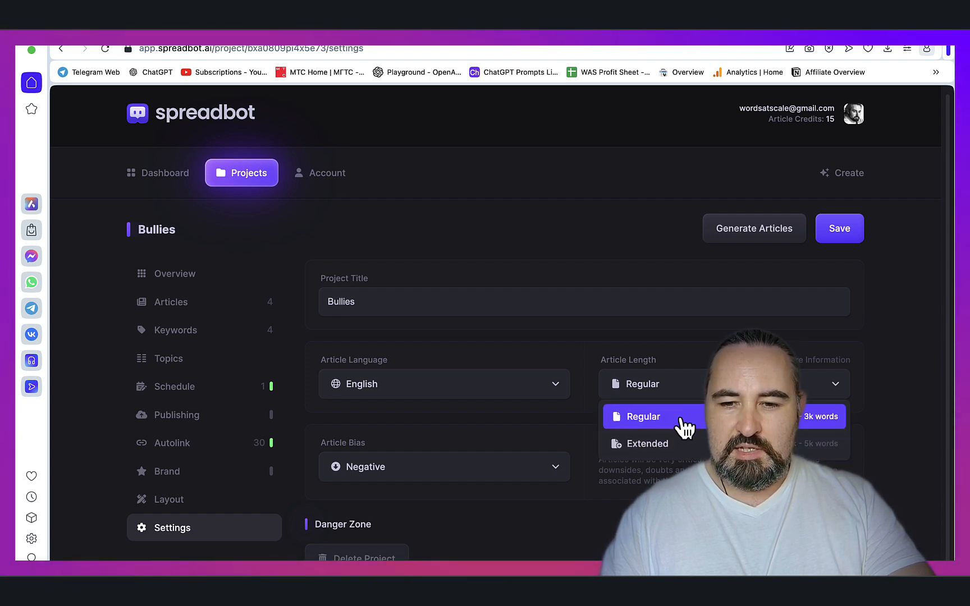
mouse_move(667, 396)
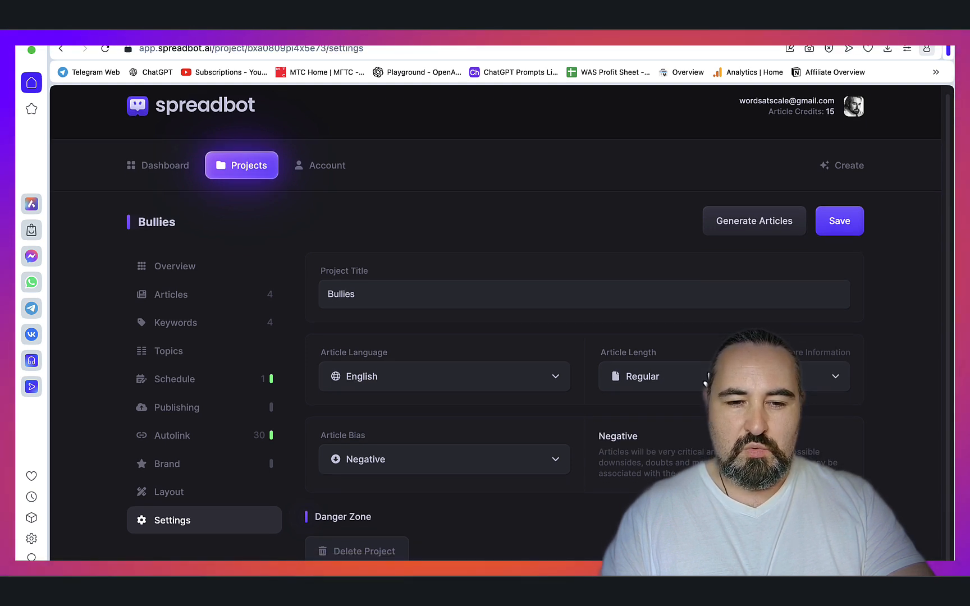
Step: Show the four French bulldog weight articles dated 08-12 and 08-14
click(177, 295)
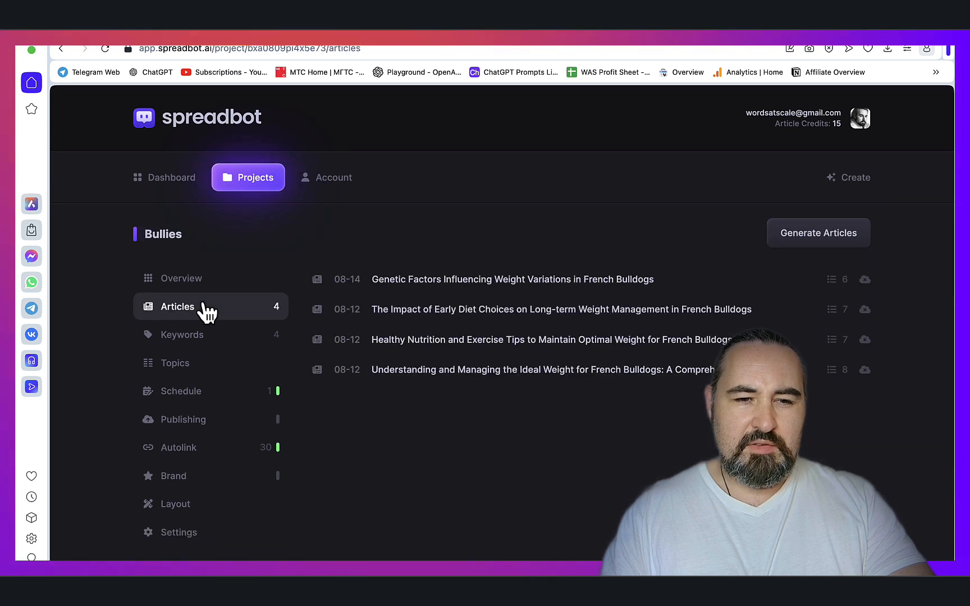
mouse_move(436, 246)
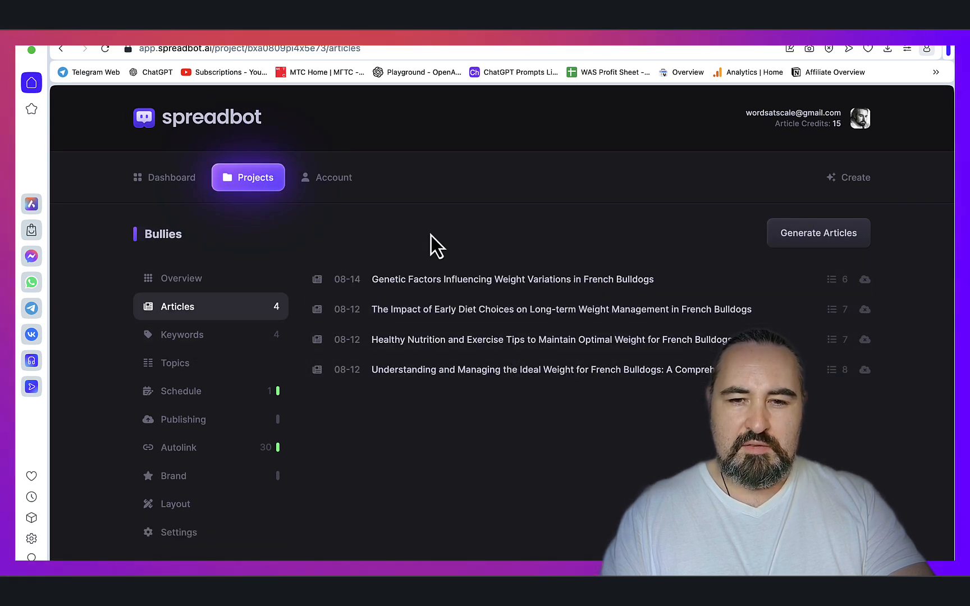
mouse_move(458, 405)
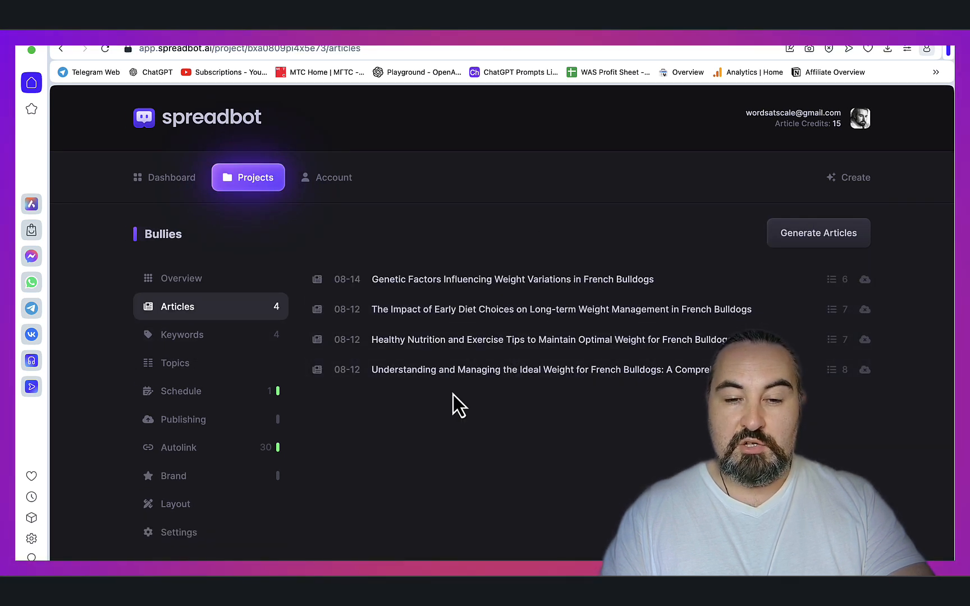
click(182, 334)
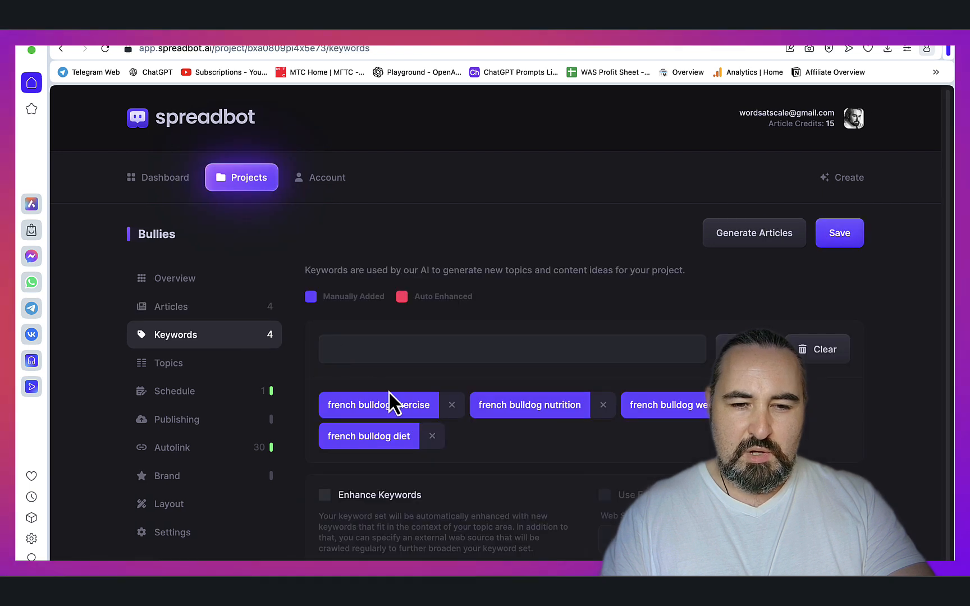
mouse_move(374, 461)
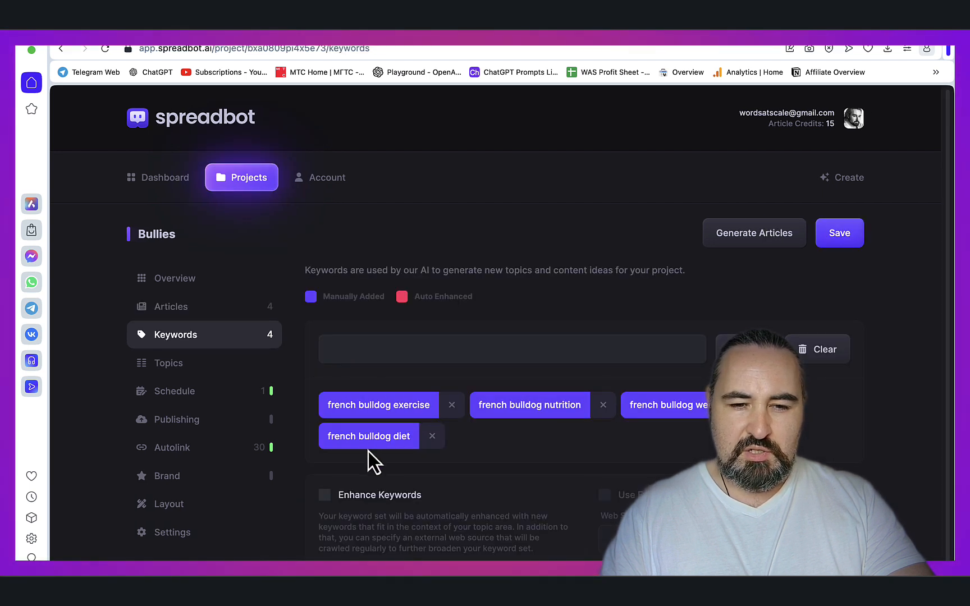
click(177, 306)
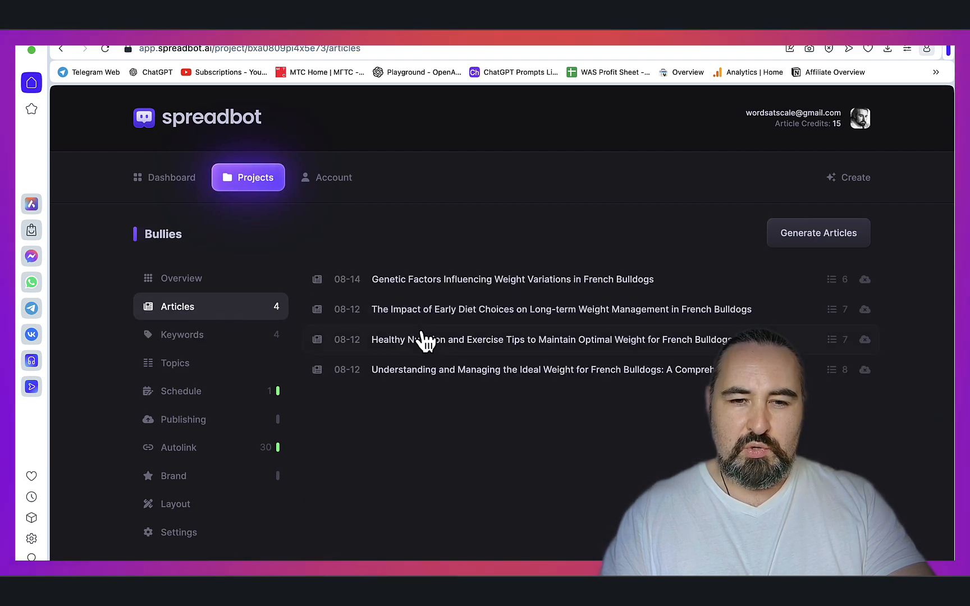
mouse_move(580, 388)
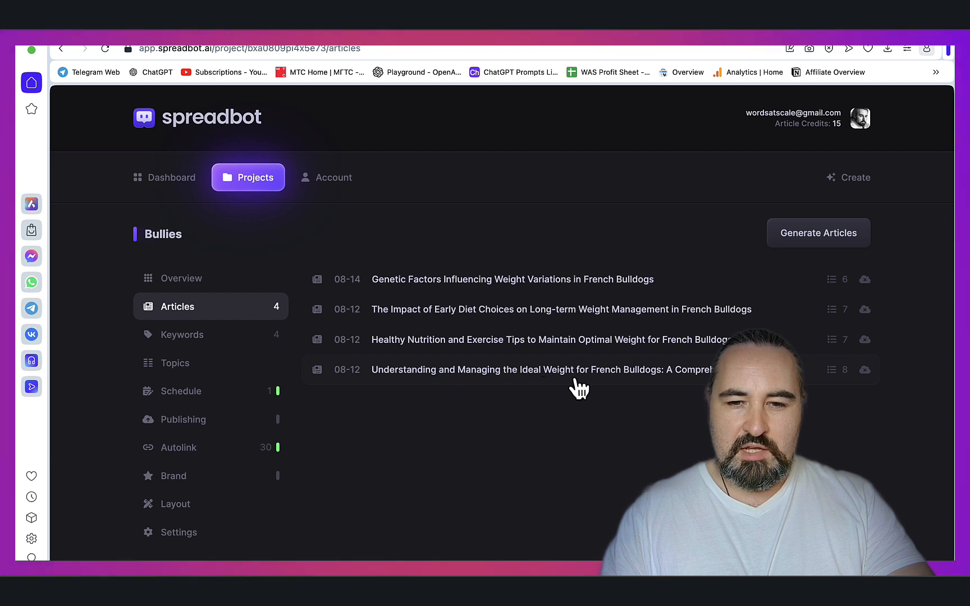
mouse_move(522, 352)
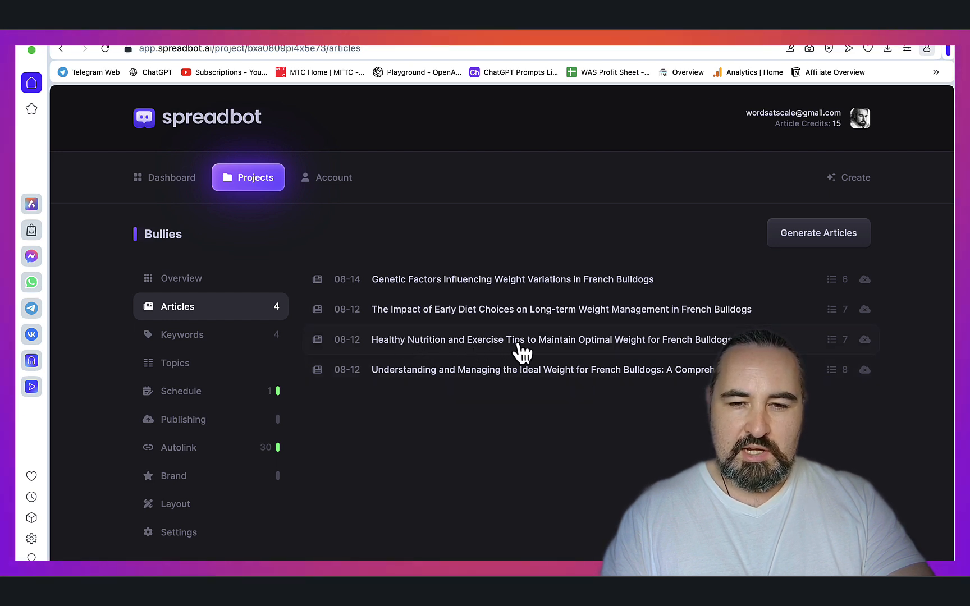
mouse_move(464, 325)
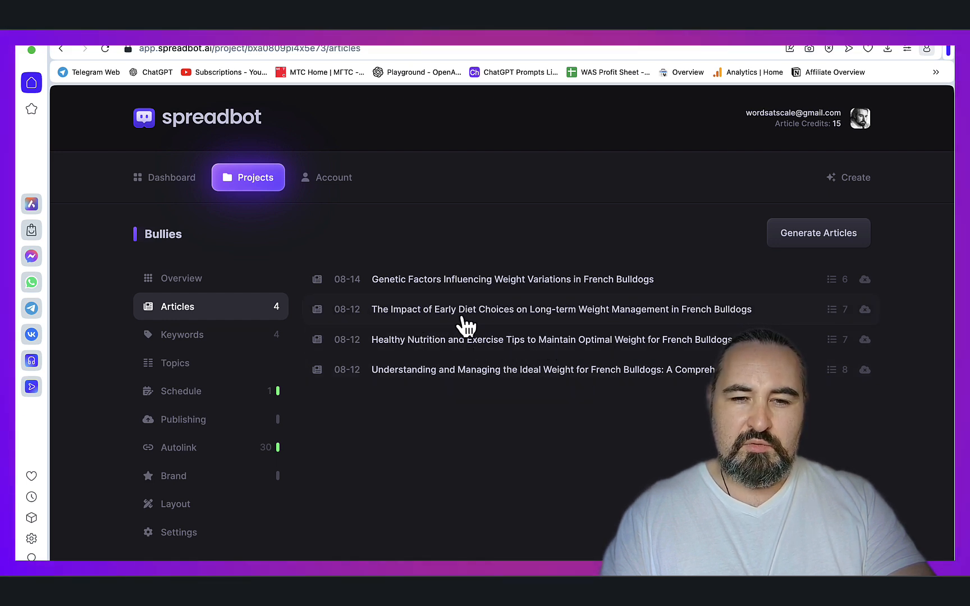
mouse_move(464, 279)
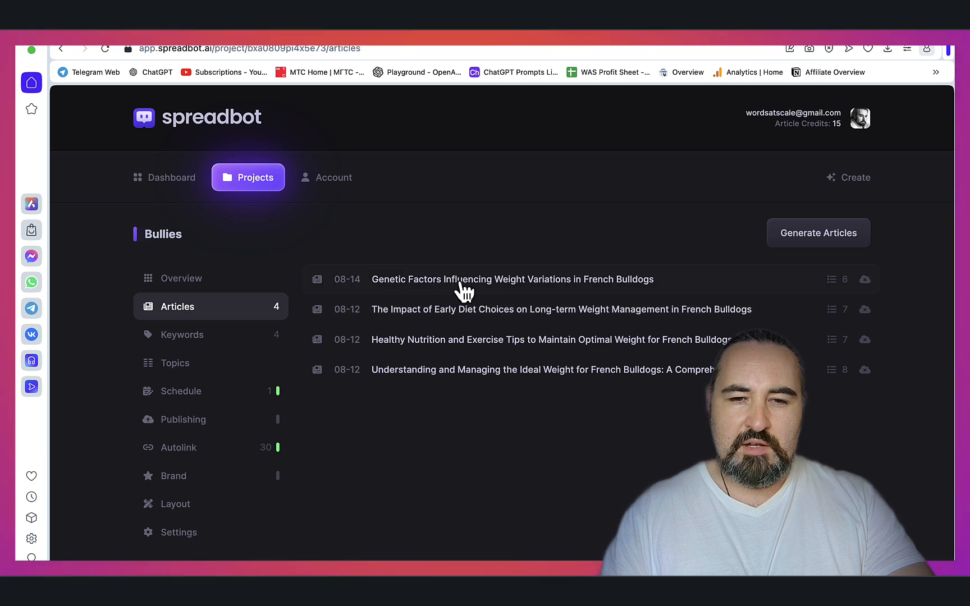
mouse_move(512, 293)
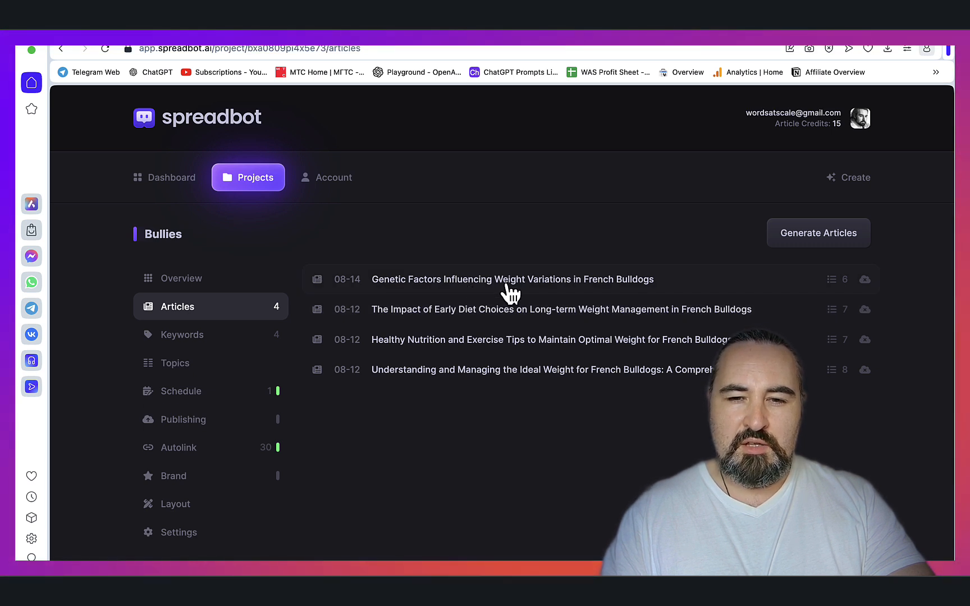
Step: Open the Genetic Factors French bulldog weight article and scroll through its preview
click(511, 279)
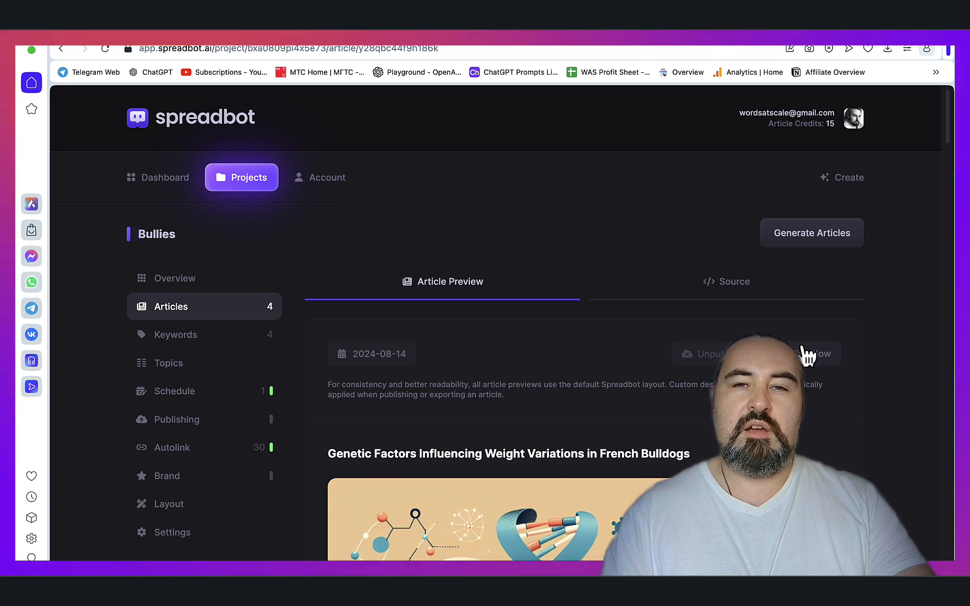
scroll(down, 3)
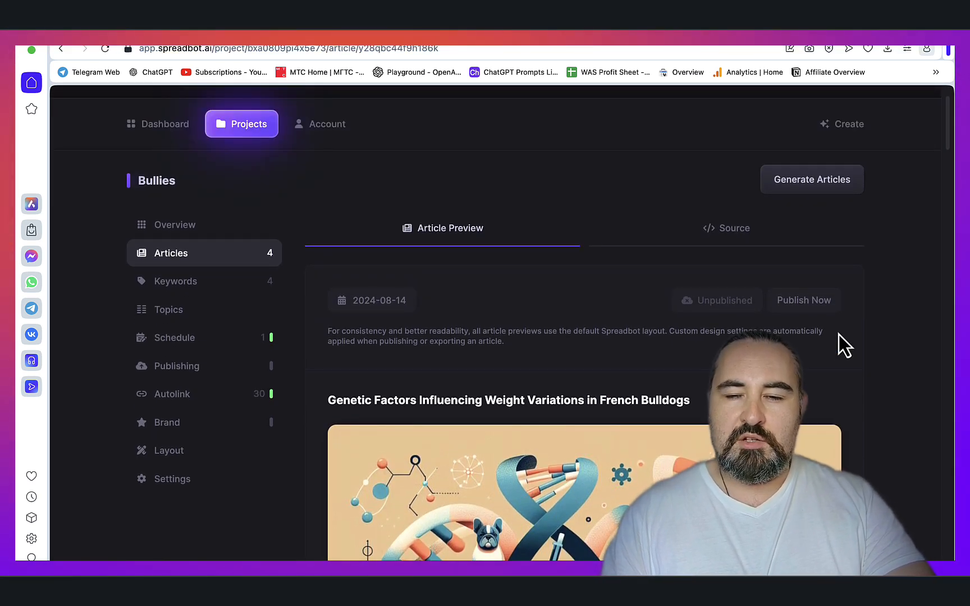
scroll(down, 3)
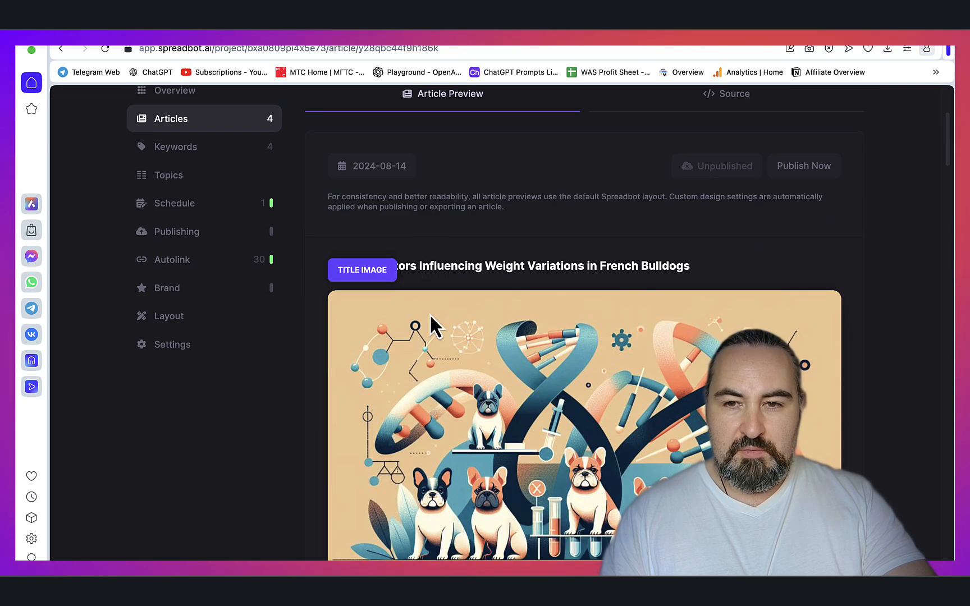
scroll(down, 3)
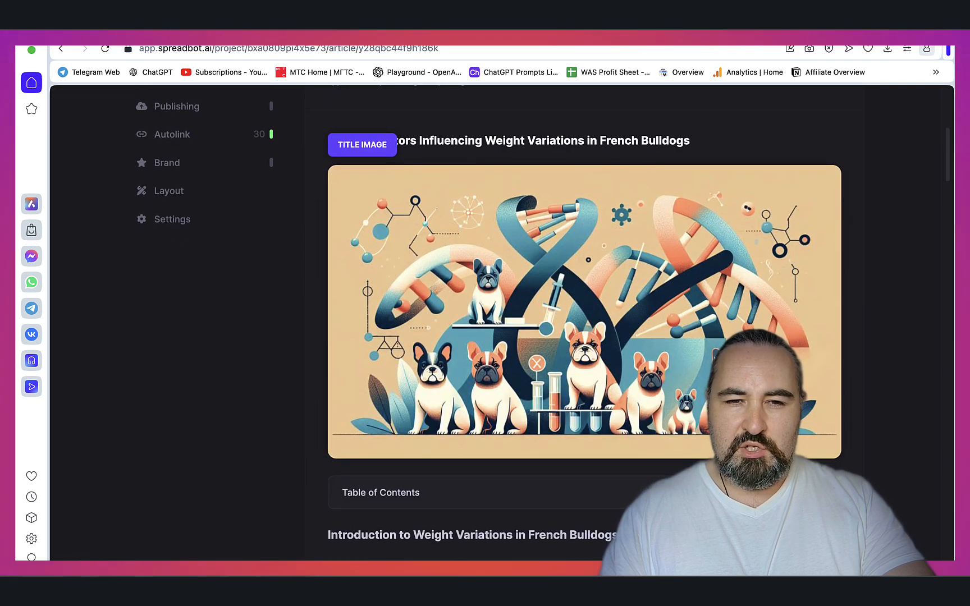
Step: Go to the Dashboard showing 2 projects and 15 articles and scroll down
click(171, 218)
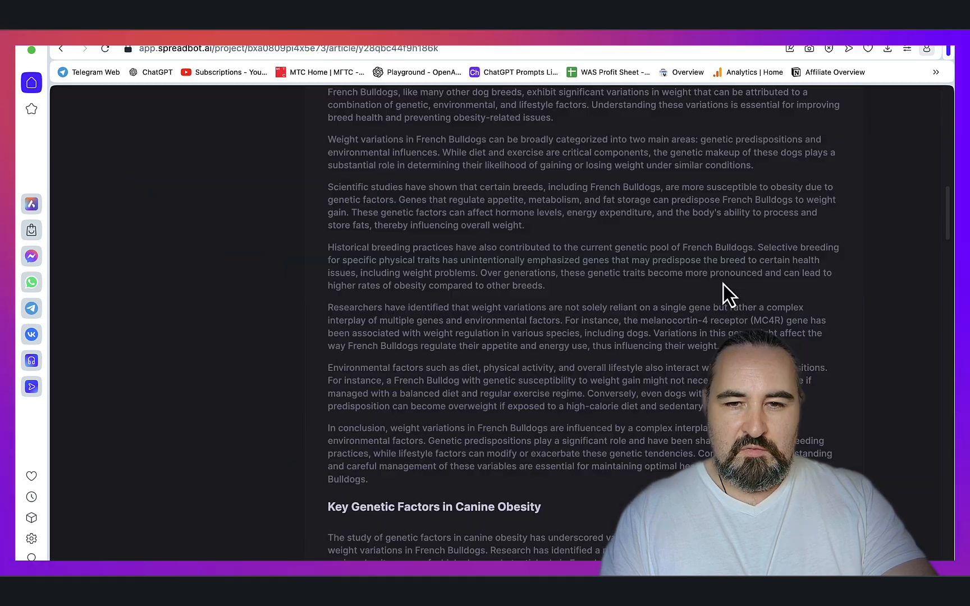
scroll(down, 3)
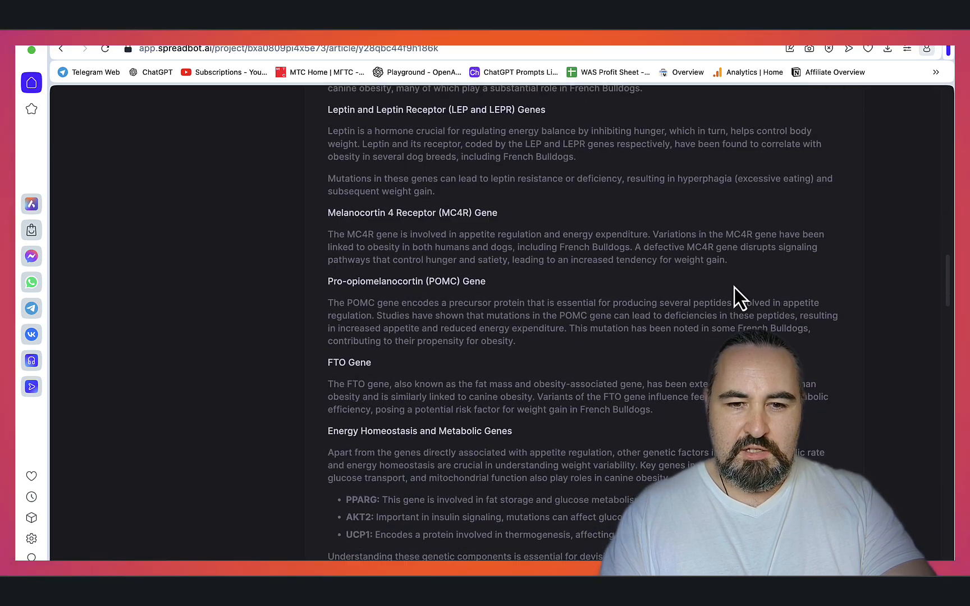
scroll(down, 3)
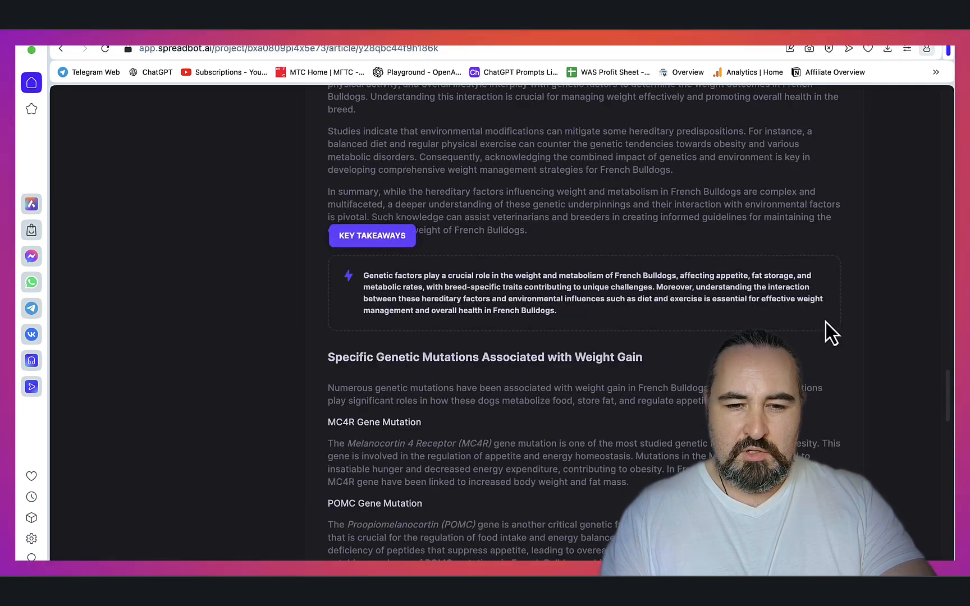
scroll(down, 3)
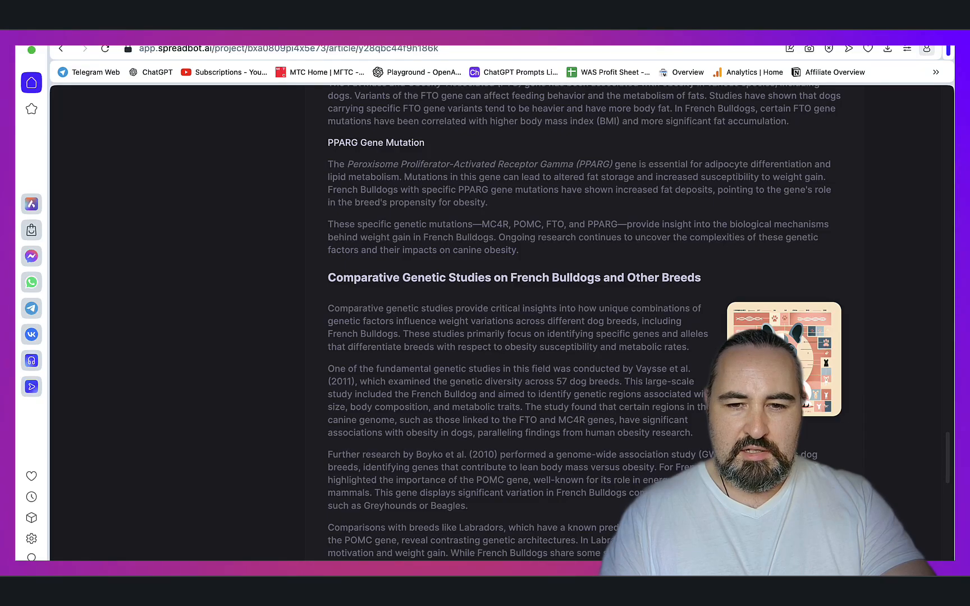
scroll(down, 3)
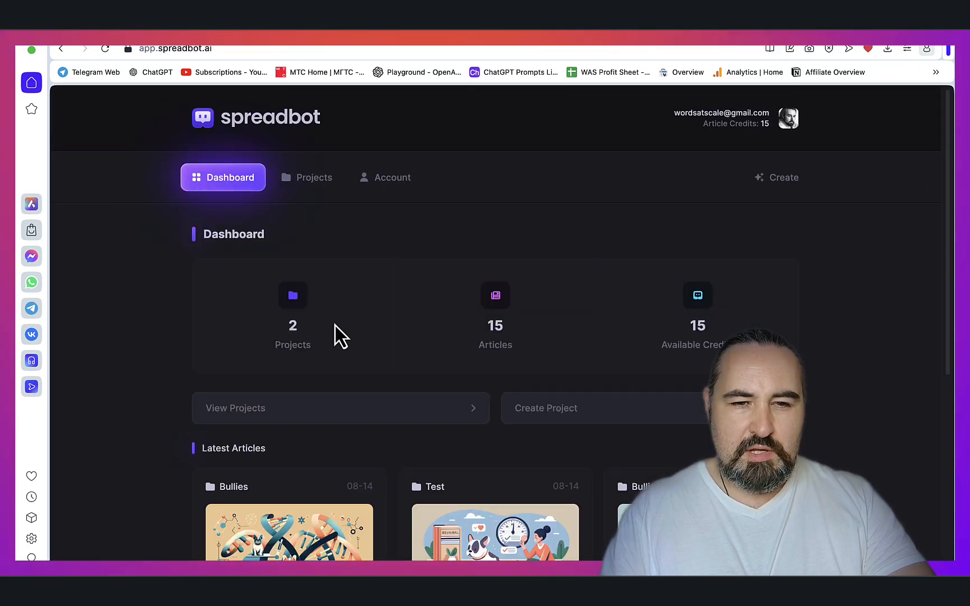
mouse_move(322, 182)
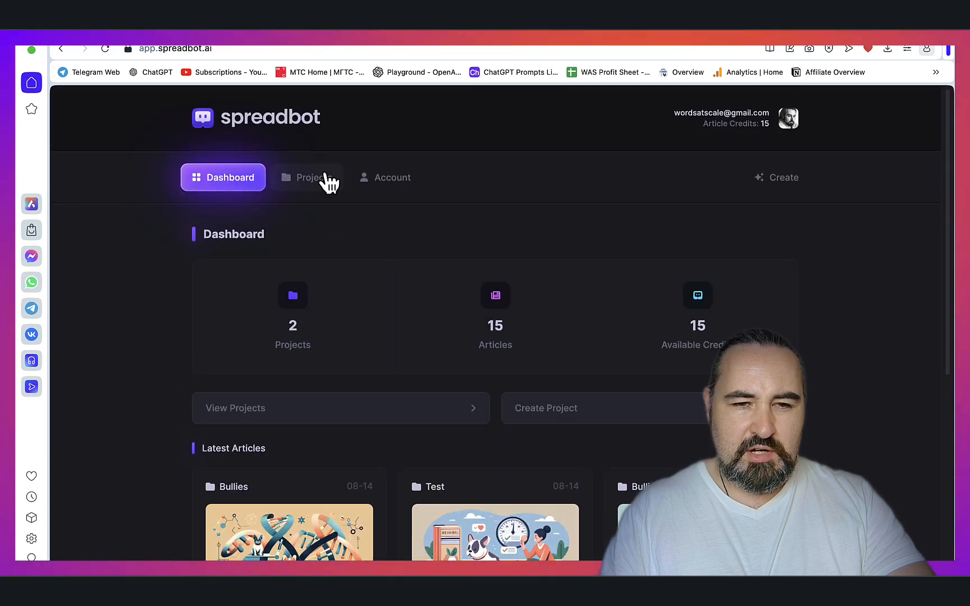
Step: Open the Test project's 08-09 'how to avoid ai content detection' article and scroll its preview
click(307, 178)
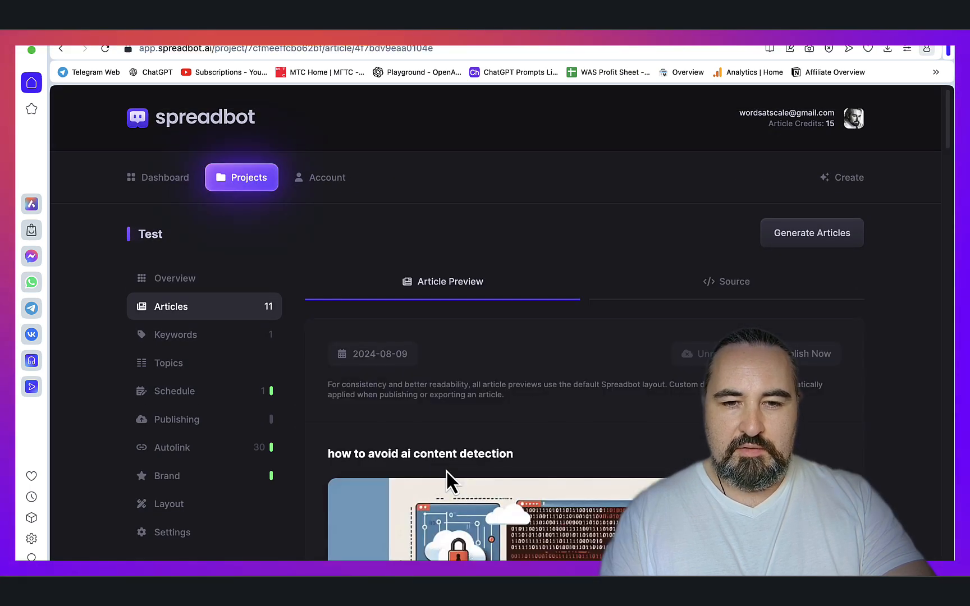
scroll(down, 3)
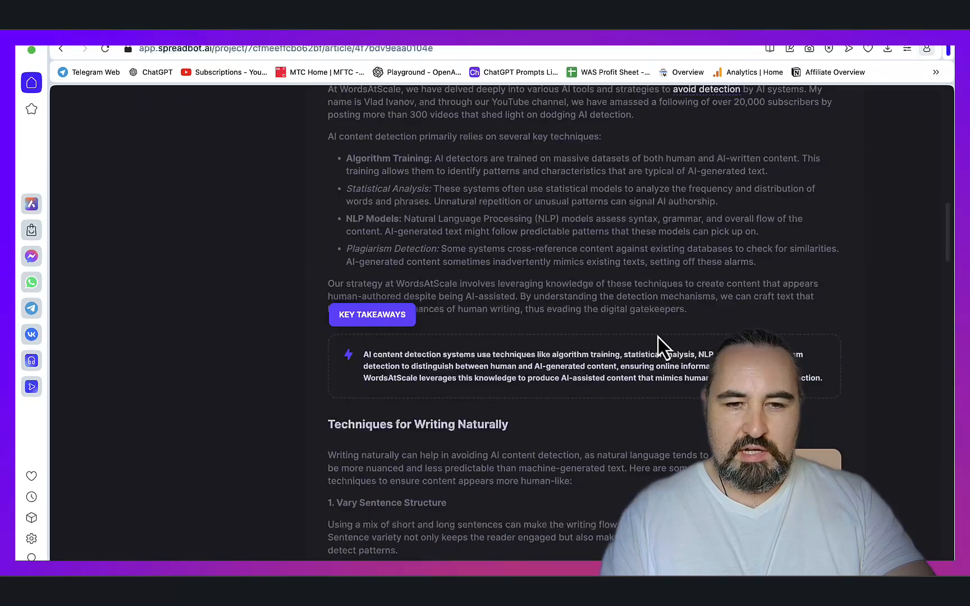
scroll(down, 3)
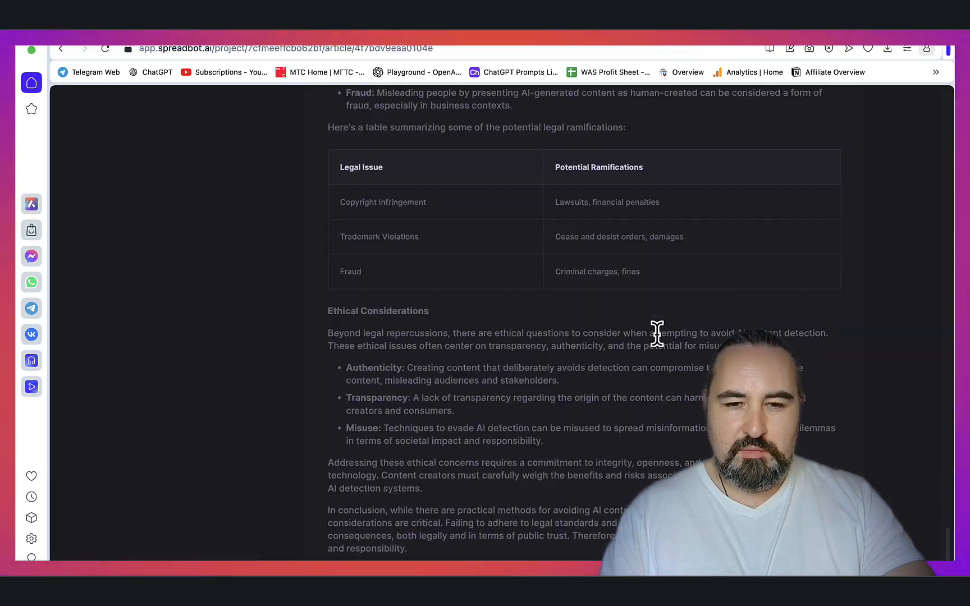
scroll(up, 3)
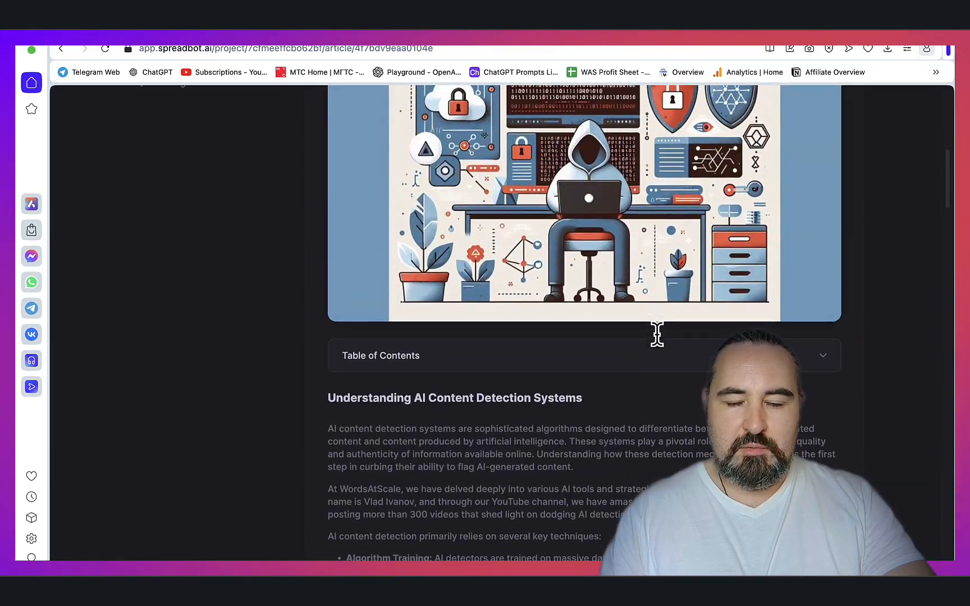
scroll(down, 3)
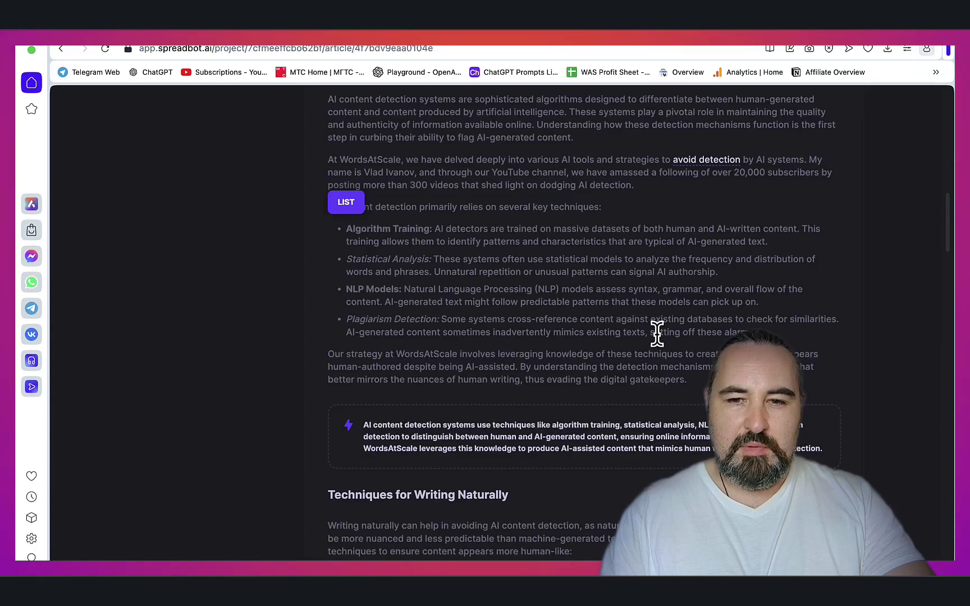
scroll(down, 3)
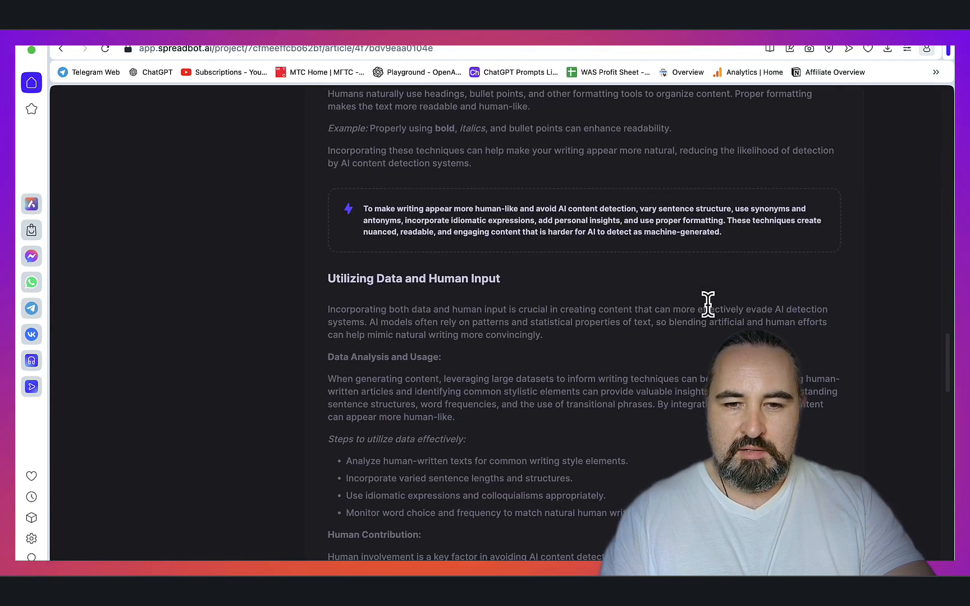
scroll(up, 3)
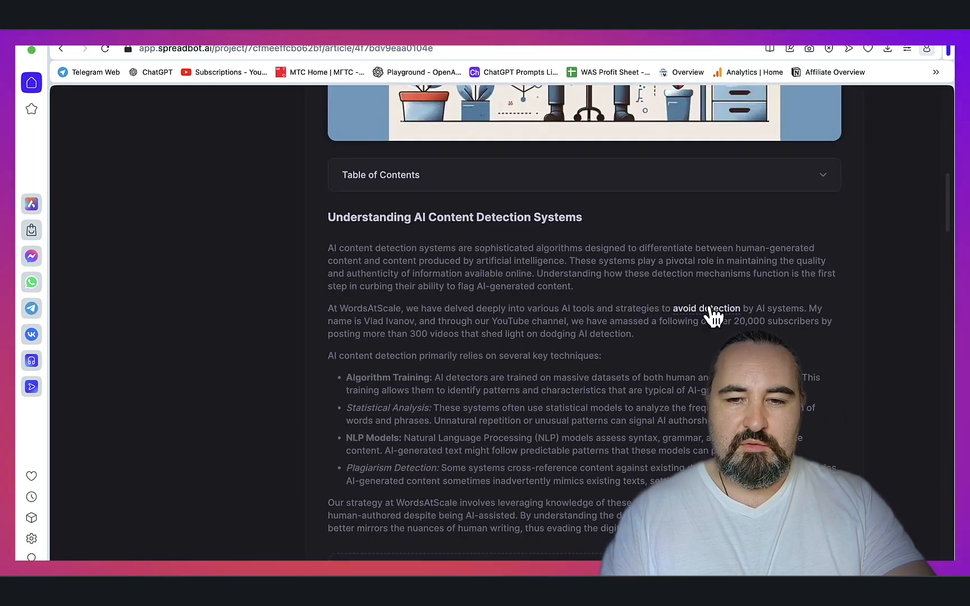
scroll(up, 3)
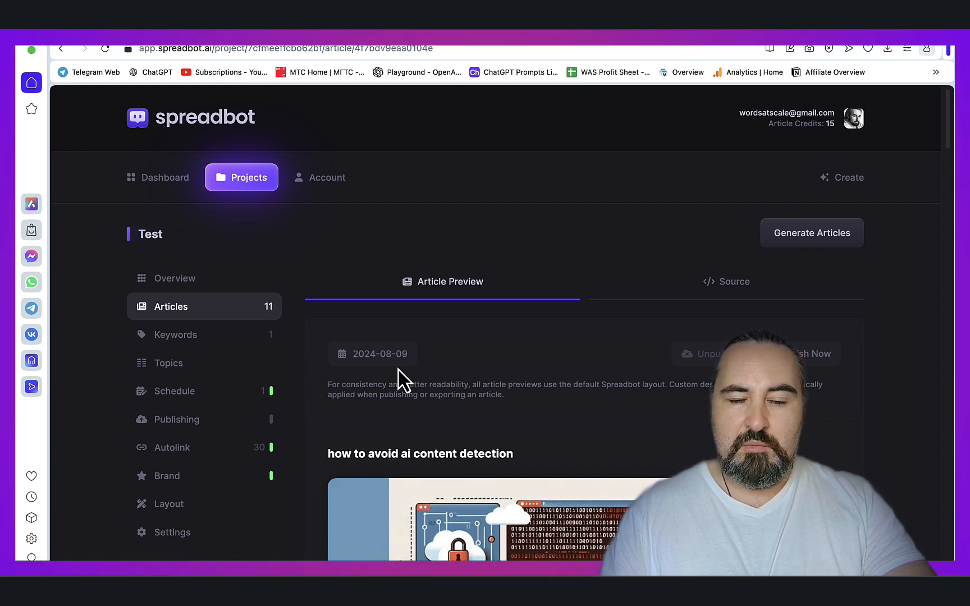
mouse_move(281, 257)
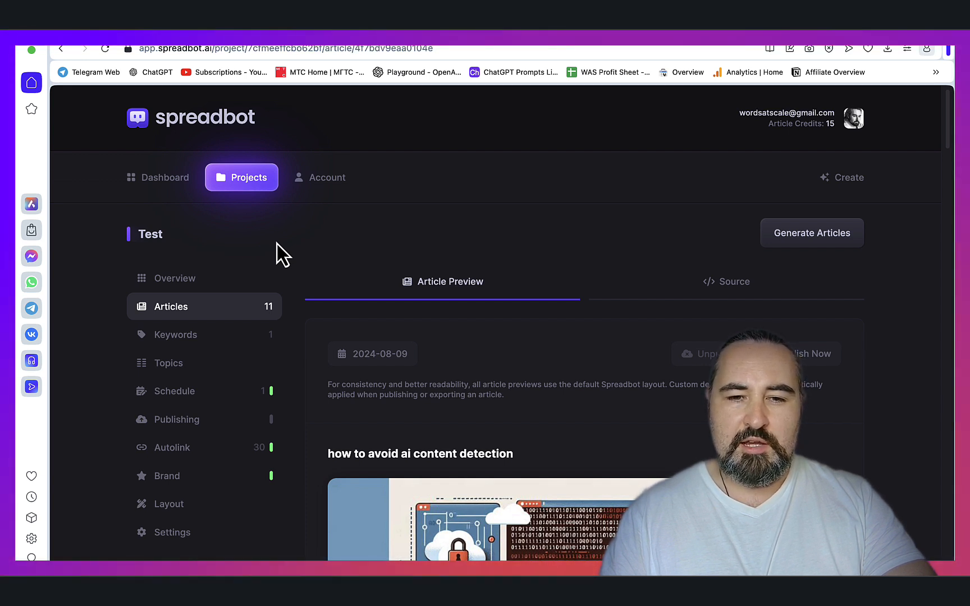
mouse_move(203, 503)
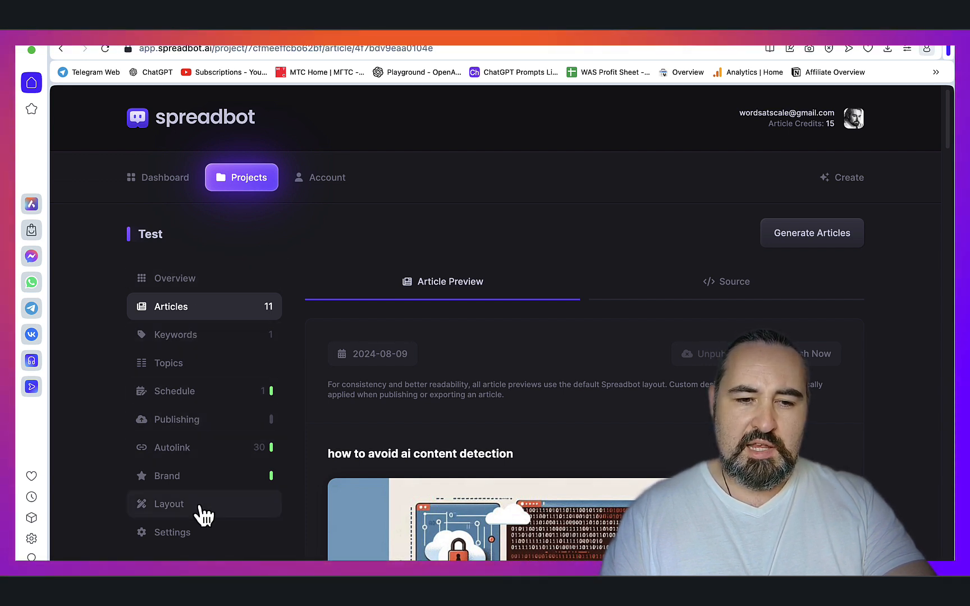
mouse_move(195, 485)
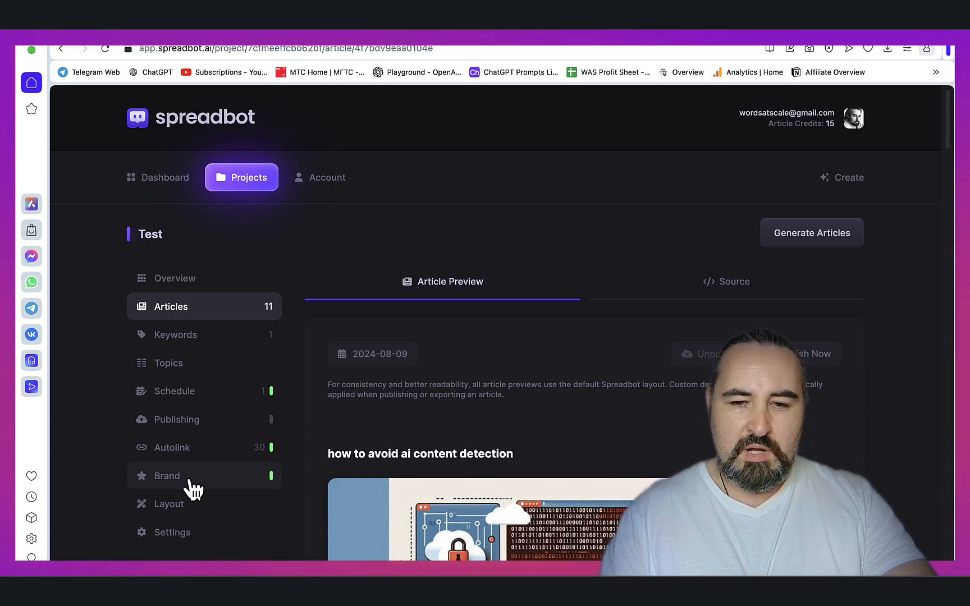
mouse_move(328, 334)
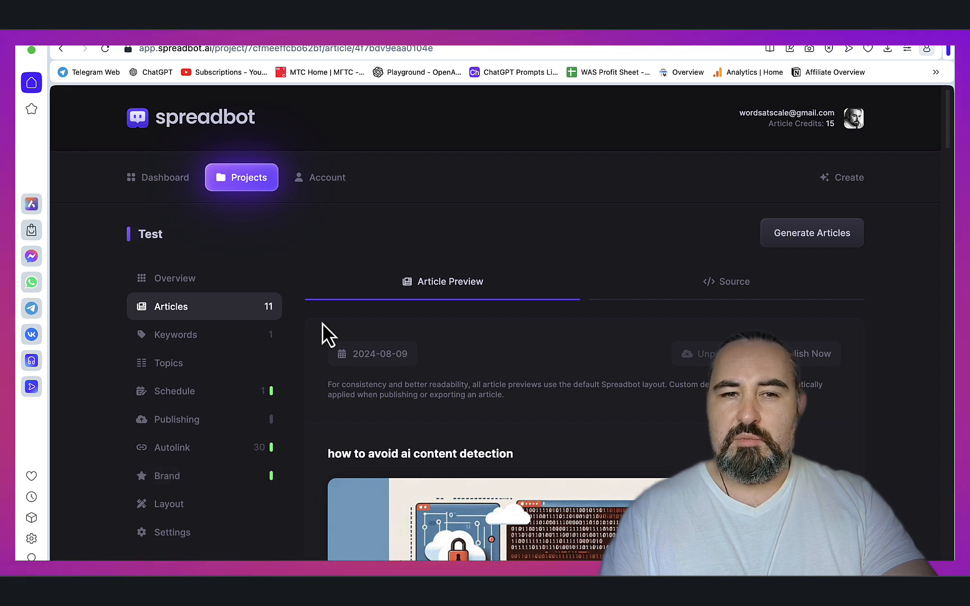